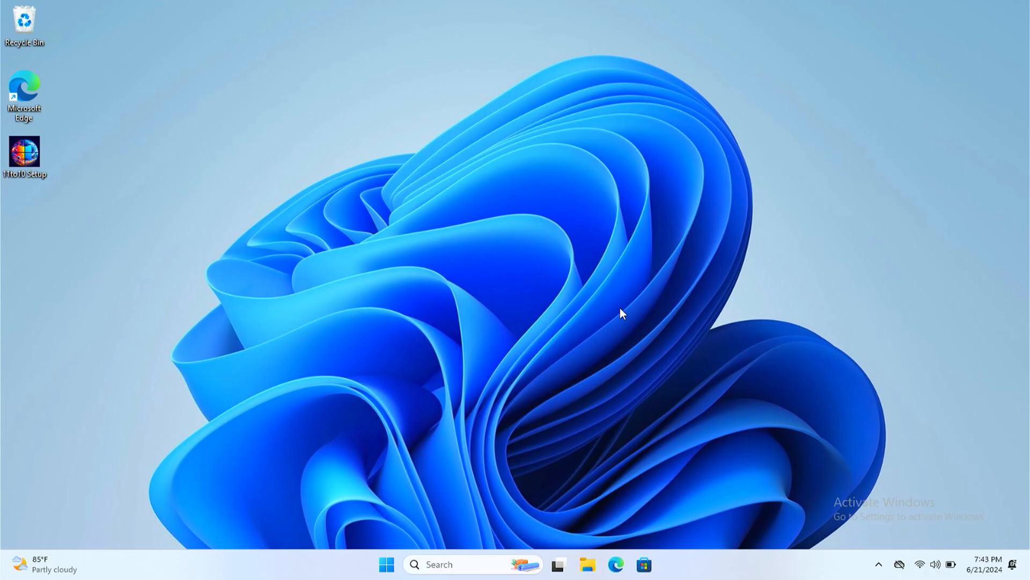
mouse_move(497, 234)
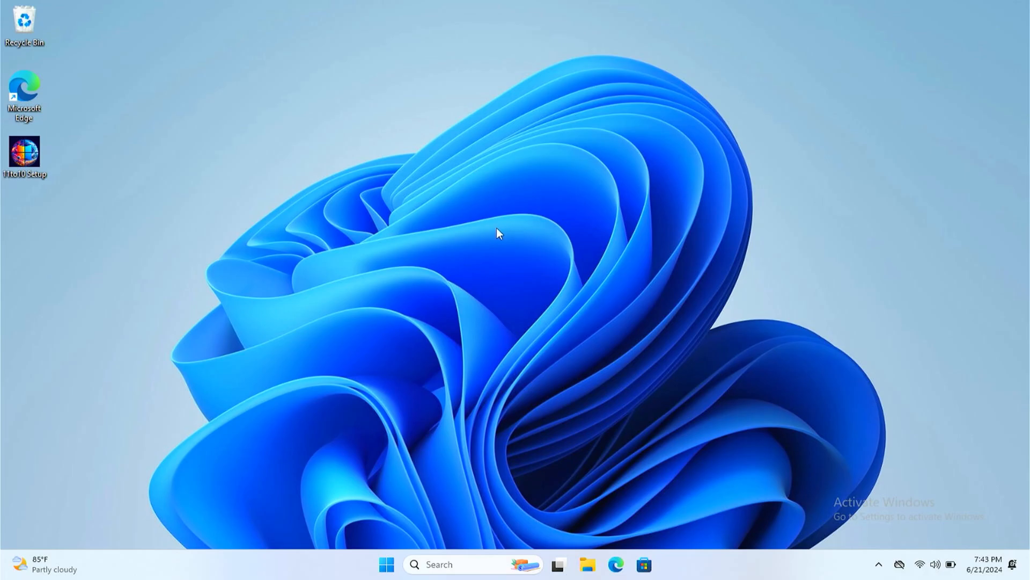
mouse_move(554, 293)
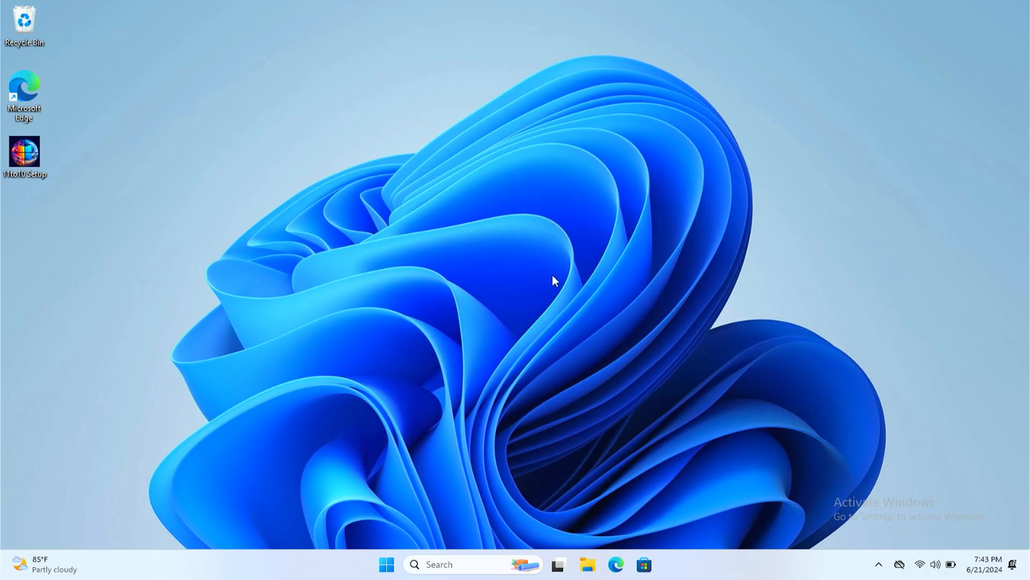
mouse_move(456, 268)
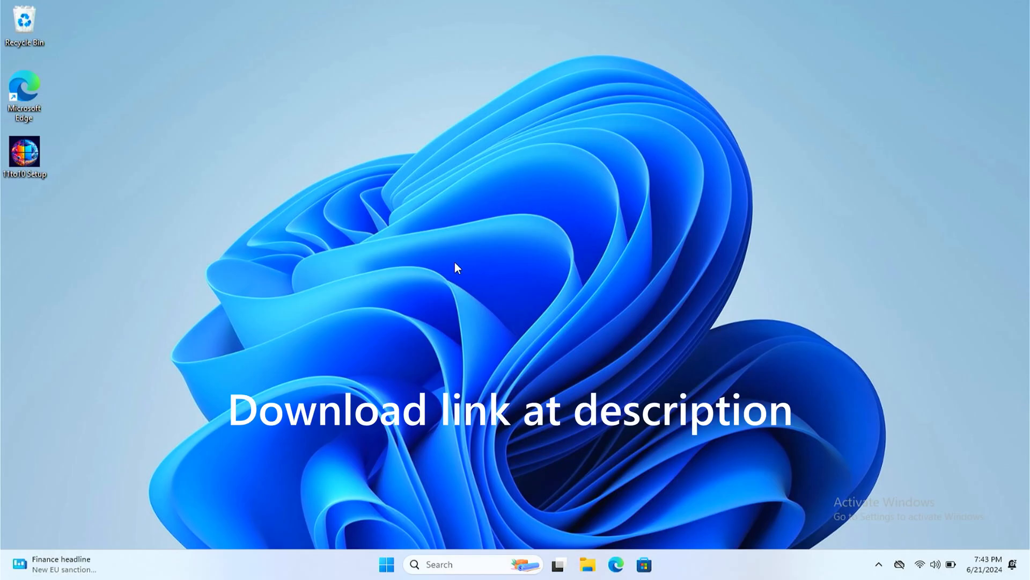
mouse_move(387, 304)
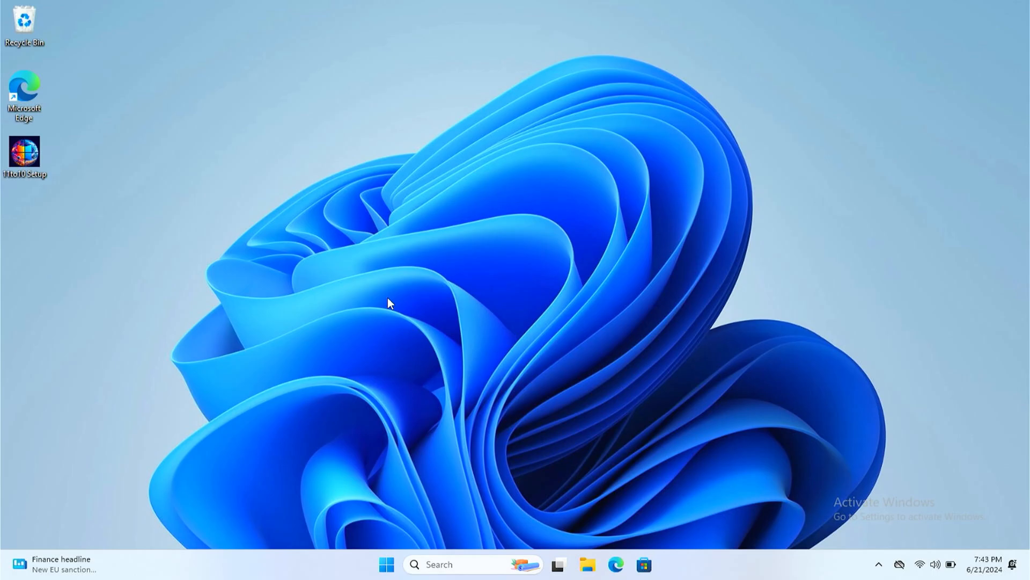
mouse_move(133, 228)
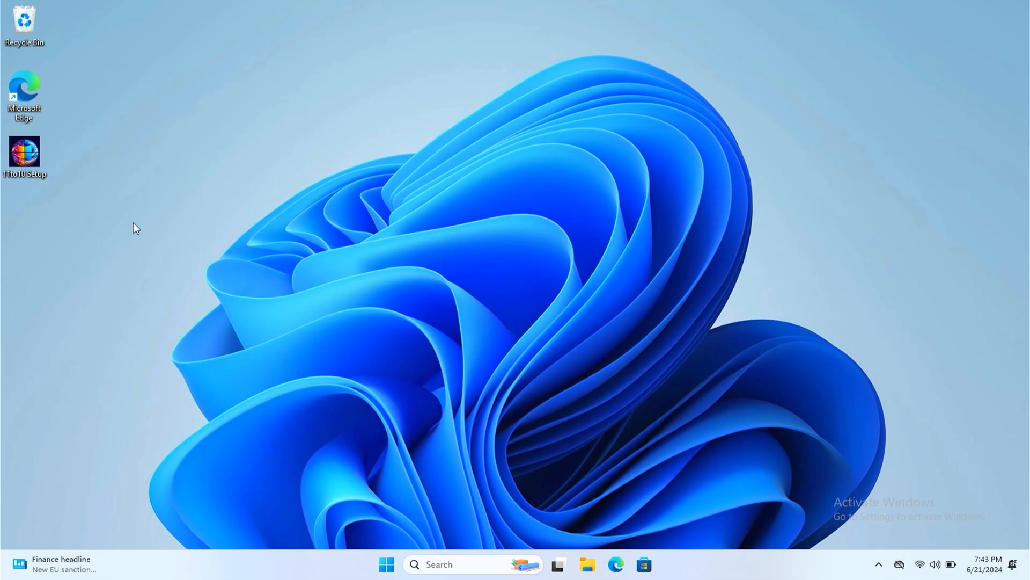
mouse_move(48, 159)
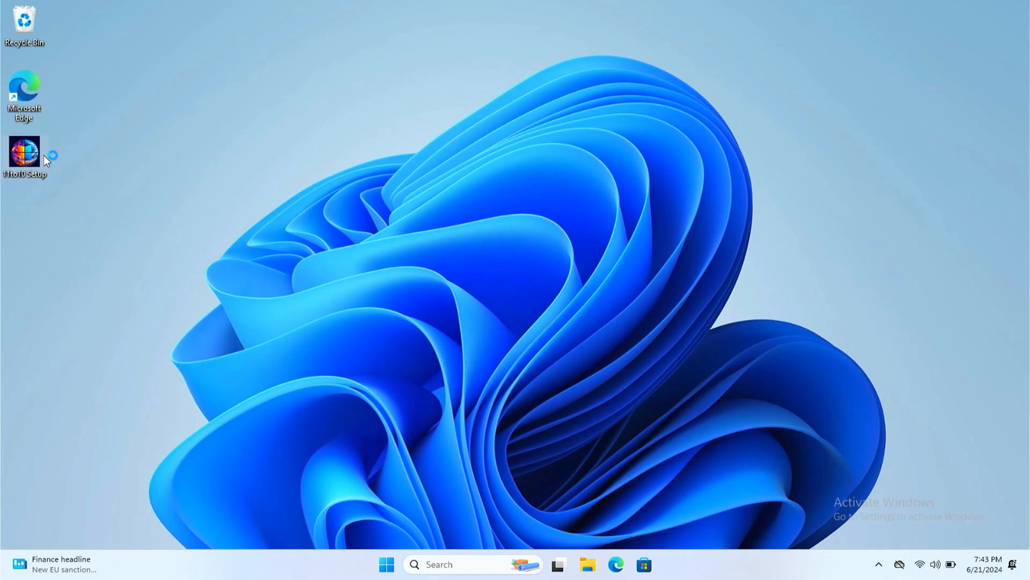
Step: Launch 11to10 Setup and install it into the default C:\11to10 folder
double_click(28, 155)
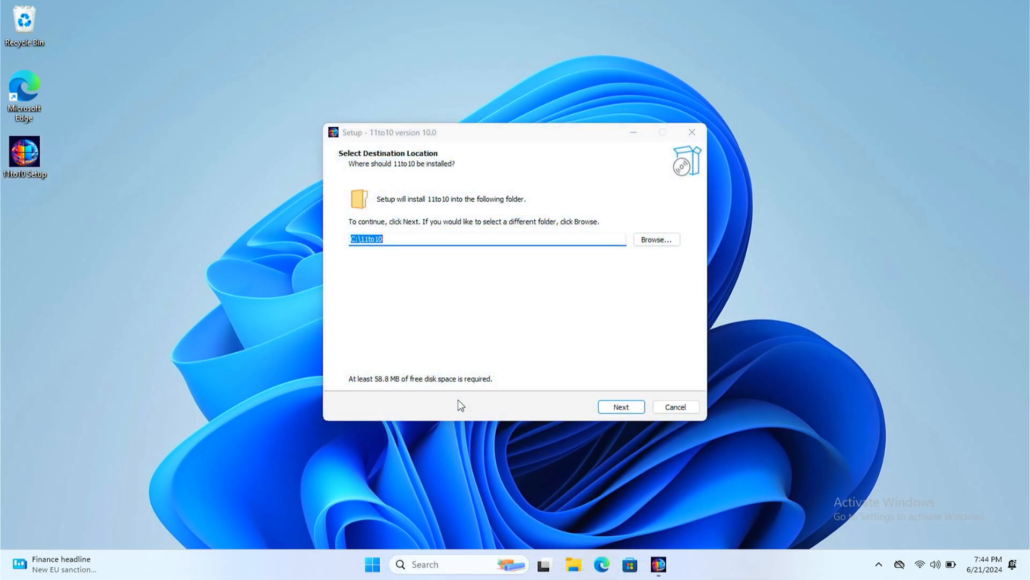
mouse_move(493, 184)
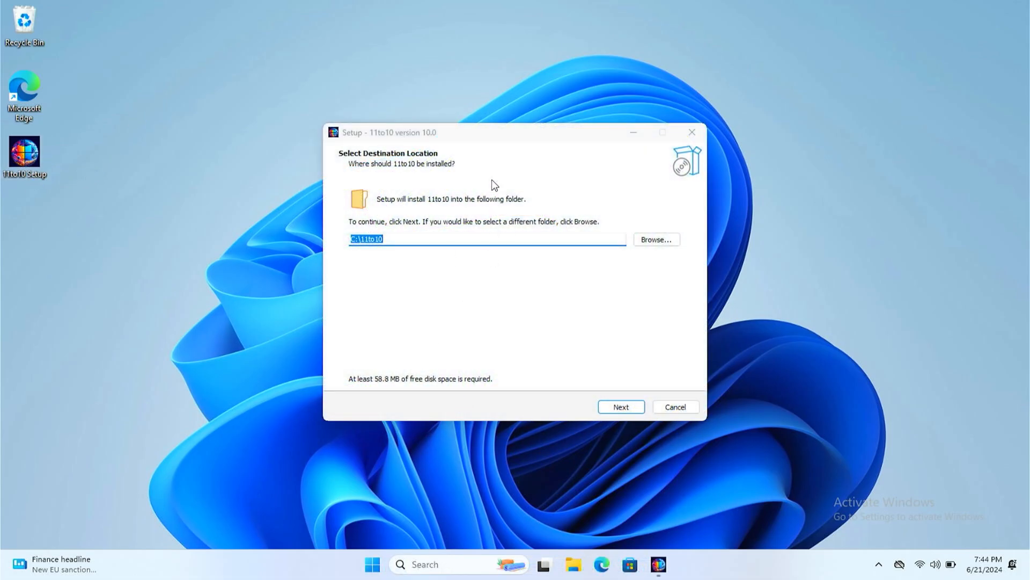
mouse_move(622, 397)
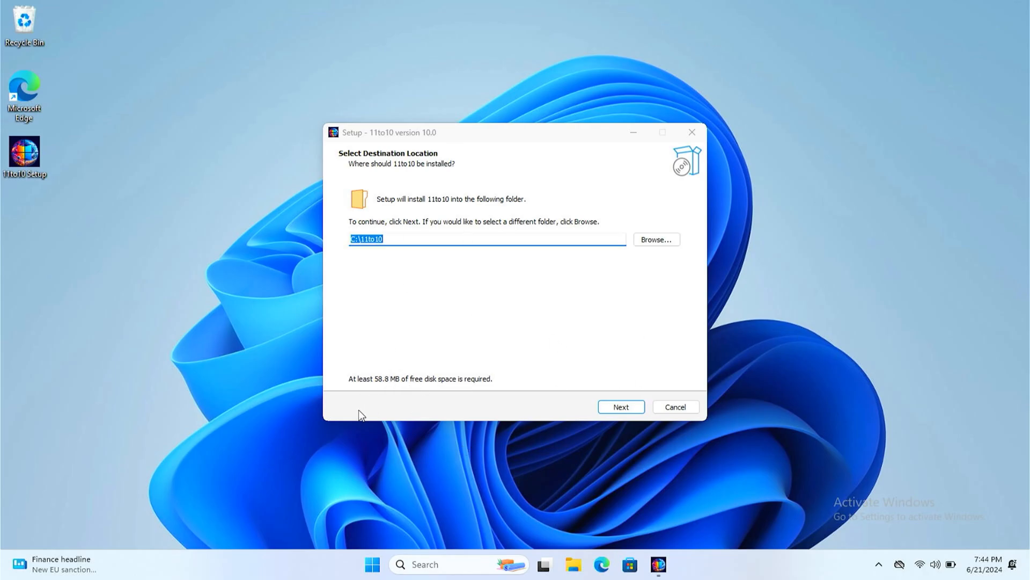
click(621, 407)
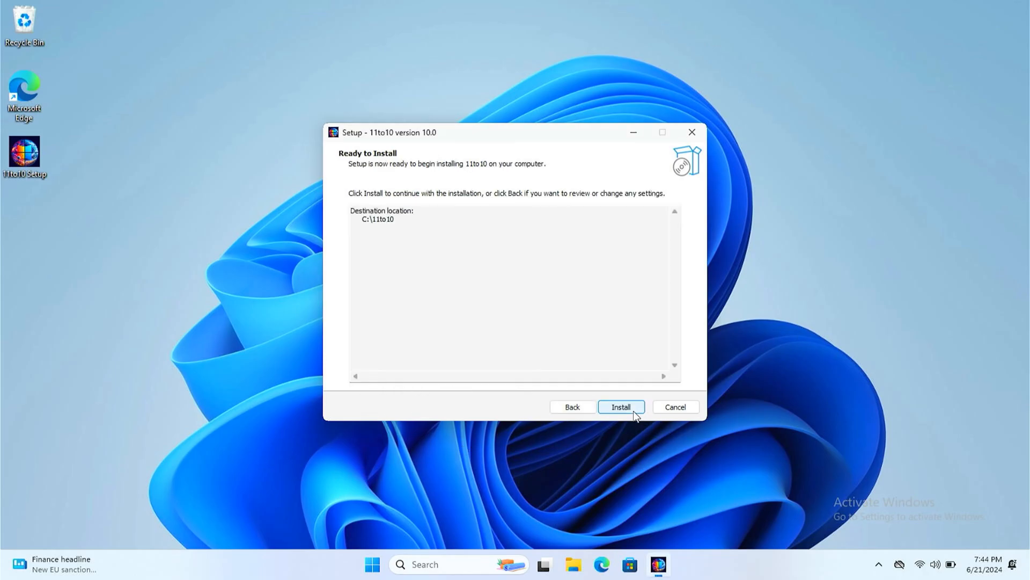
click(622, 407)
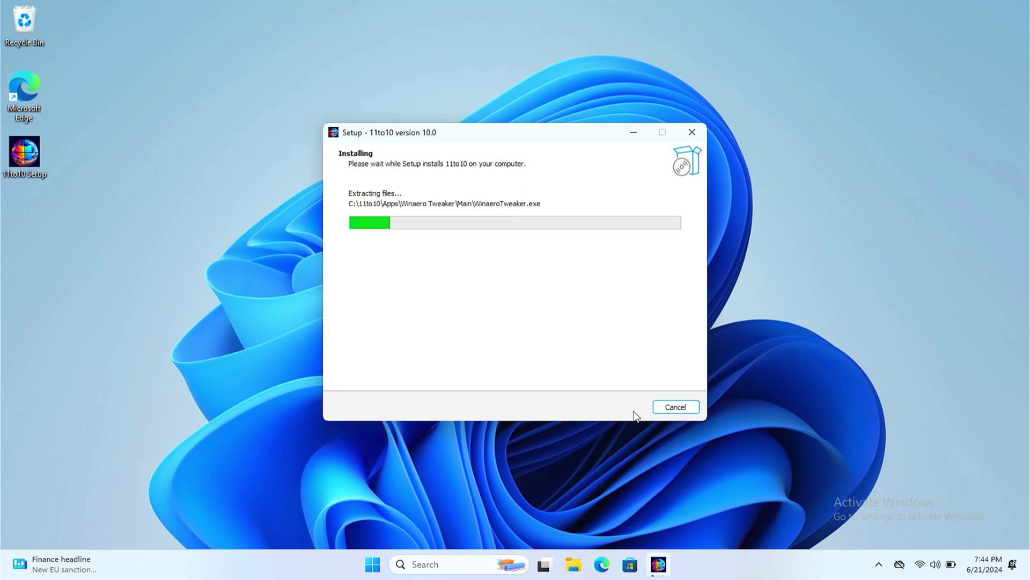
mouse_move(434, 301)
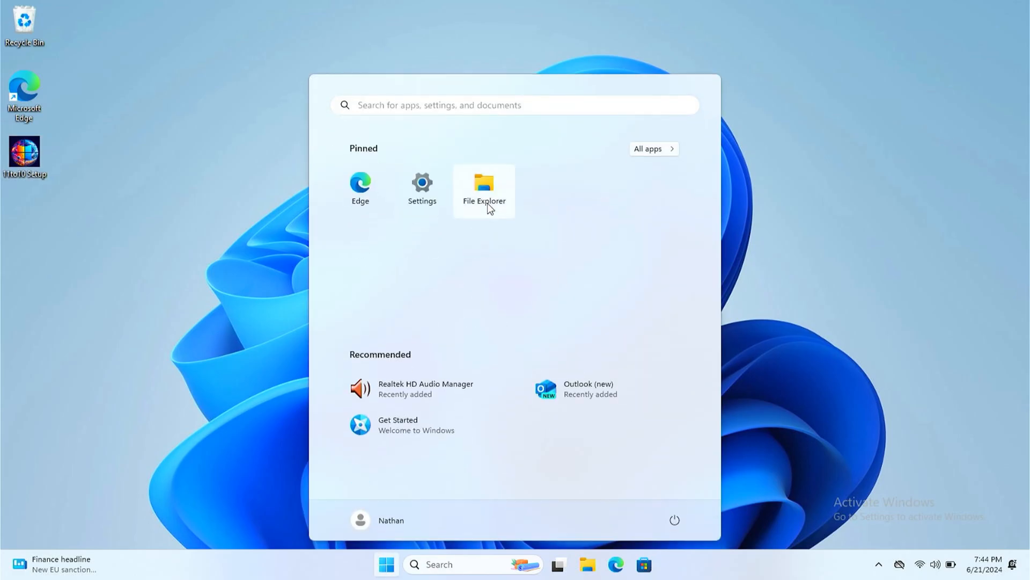
click(484, 181)
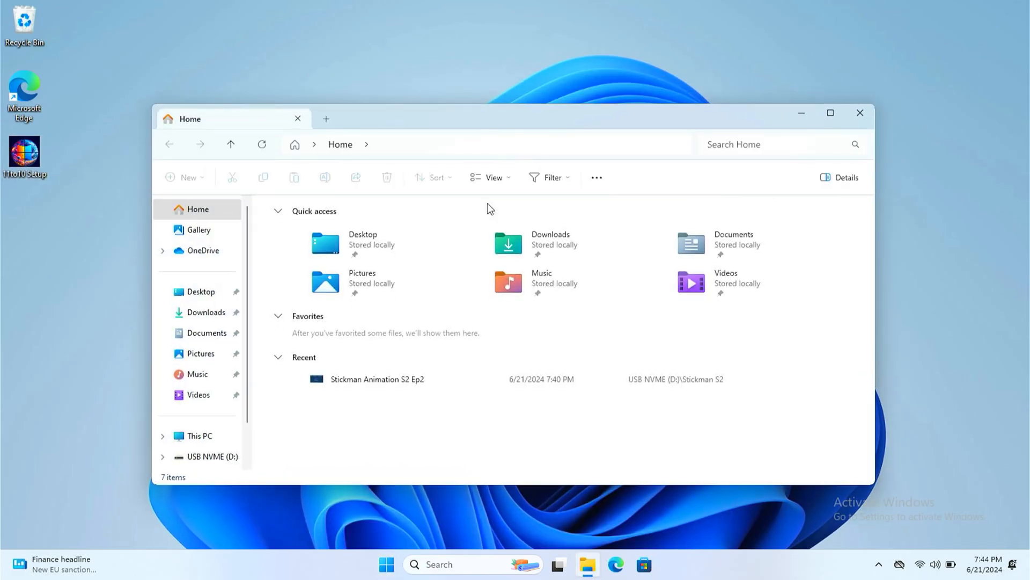
mouse_move(214, 294)
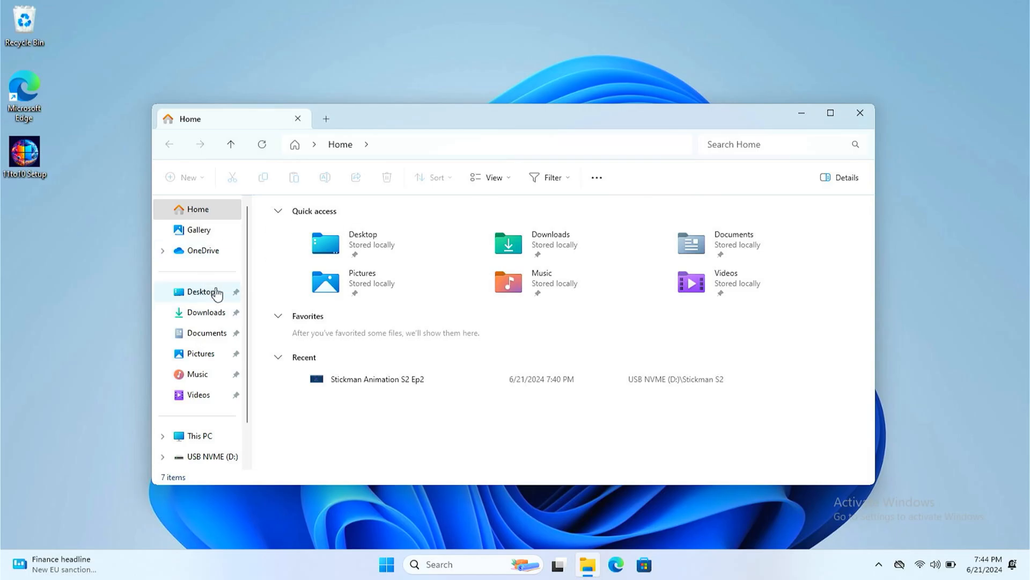
click(199, 436)
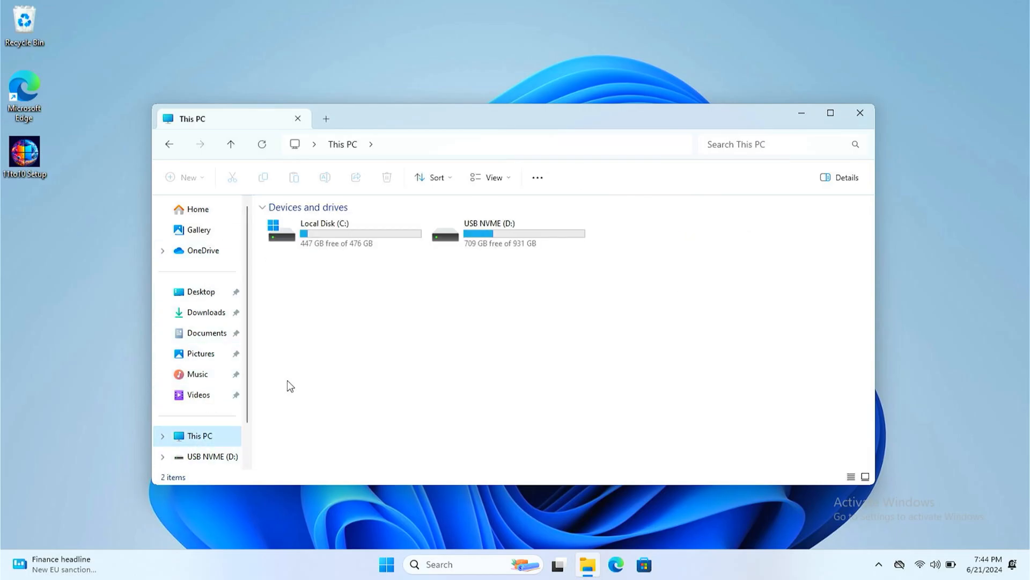
double_click(322, 233)
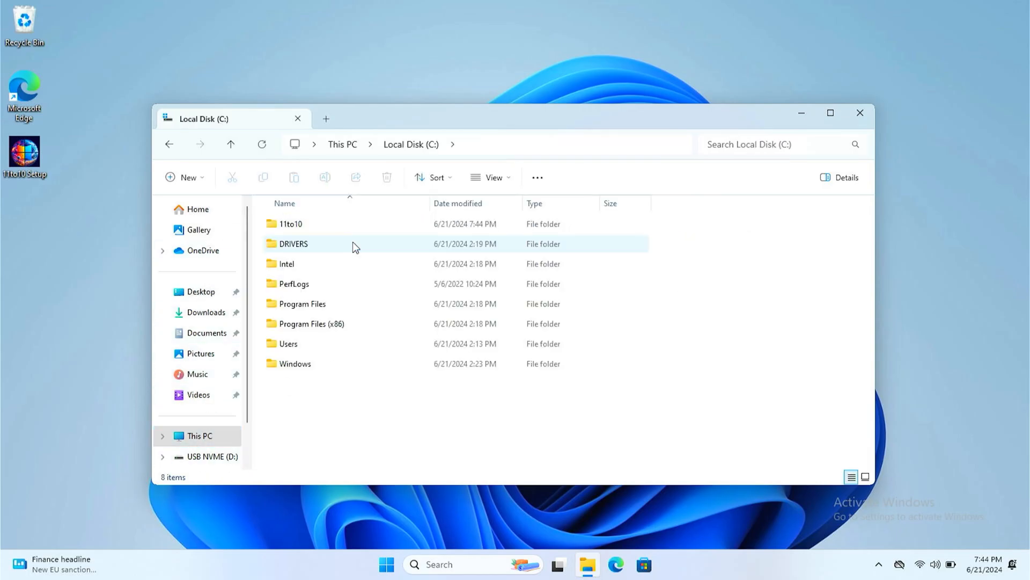
mouse_move(337, 245)
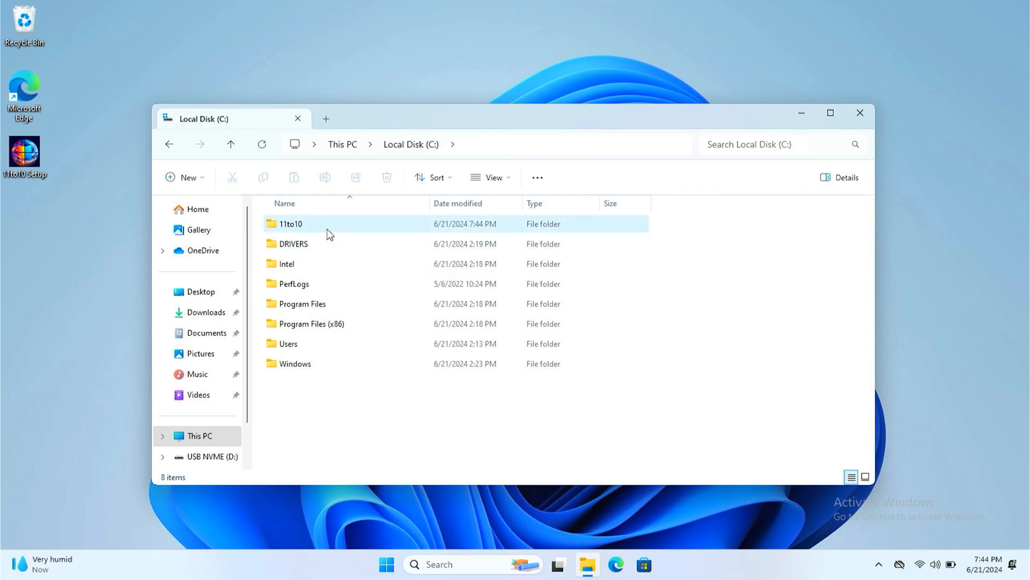
double_click(292, 223)
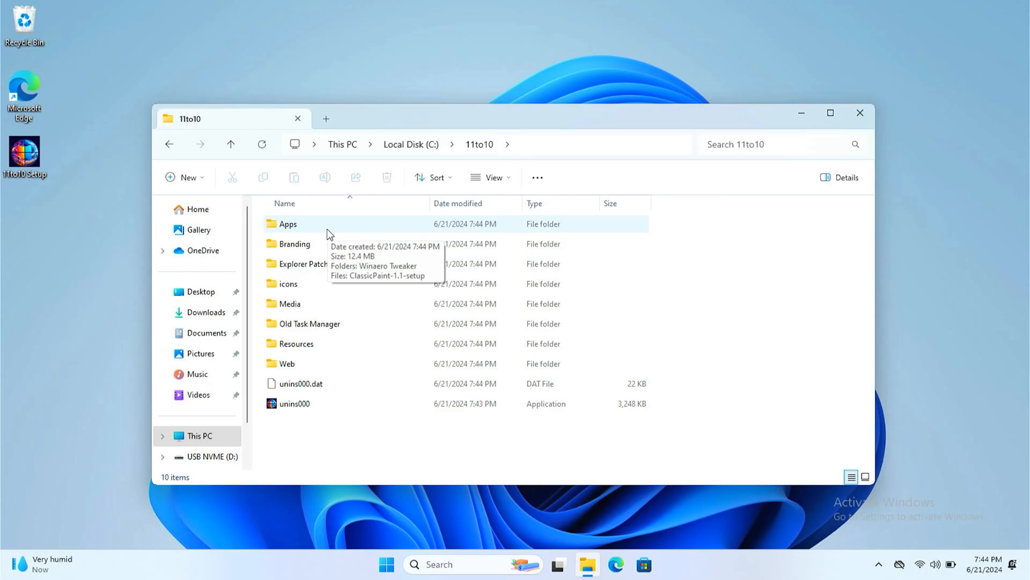
mouse_move(861, 113)
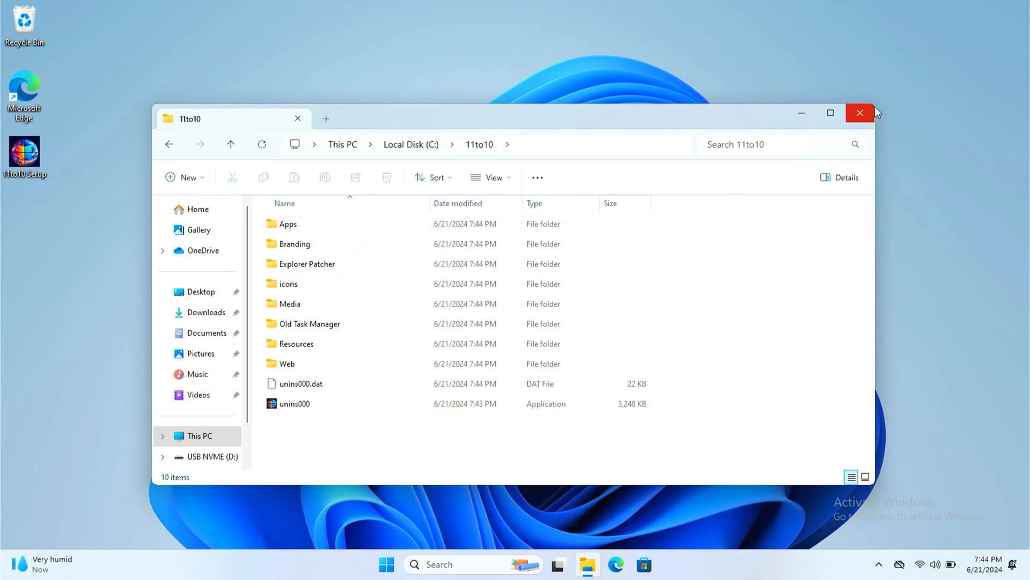
click(861, 113)
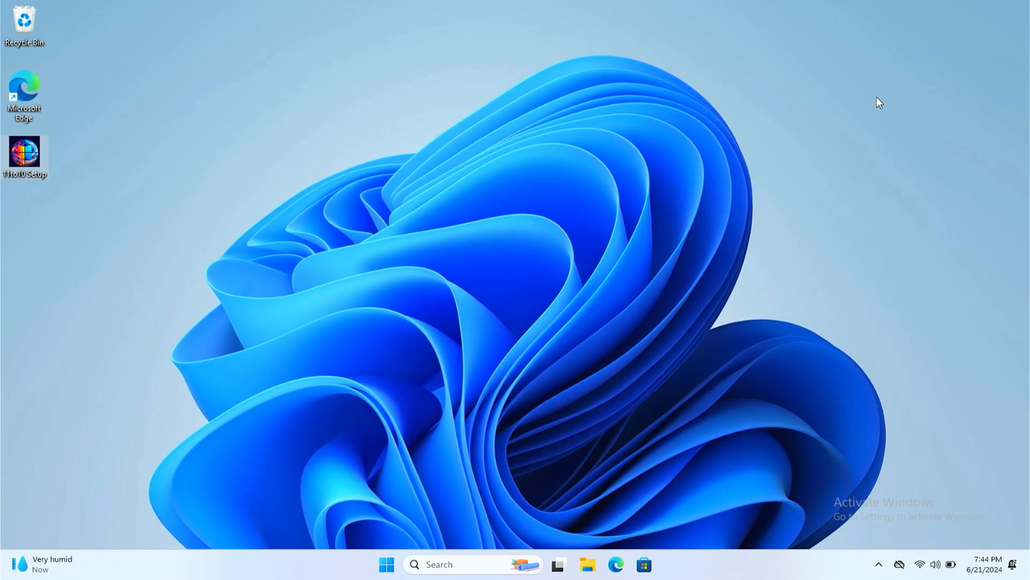
Step: Create a restore point for Local Disk (C:) with a short description and dismiss the success message
text(system res)
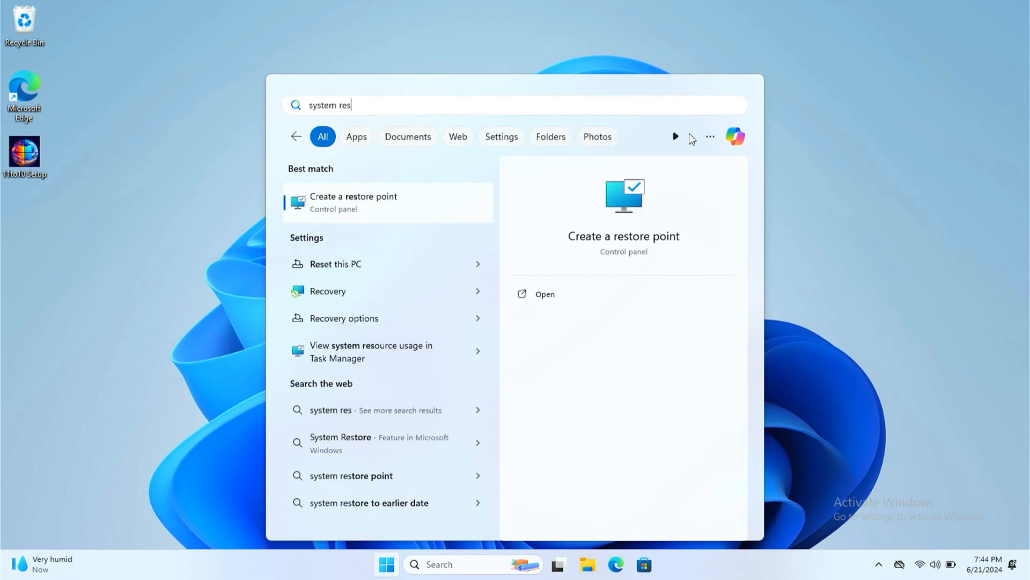
mouse_move(408, 196)
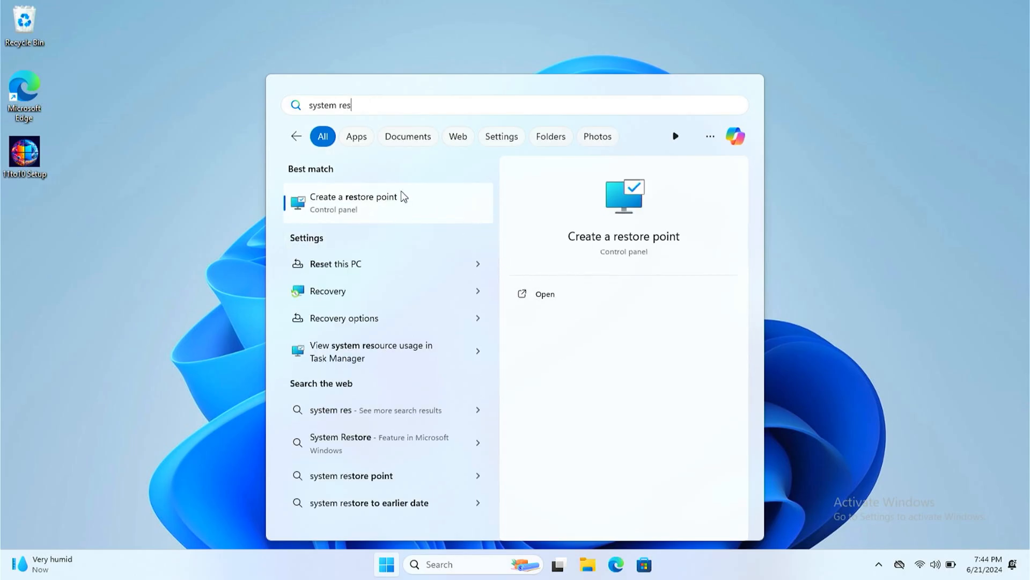
click(354, 197)
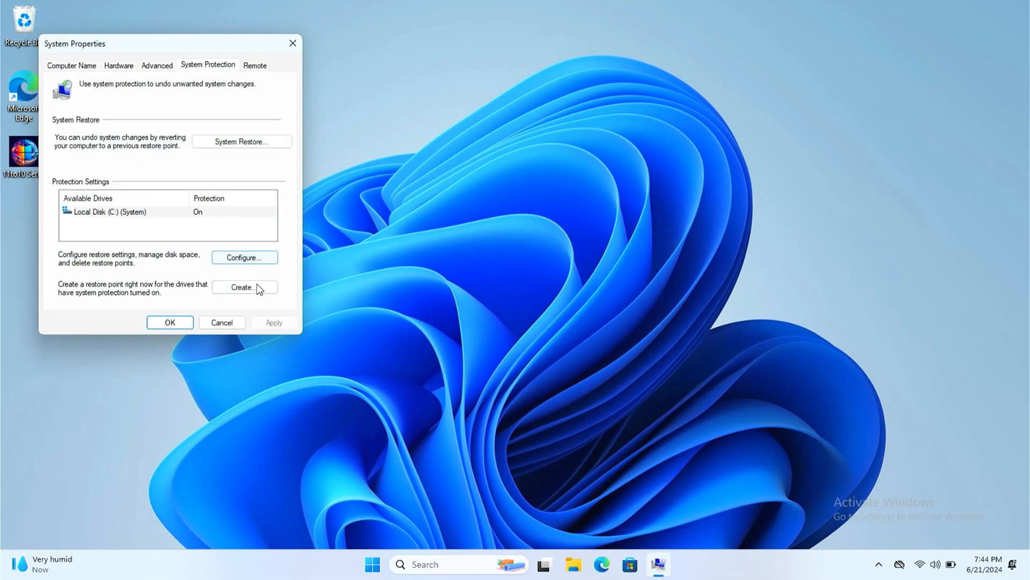
click(244, 287)
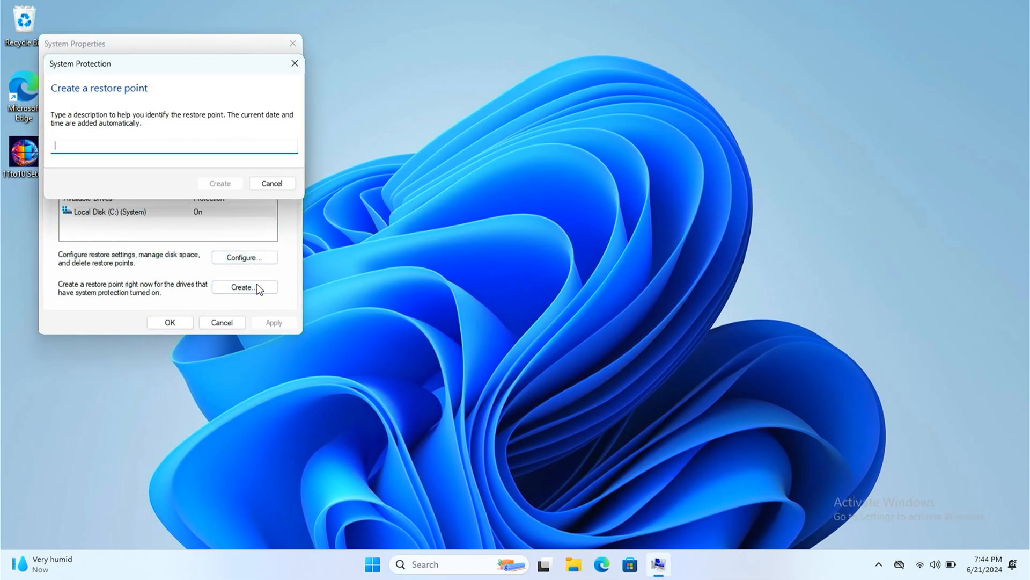
text(!)
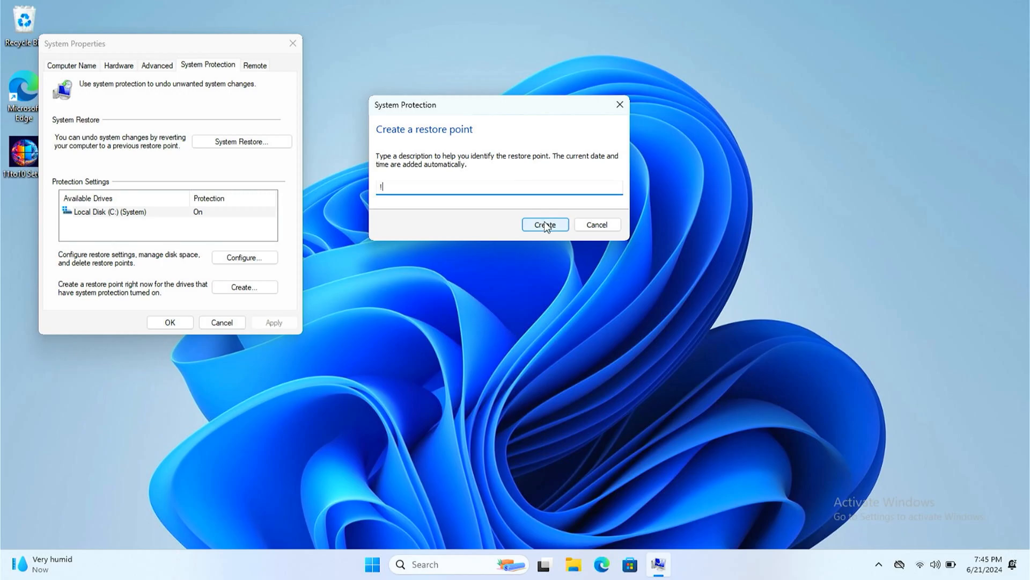
click(545, 225)
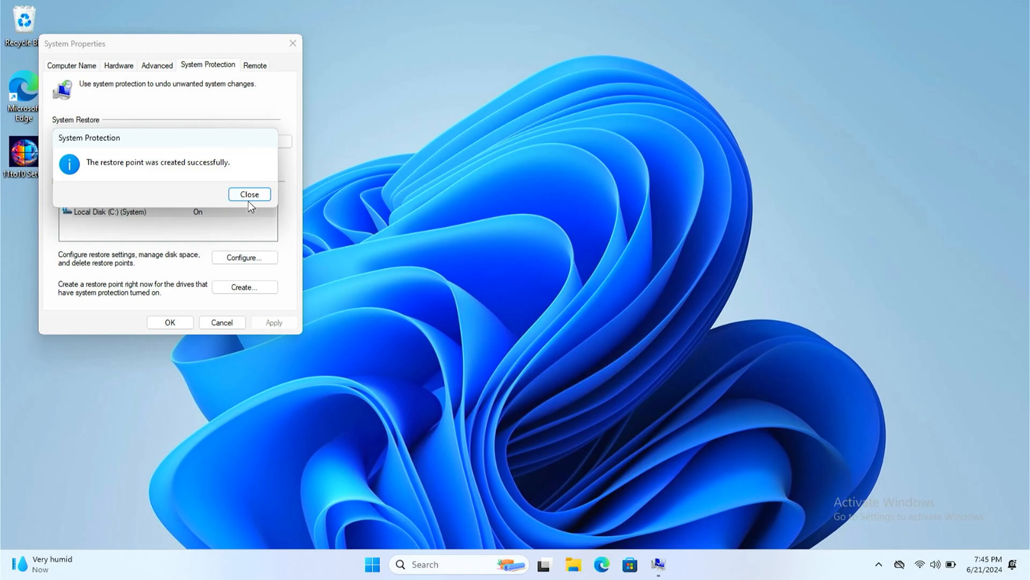
click(249, 194)
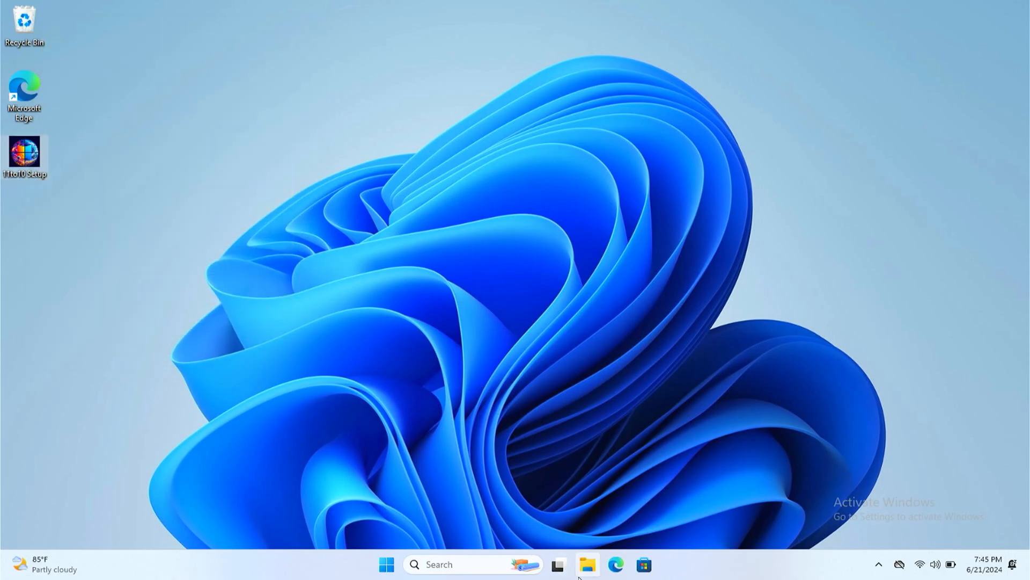
mouse_move(594, 565)
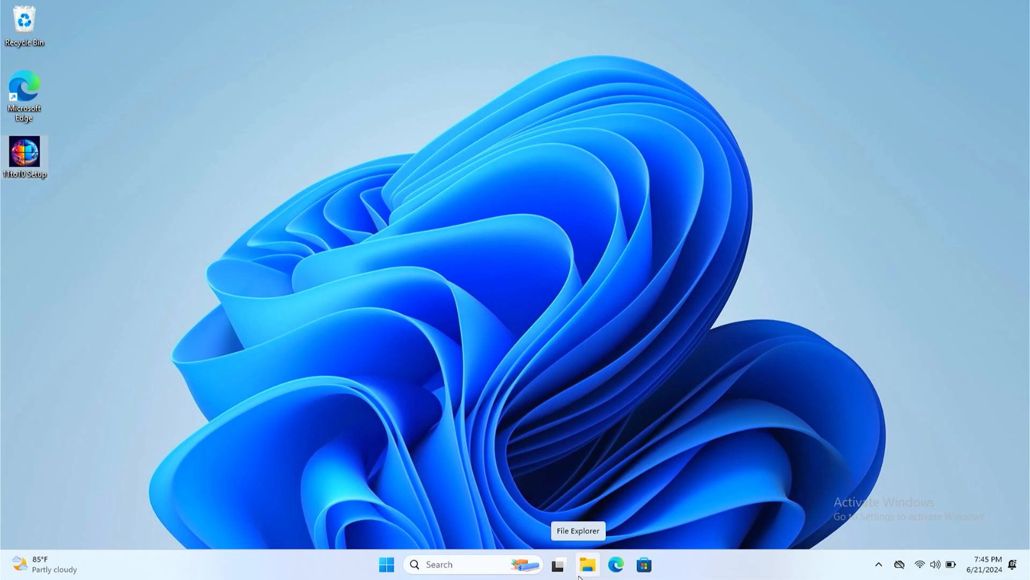
Step: Browse C:\11to10, Apps and Winaero Tweaker in File Explorer, then open the Explorer Patcher folder
click(593, 564)
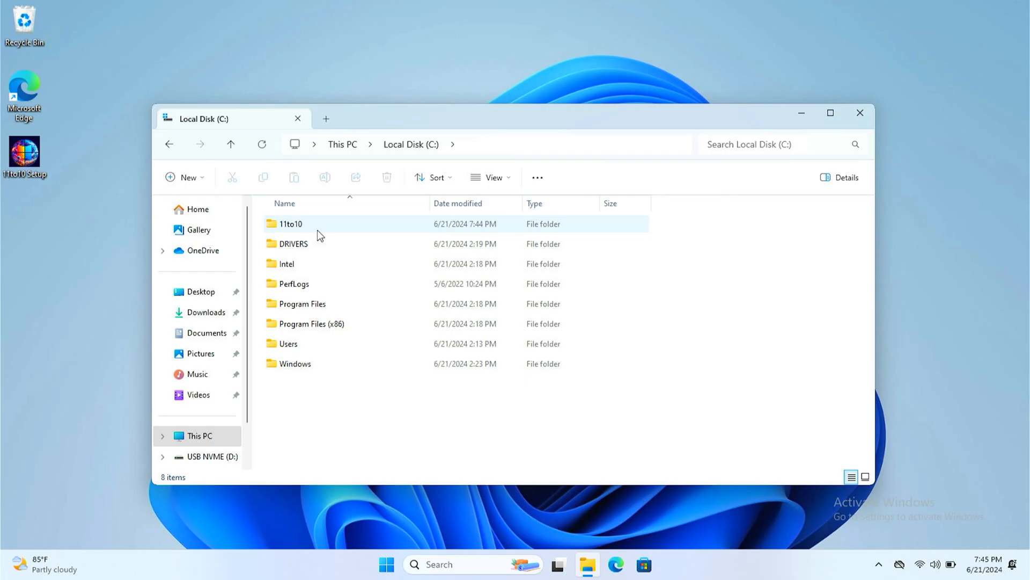
double_click(290, 224)
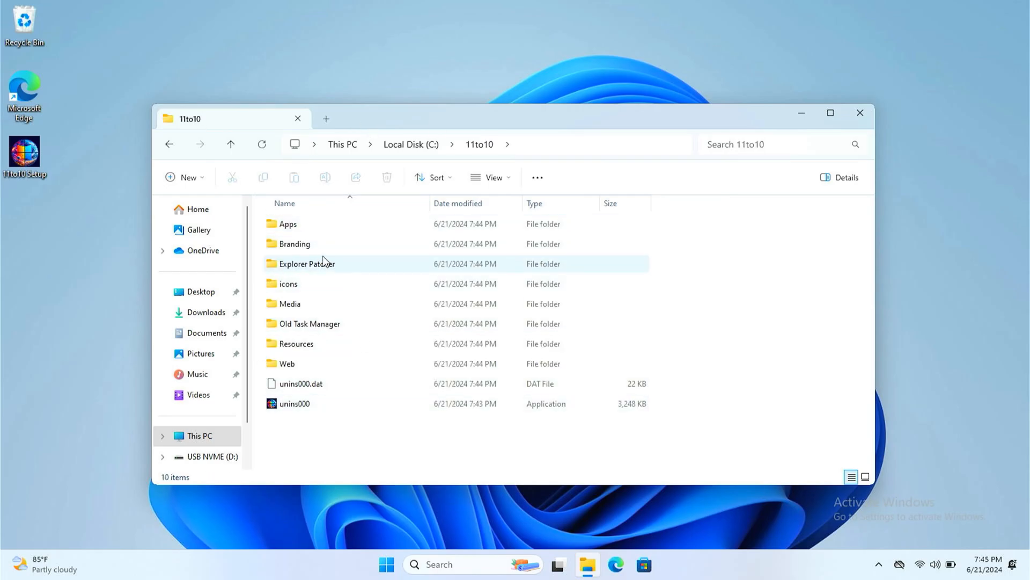
double_click(288, 223)
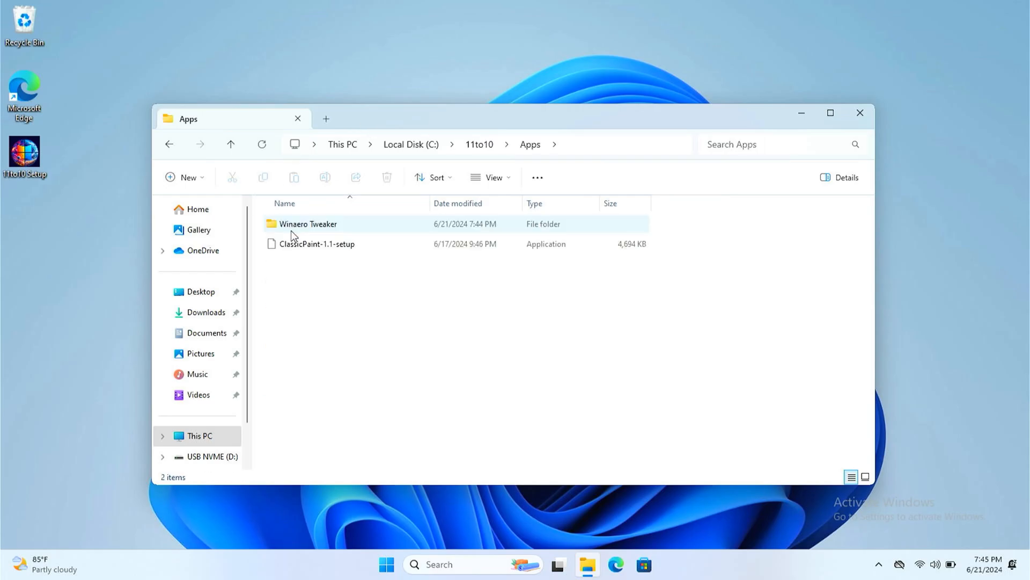
double_click(308, 224)
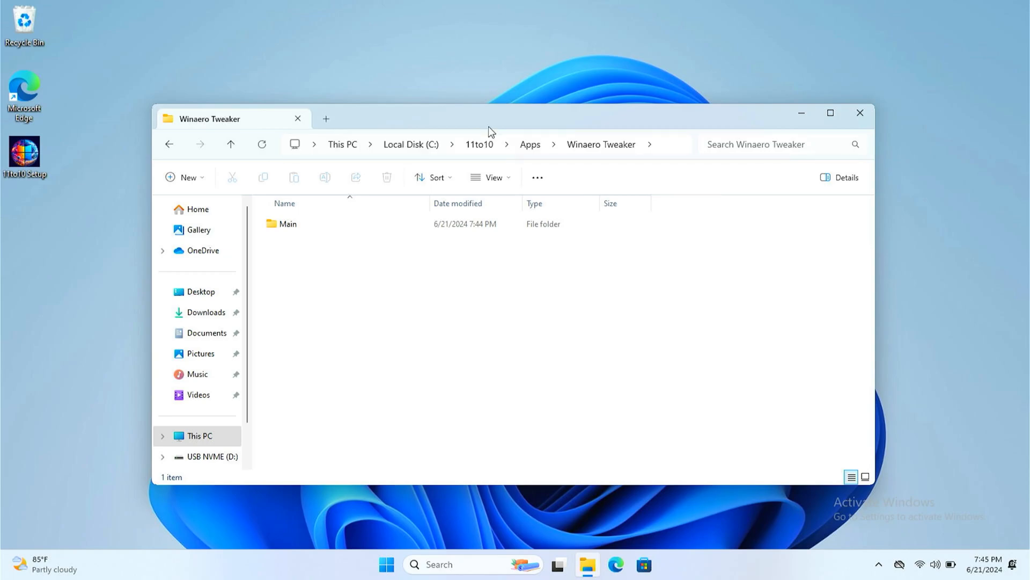
click(479, 144)
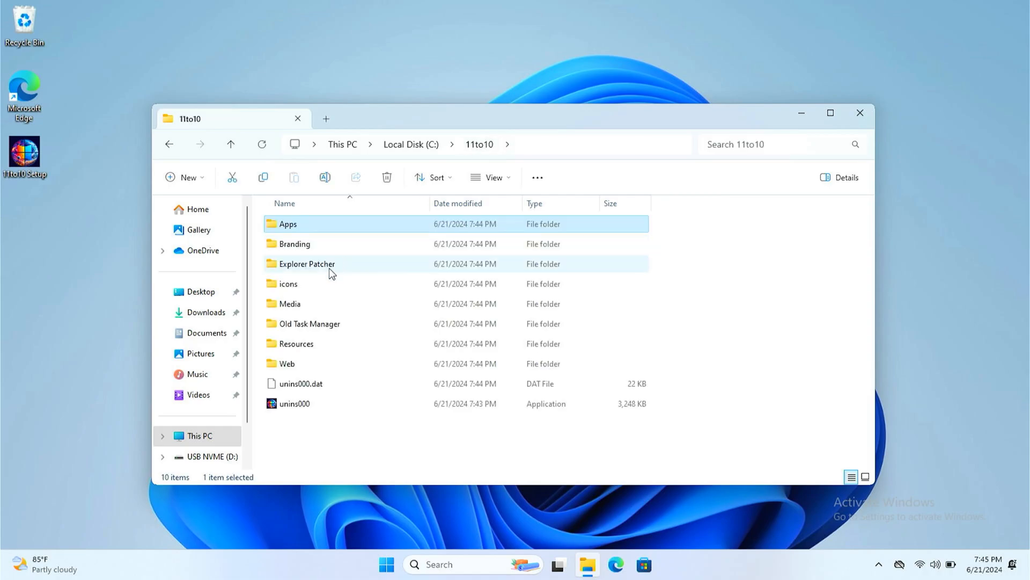
double_click(307, 264)
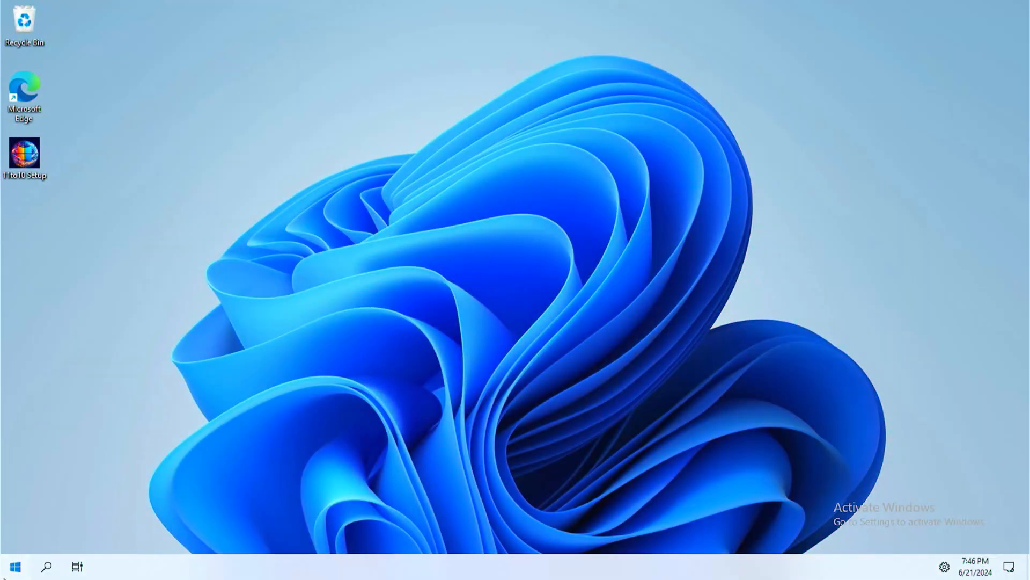
Step: Open ExplorerPatcher's Properties window and show its About page
click(12, 567)
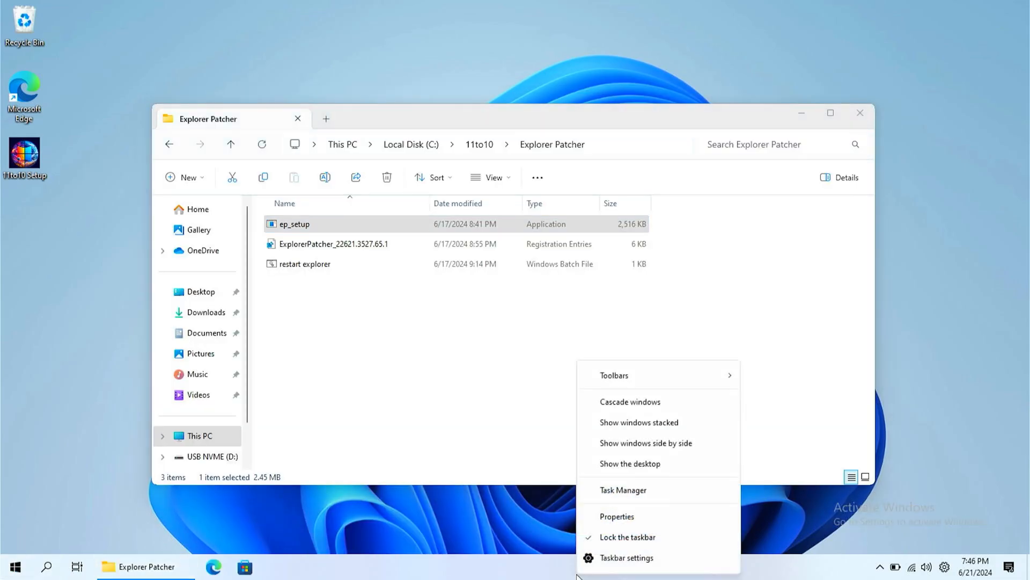
click(617, 517)
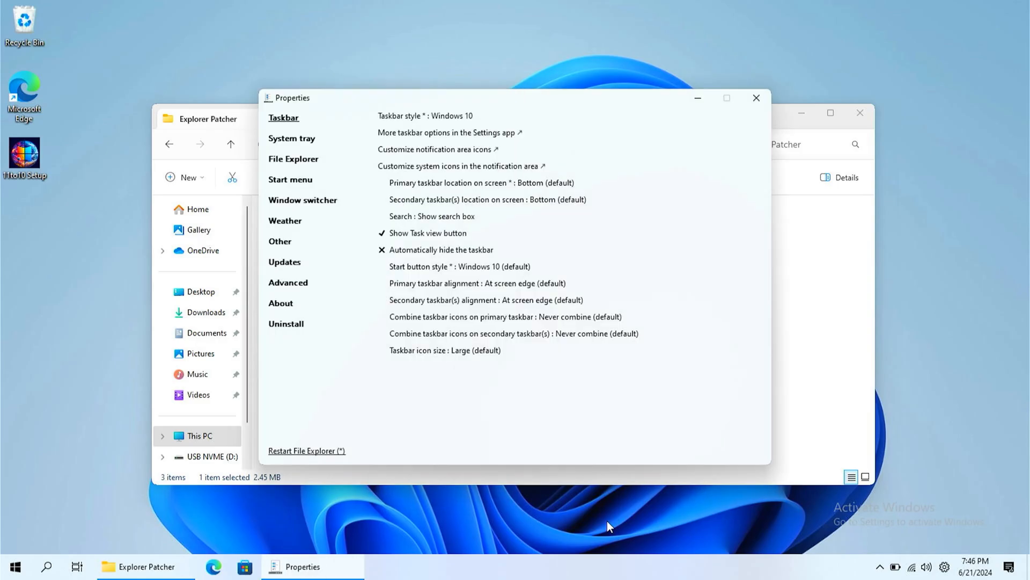
click(280, 303)
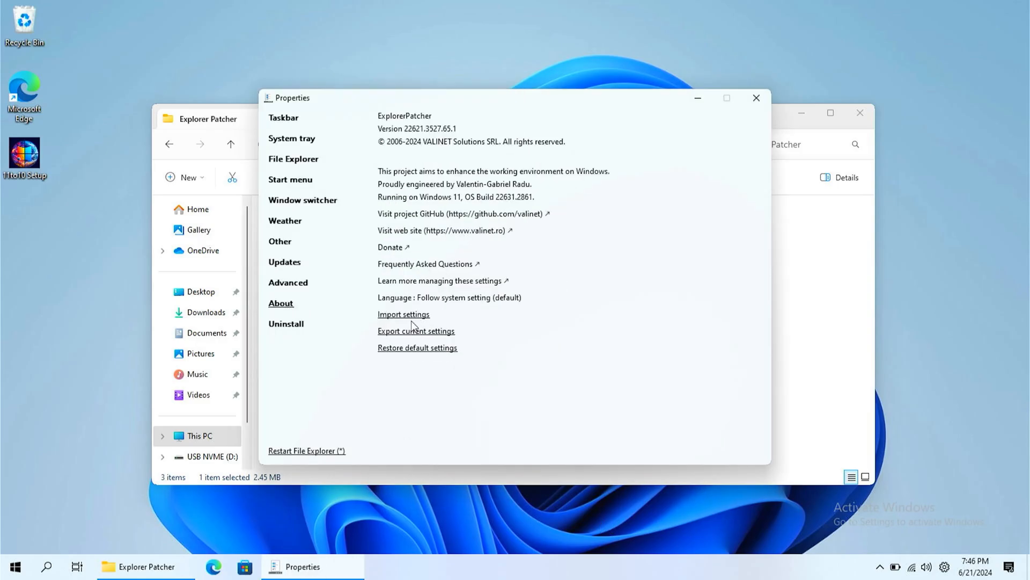
Step: Import the ExplorerPatcher_22621.3527.65.1 .reg file from C:\11to10\Explorer Patcher and confirm the registry prompt
click(404, 314)
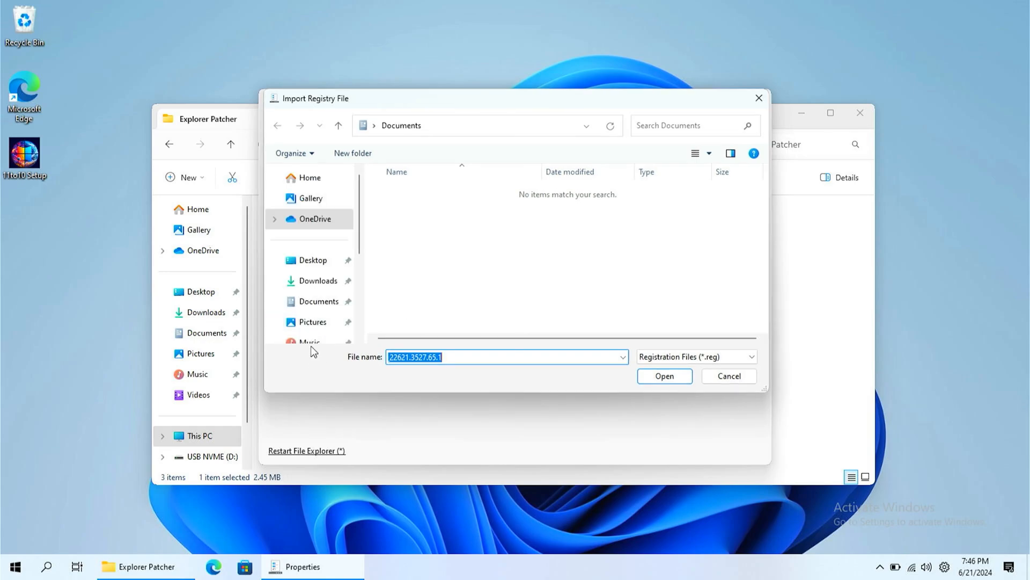
scroll(down, 3)
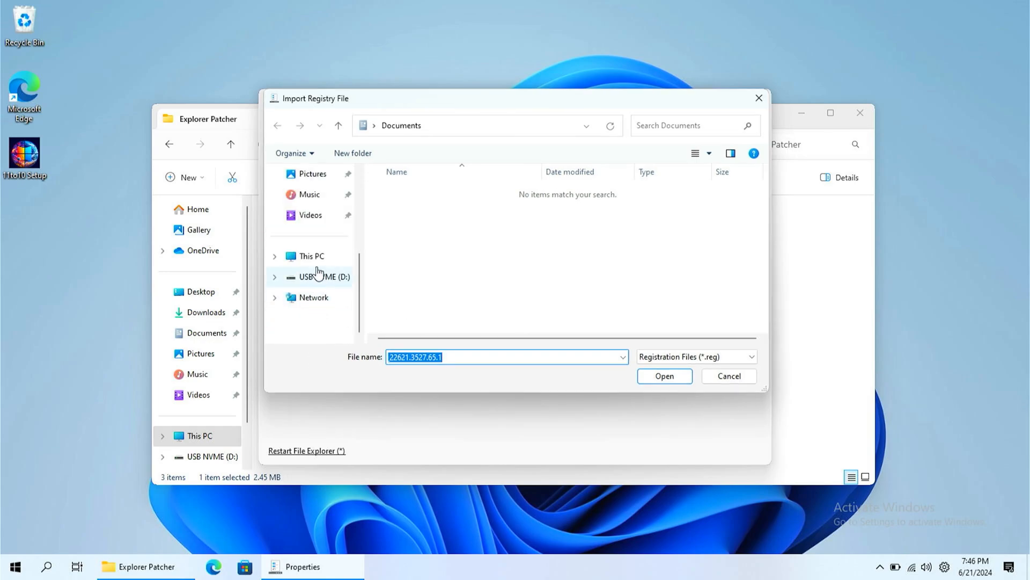
click(310, 256)
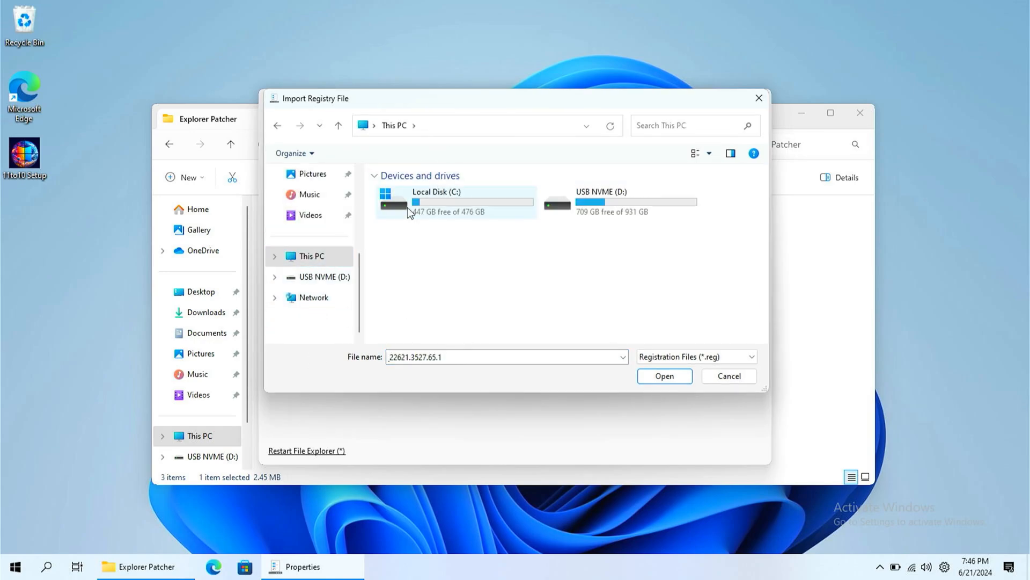
double_click(457, 201)
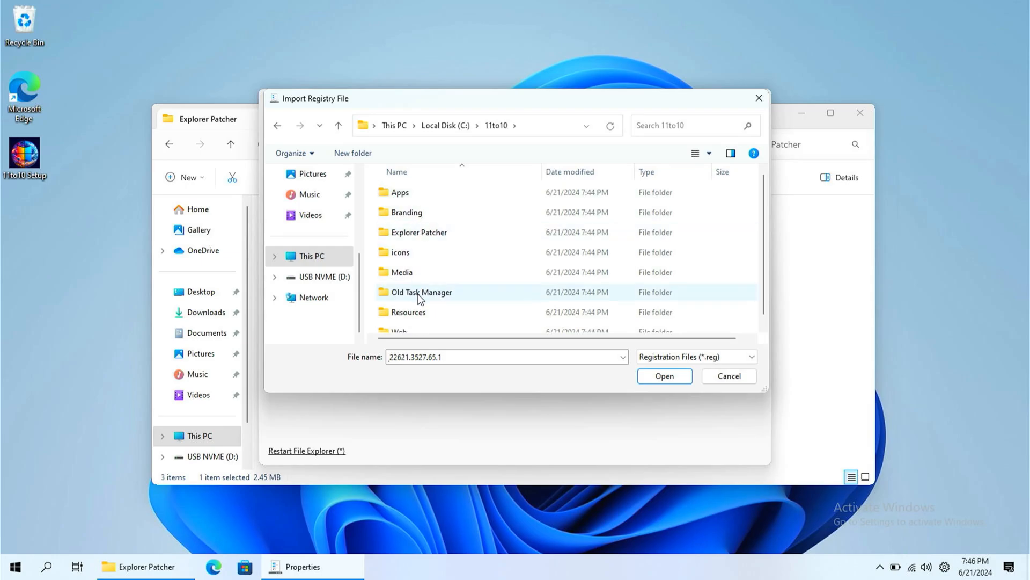
double_click(419, 232)
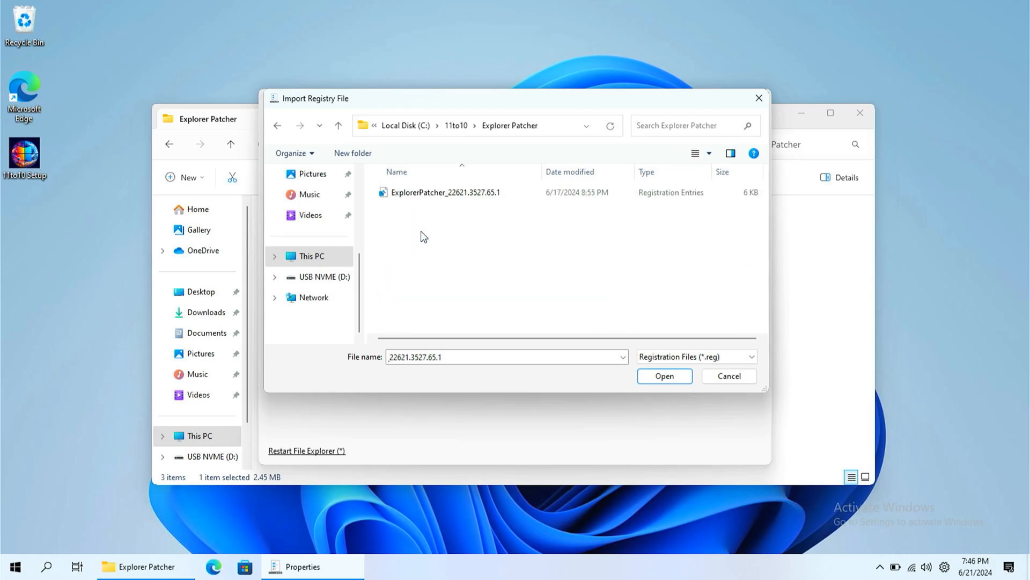
click(446, 192)
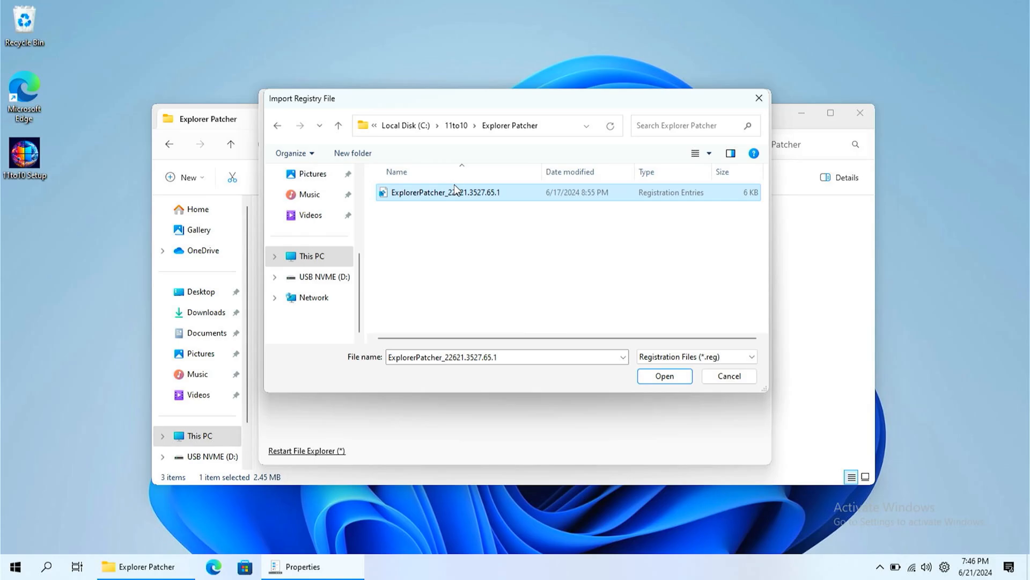
click(664, 376)
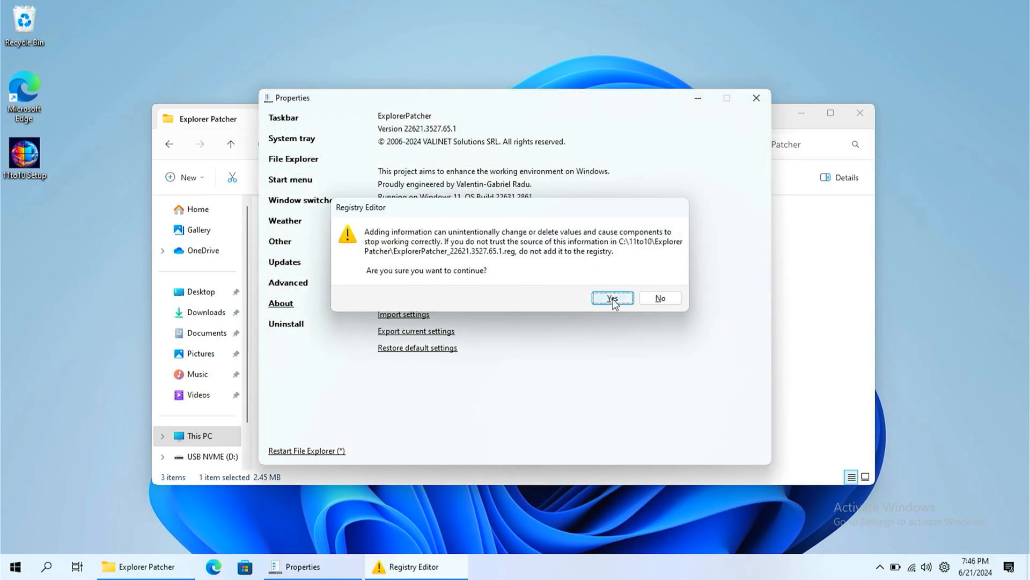
click(612, 298)
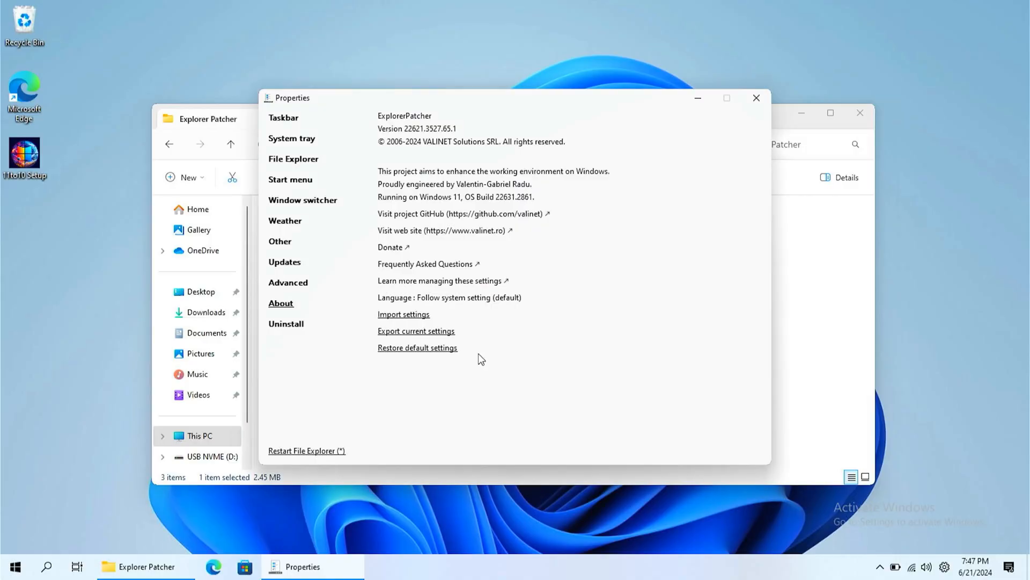
Step: Approve the administrator prompt and restart File Explorer from ExplorerPatcher's Properties
click(307, 450)
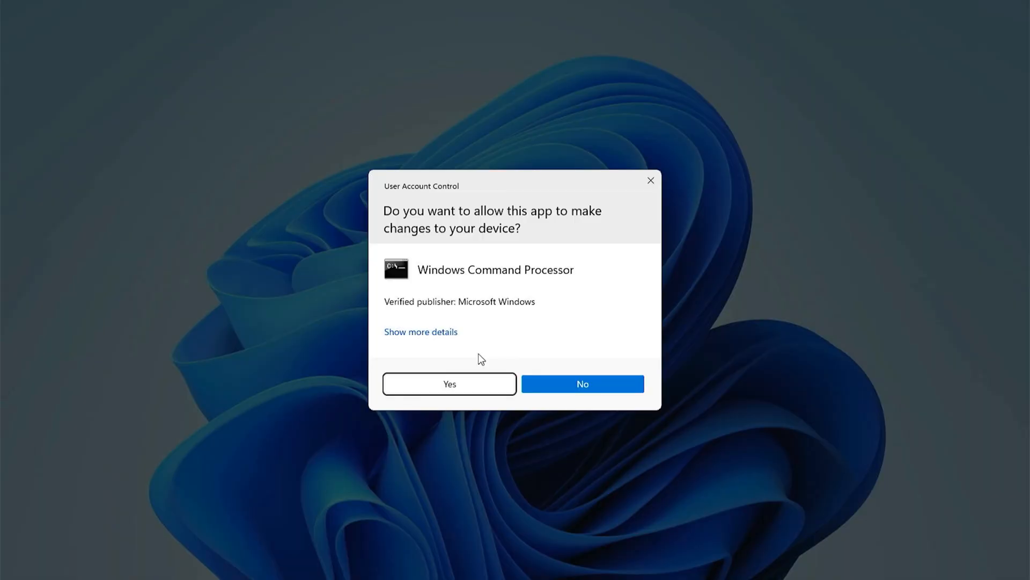
click(450, 384)
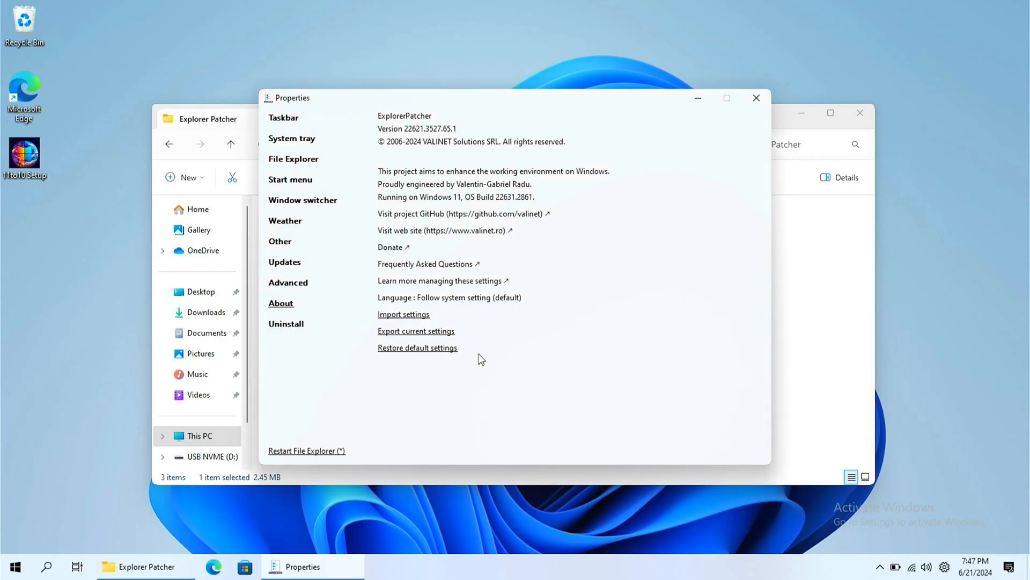
mouse_move(326, 478)
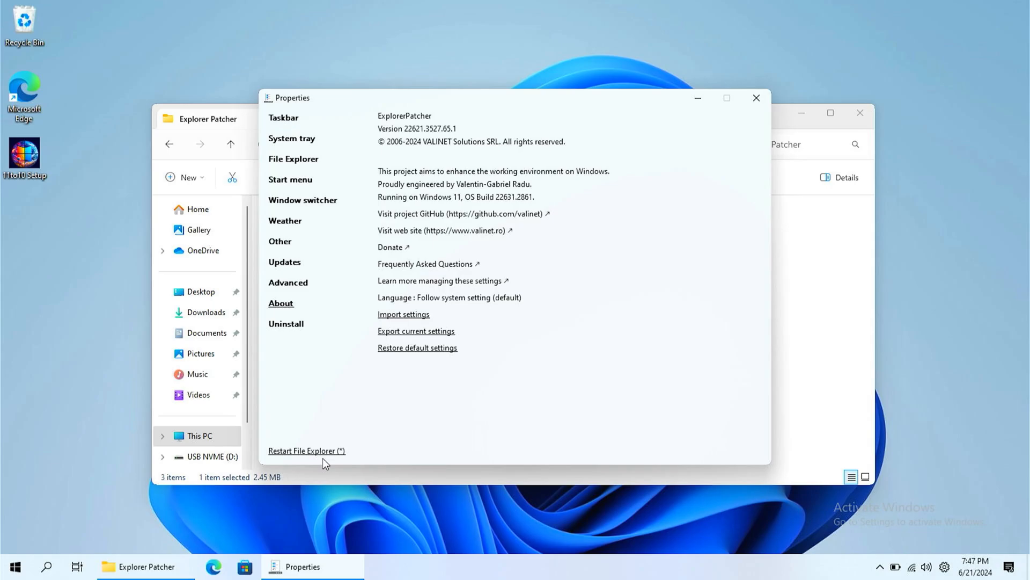
click(306, 450)
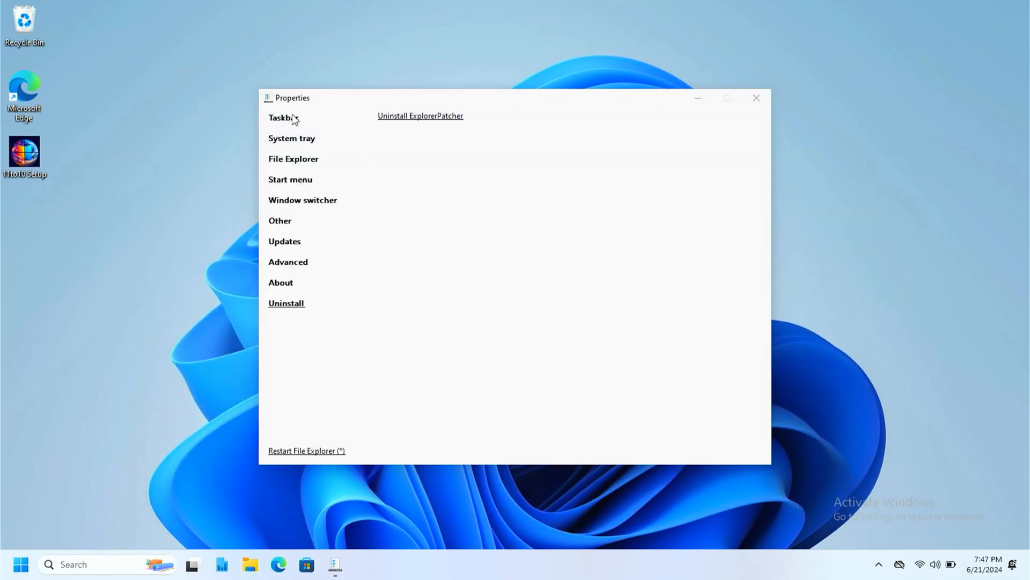
Step: Set ExplorerPatcher's taskbar style to Windows 10 and restart File Explorer
click(280, 118)
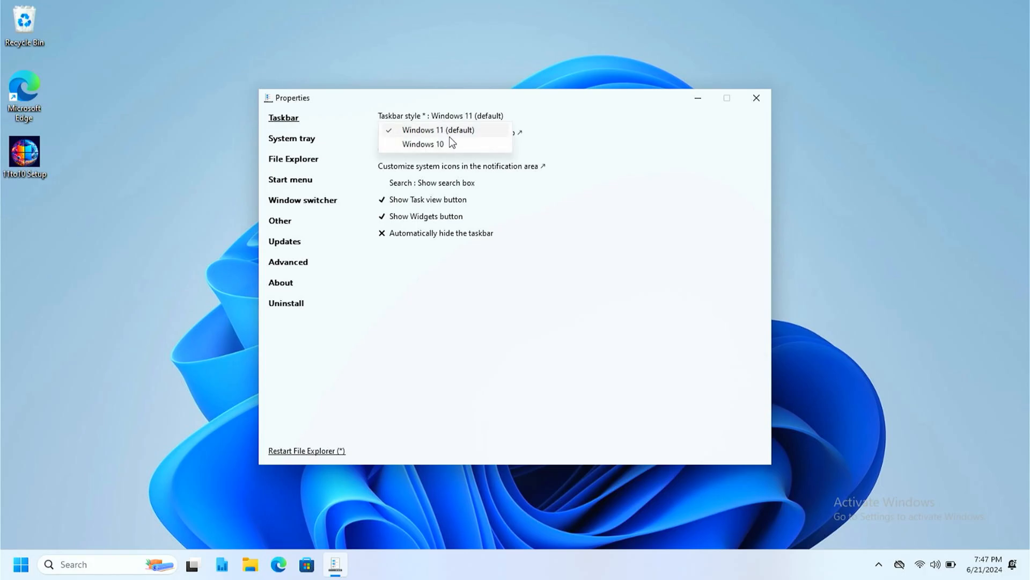
click(423, 143)
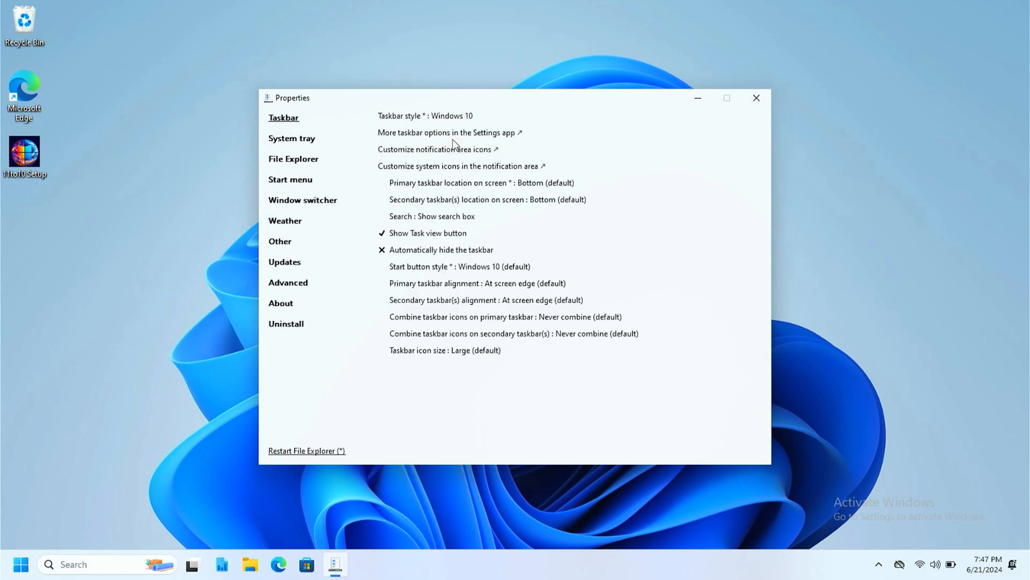
click(307, 451)
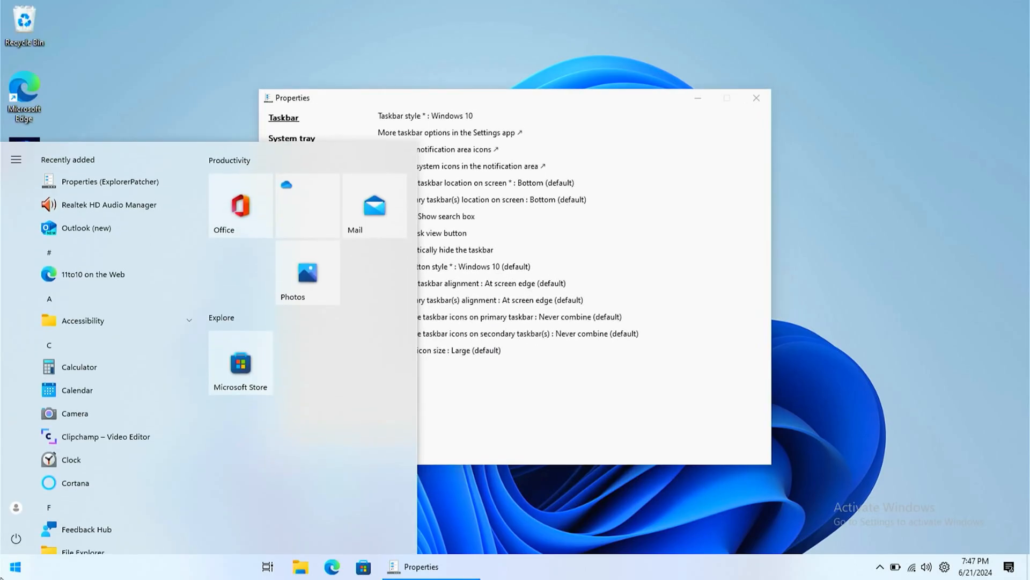
mouse_move(139, 358)
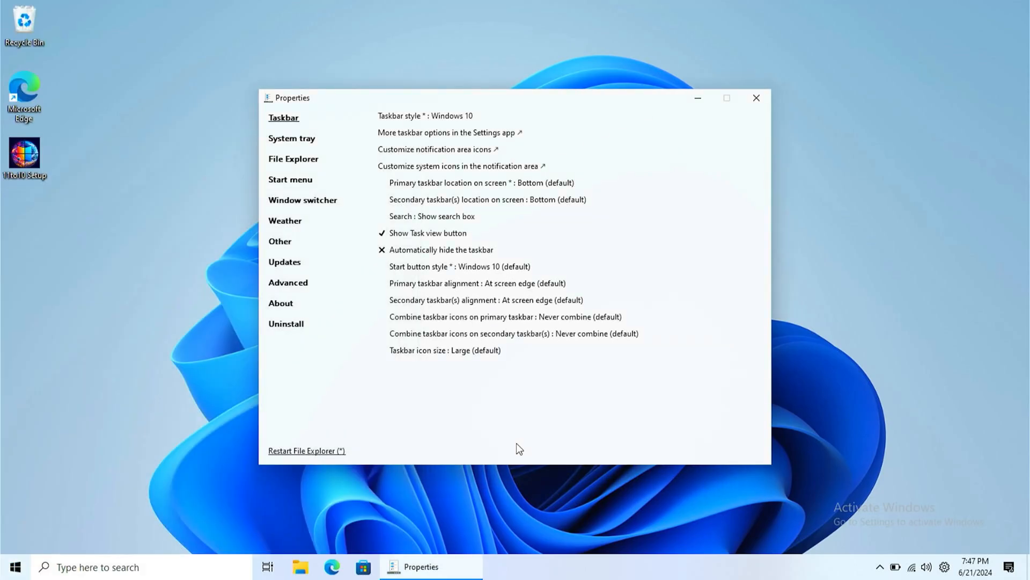
mouse_move(561, 285)
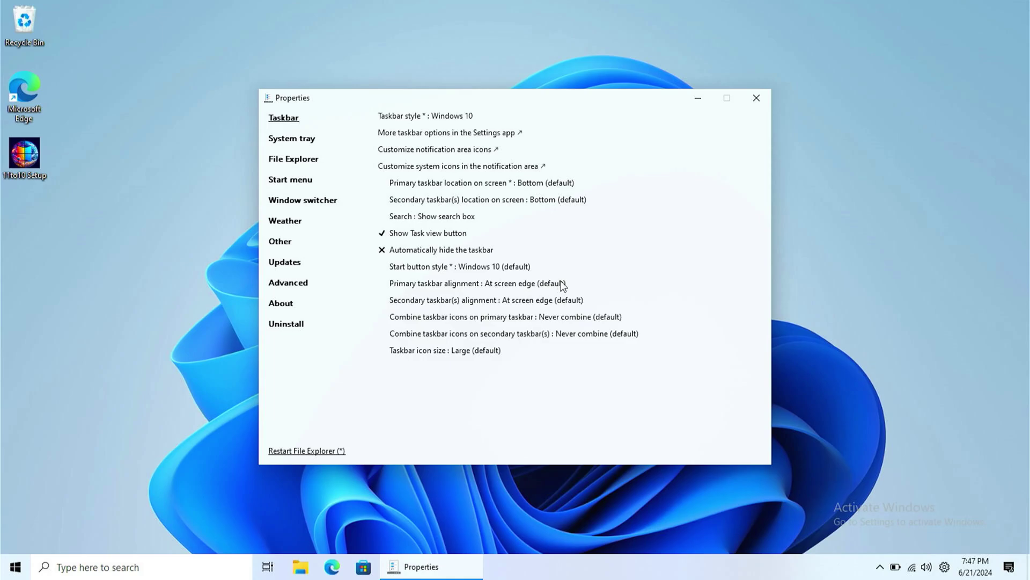
mouse_move(591, 189)
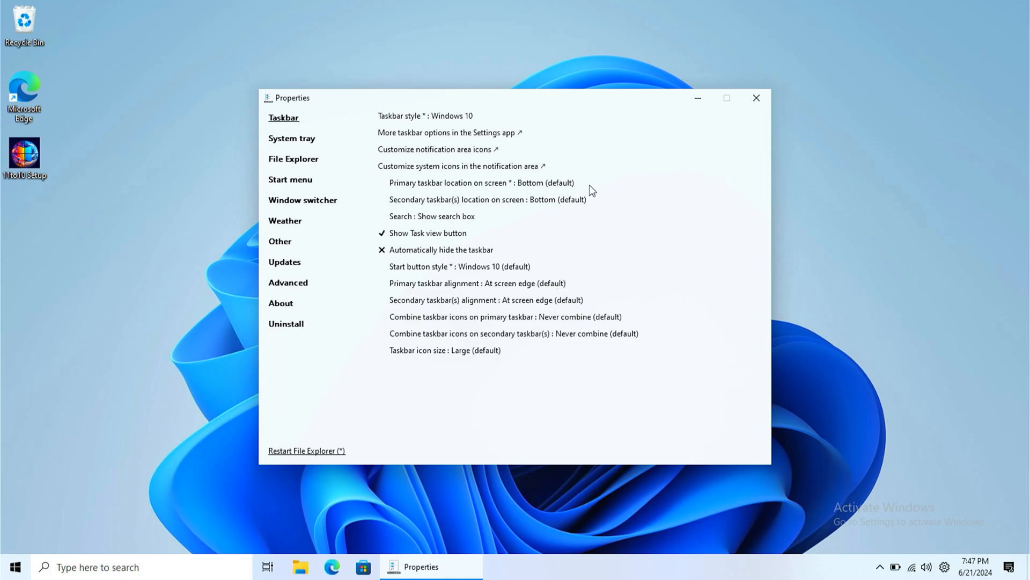
Step: Return the taskbar to the bottom, always combine icons on secondary taskbars, and pick small icons
click(481, 182)
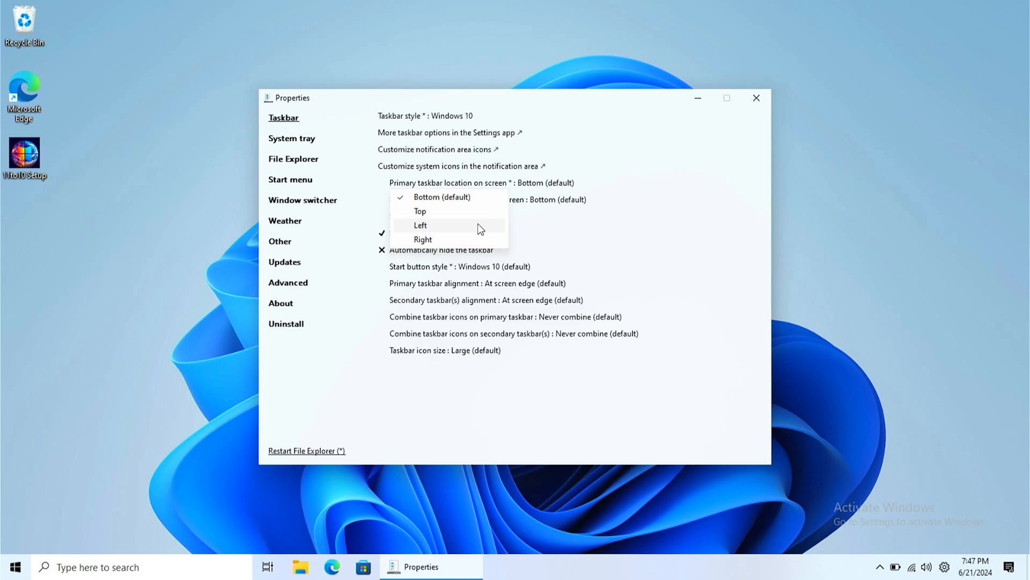
click(421, 225)
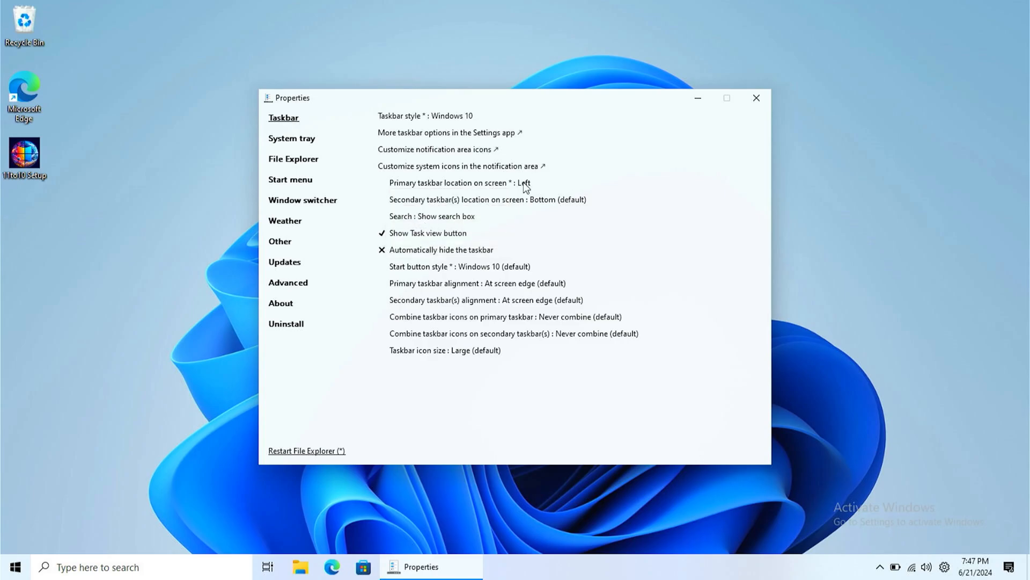
mouse_move(524, 203)
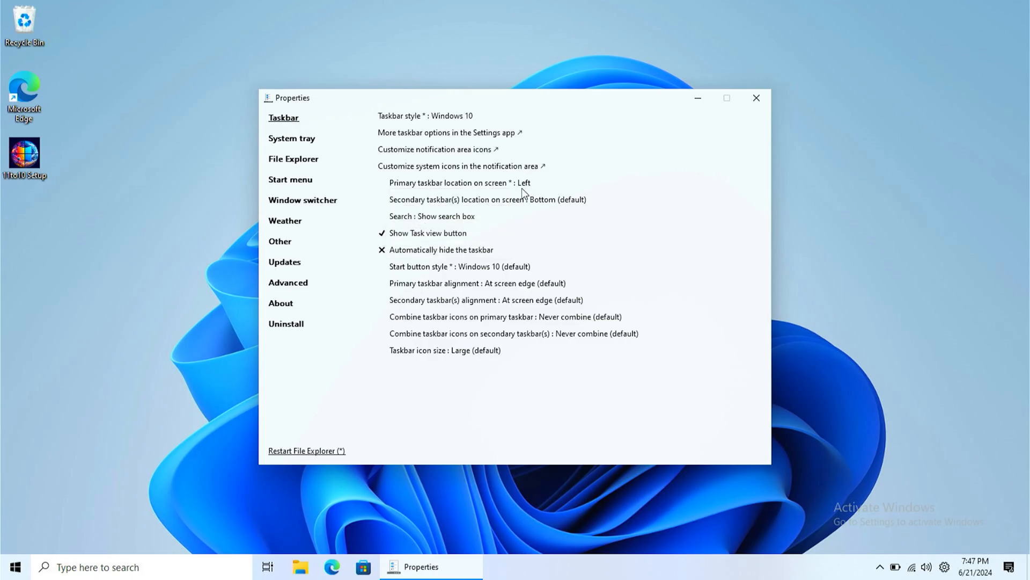
click(519, 183)
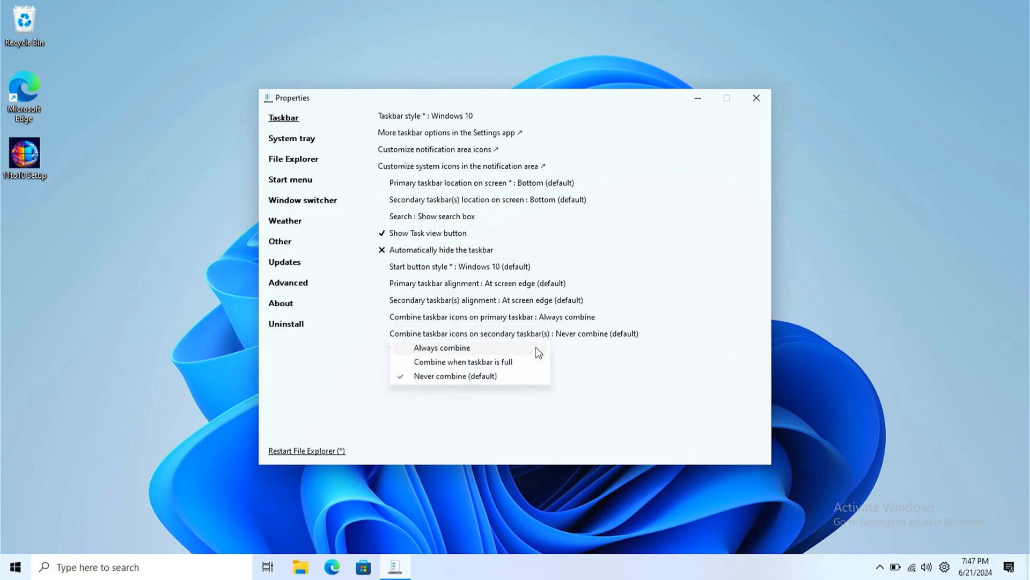
click(441, 347)
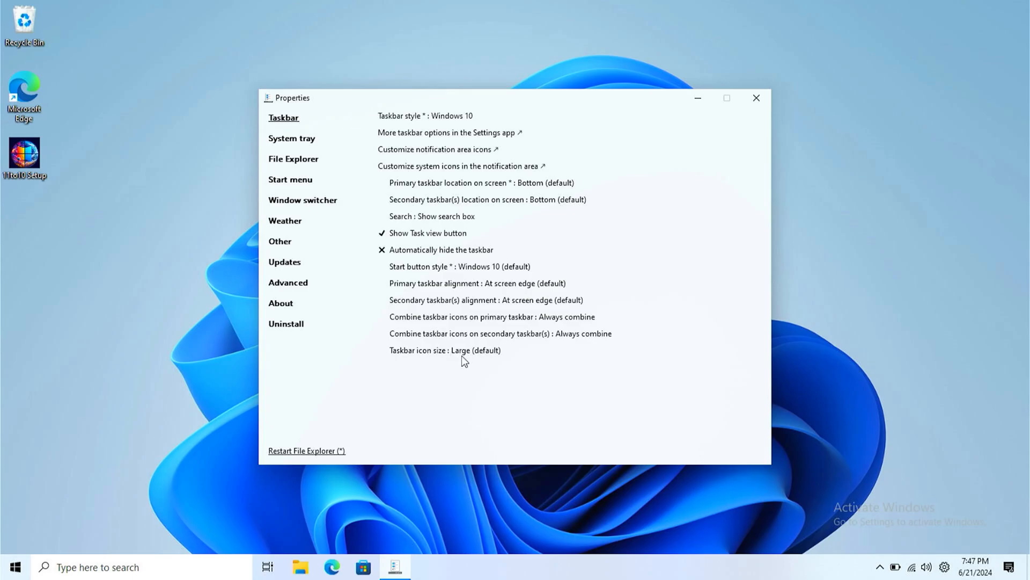
click(445, 349)
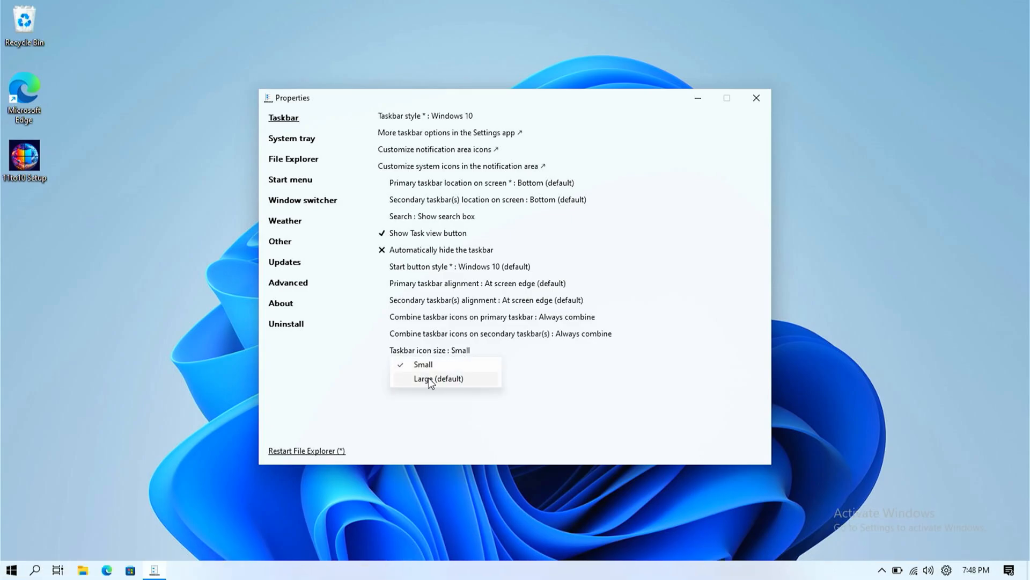
Step: Review the File Explorer, Start menu, window switcher and weather pages, then enable taskbar weather
click(293, 159)
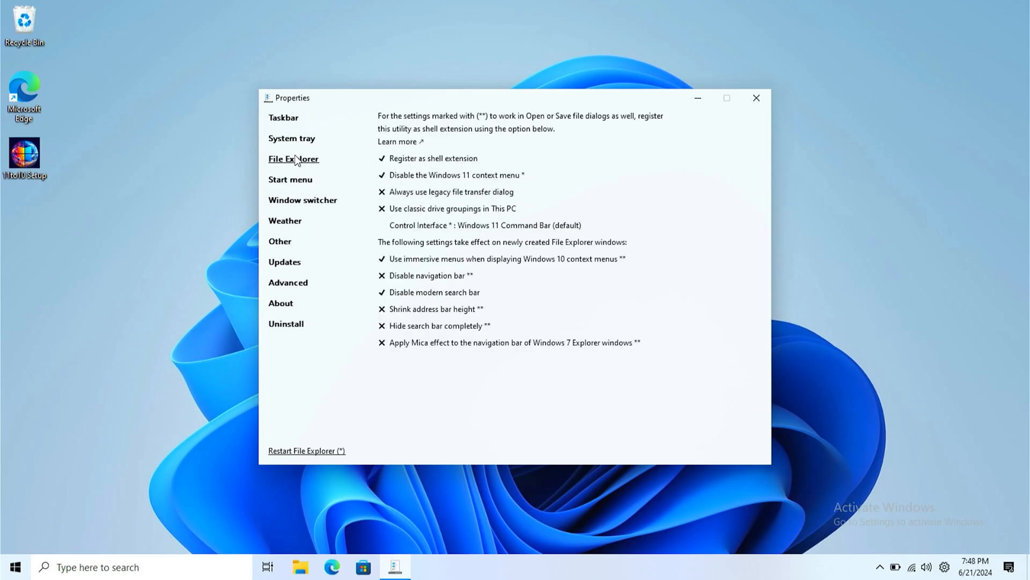
mouse_move(507, 233)
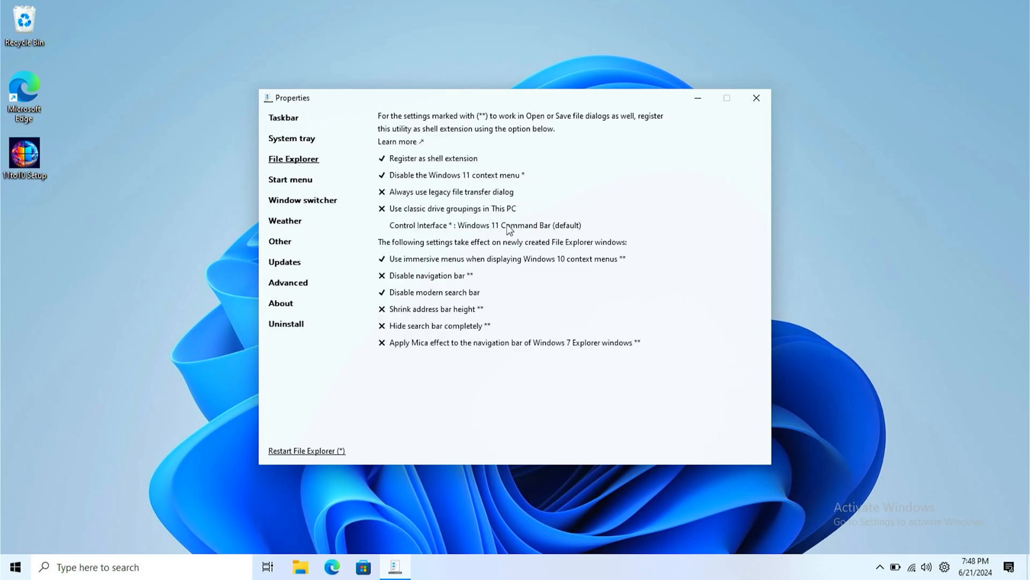
mouse_move(523, 237)
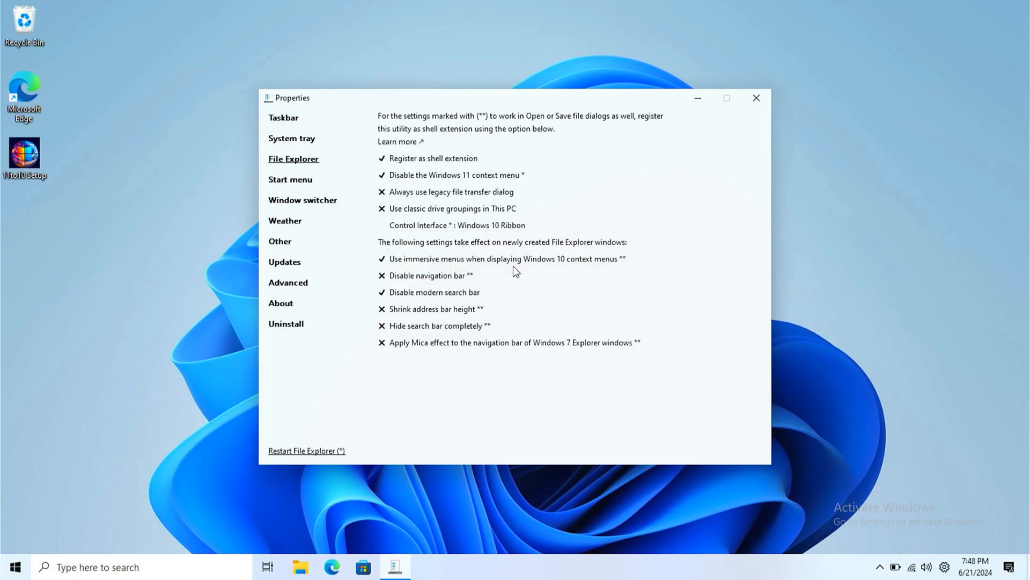
click(291, 179)
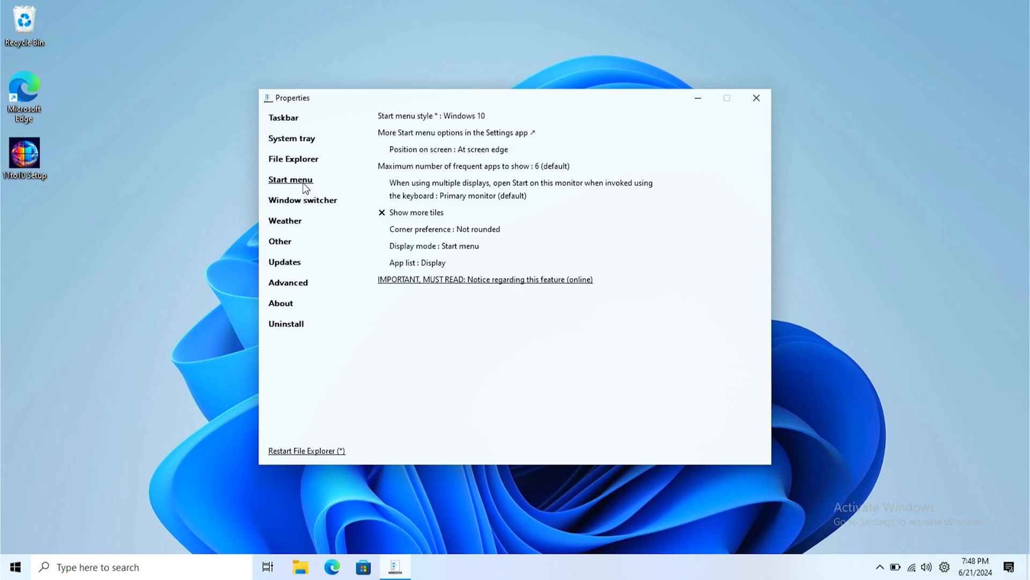
click(303, 200)
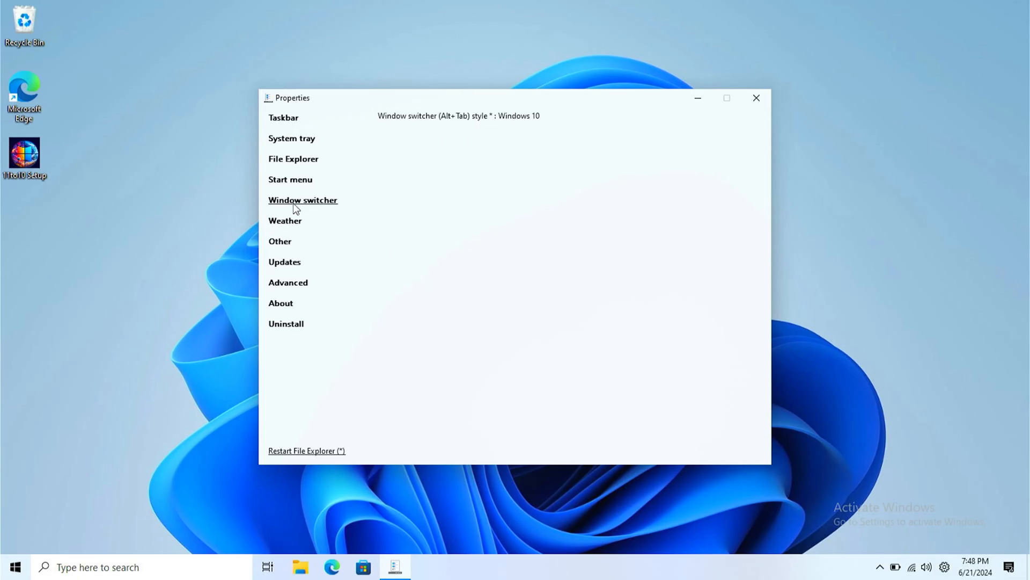
click(285, 221)
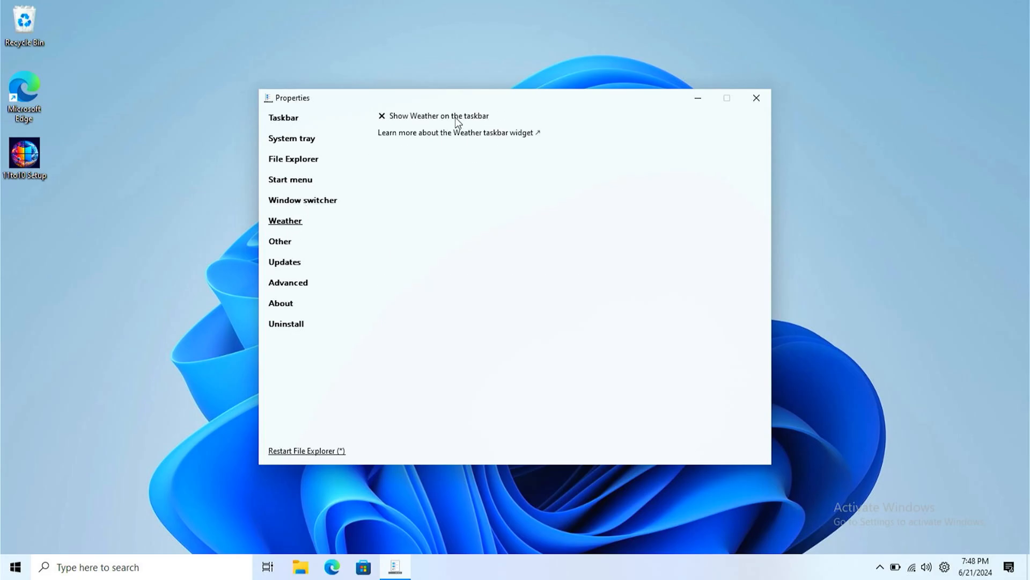
click(383, 115)
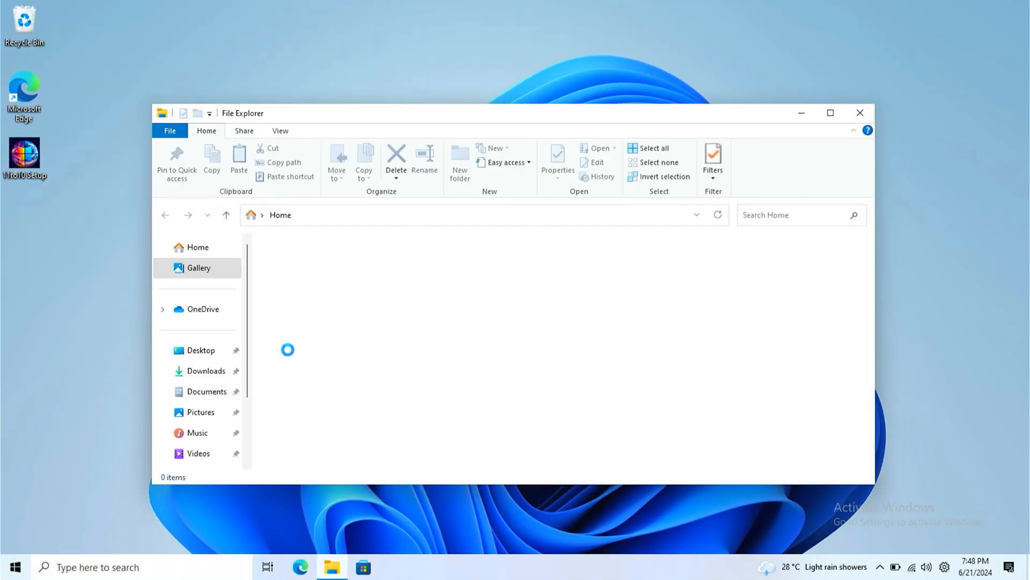
Step: Browse to C:\11to10\Apps\Winaero Tweaker\Main in File Explorer
click(200, 388)
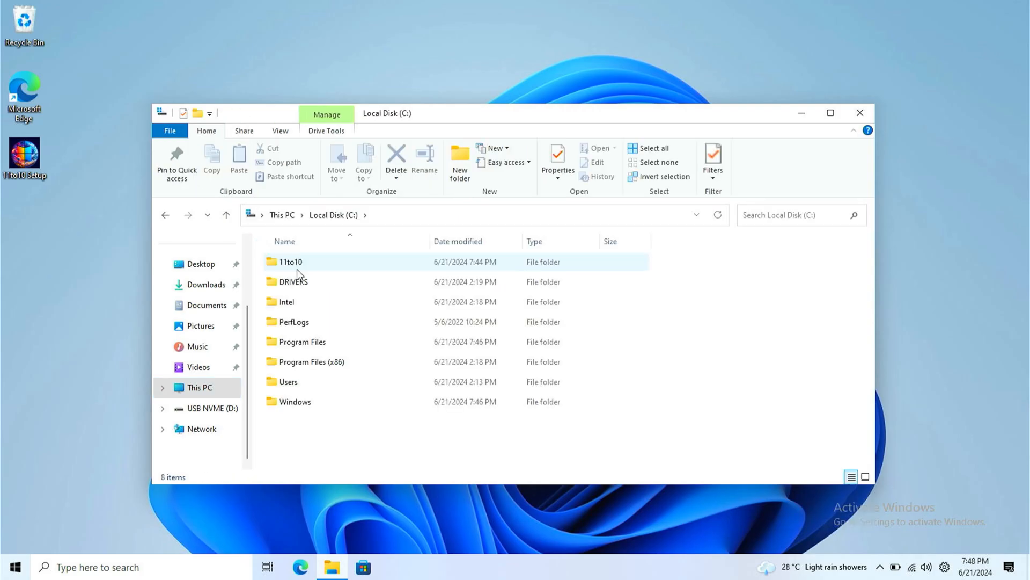
double_click(290, 262)
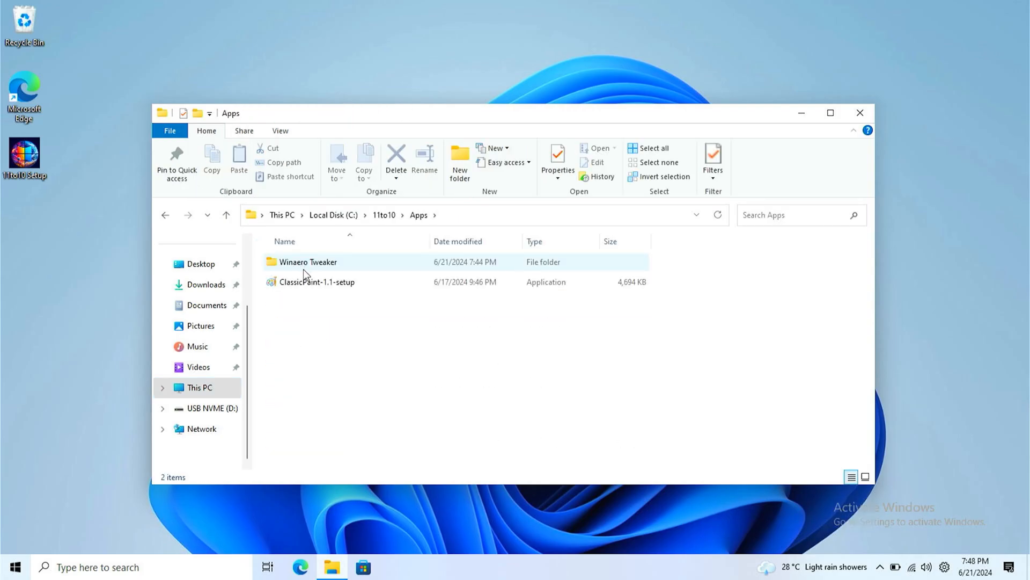
double_click(309, 262)
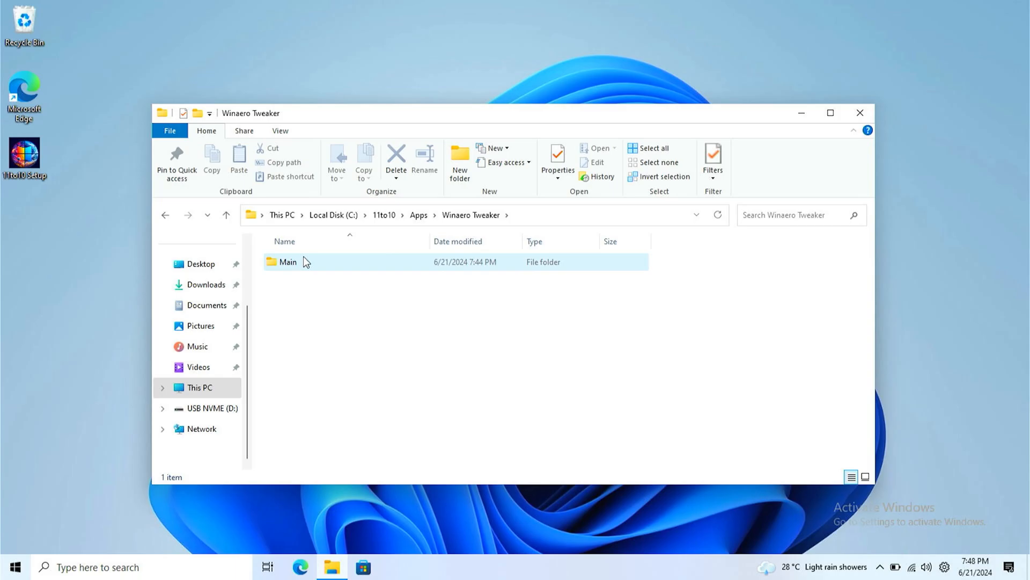
double_click(287, 262)
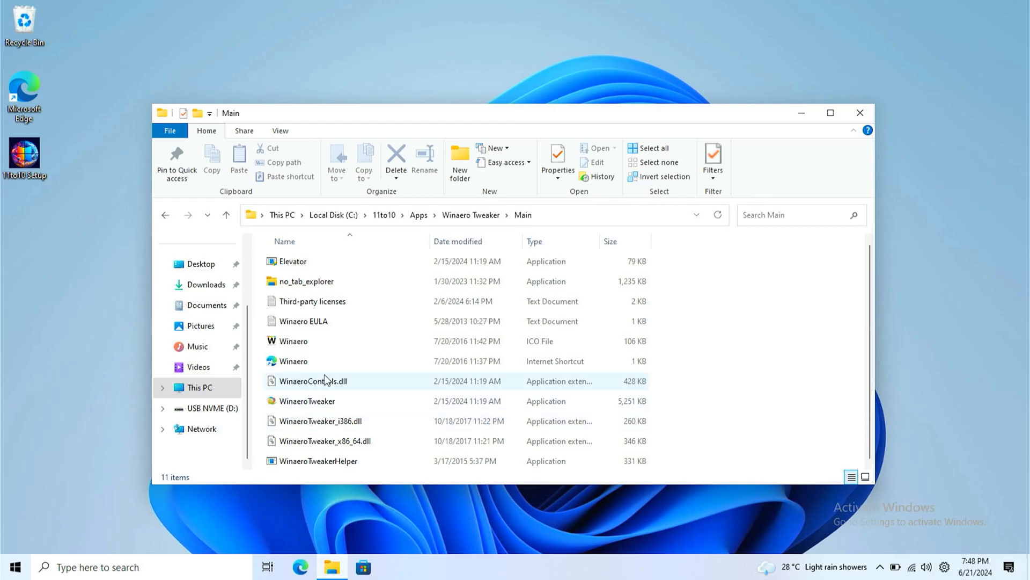
click(314, 401)
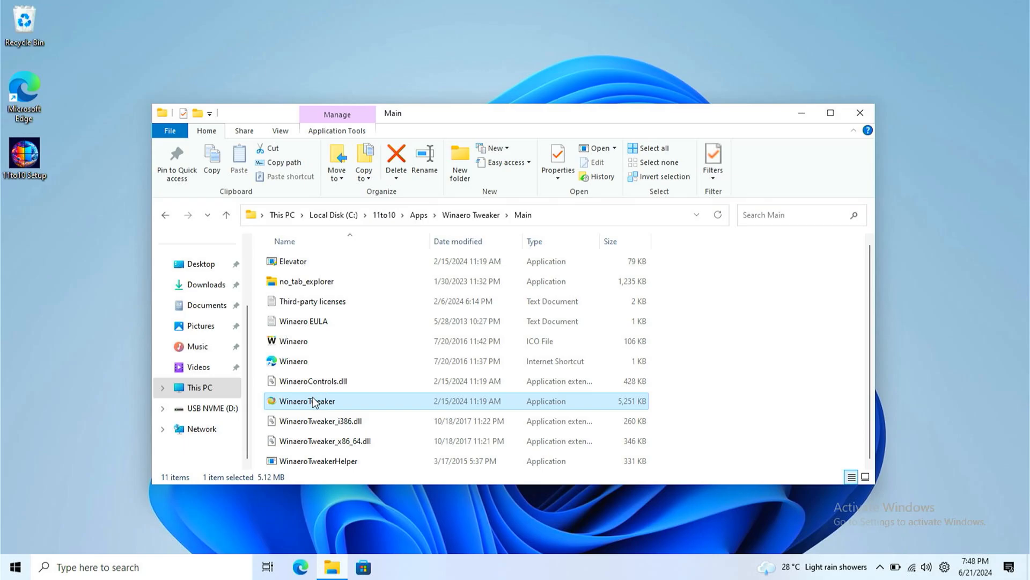
Step: Launch WinaeroTweaker, accept its license and approve the User Account Control prompt
double_click(307, 401)
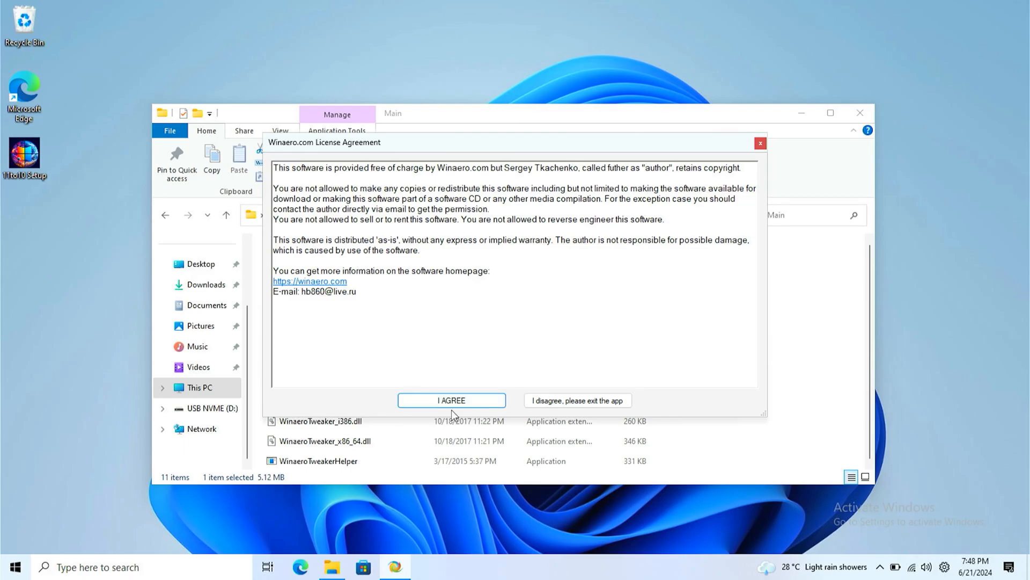
click(451, 400)
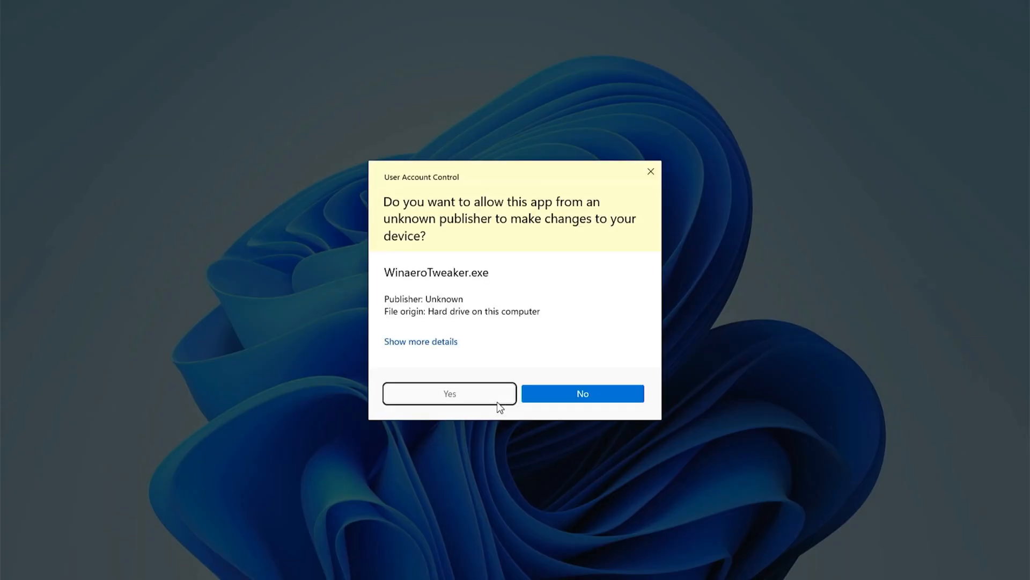
click(450, 394)
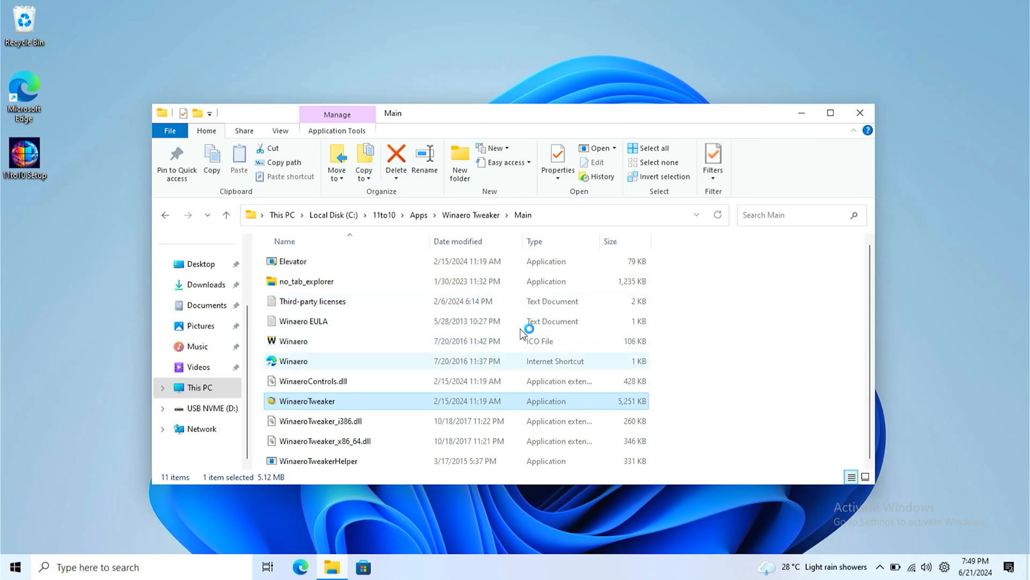
Step: Relaunch Winaero Tweaker, disable the Copilot taskbar button and turn off light theme for system and apps
double_click(306, 401)
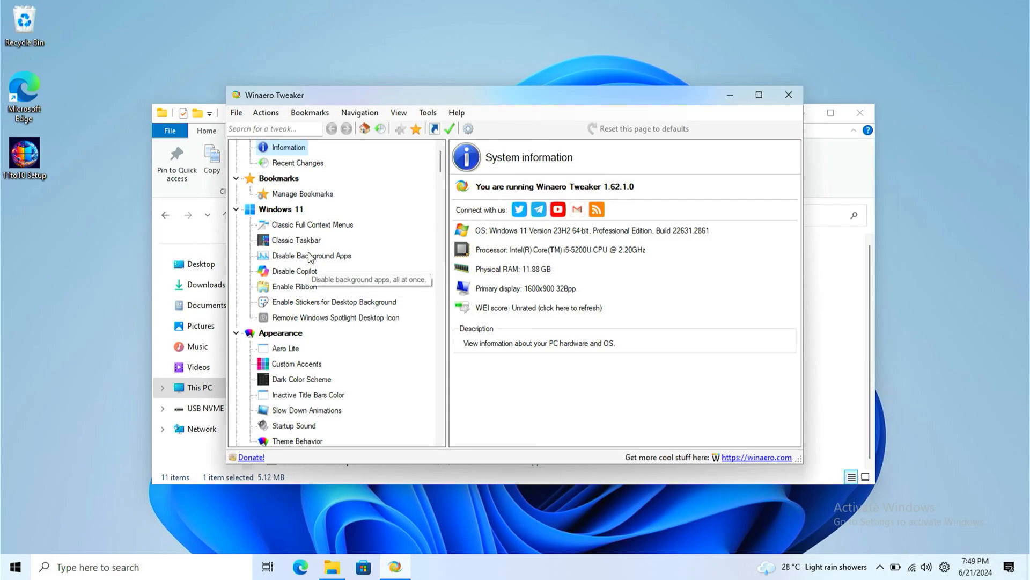
mouse_move(308, 272)
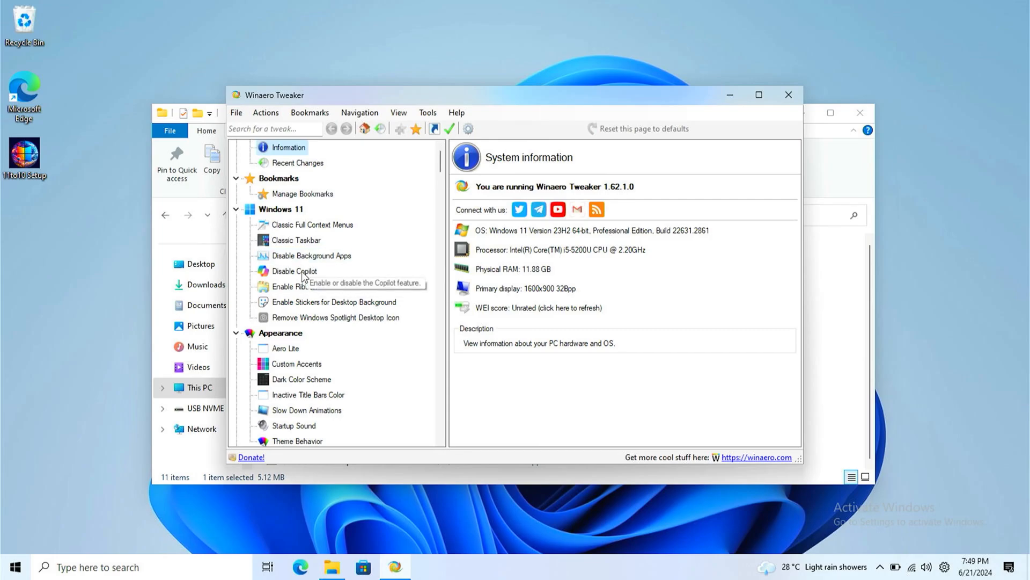
click(296, 271)
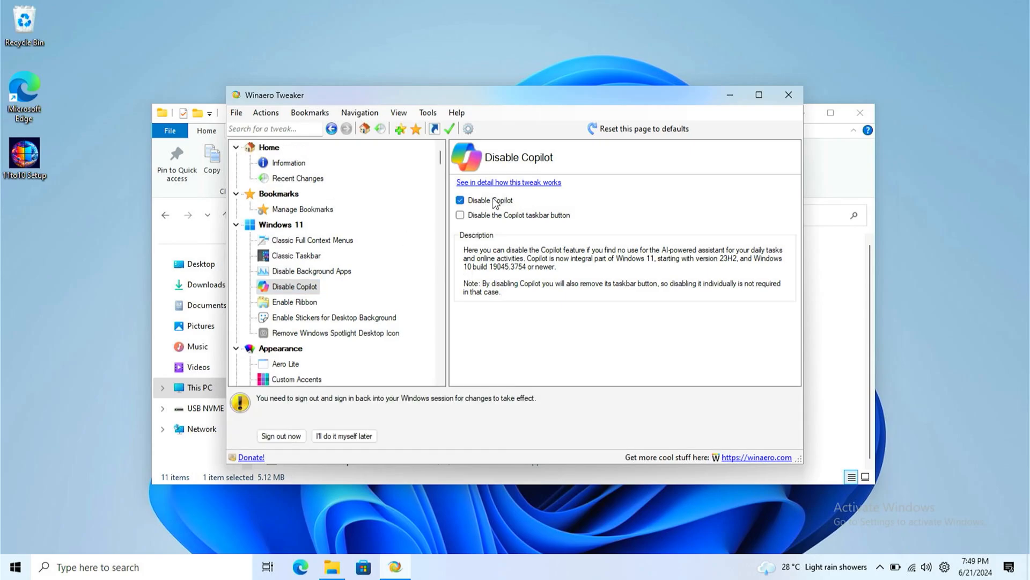
click(460, 215)
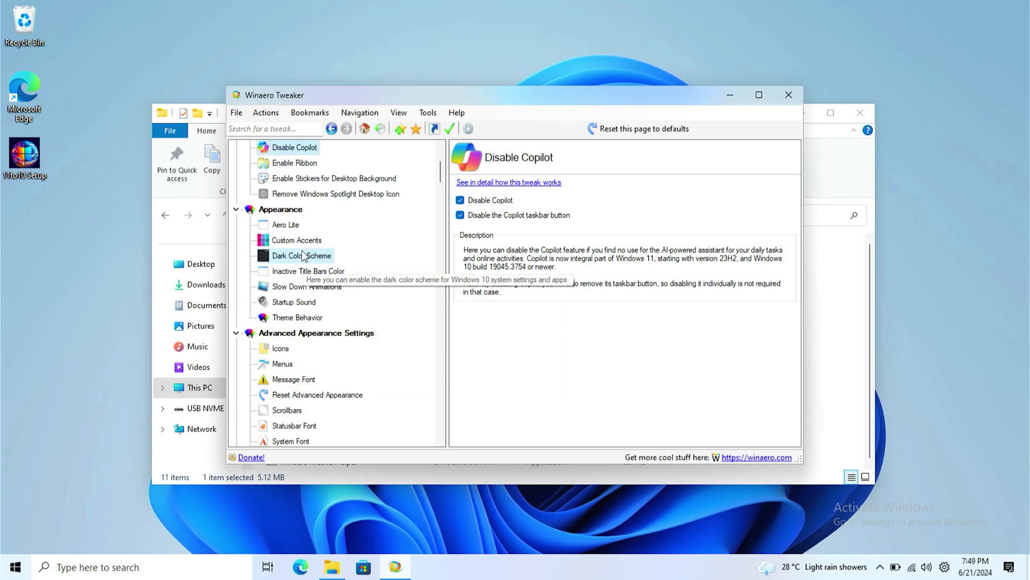
click(302, 255)
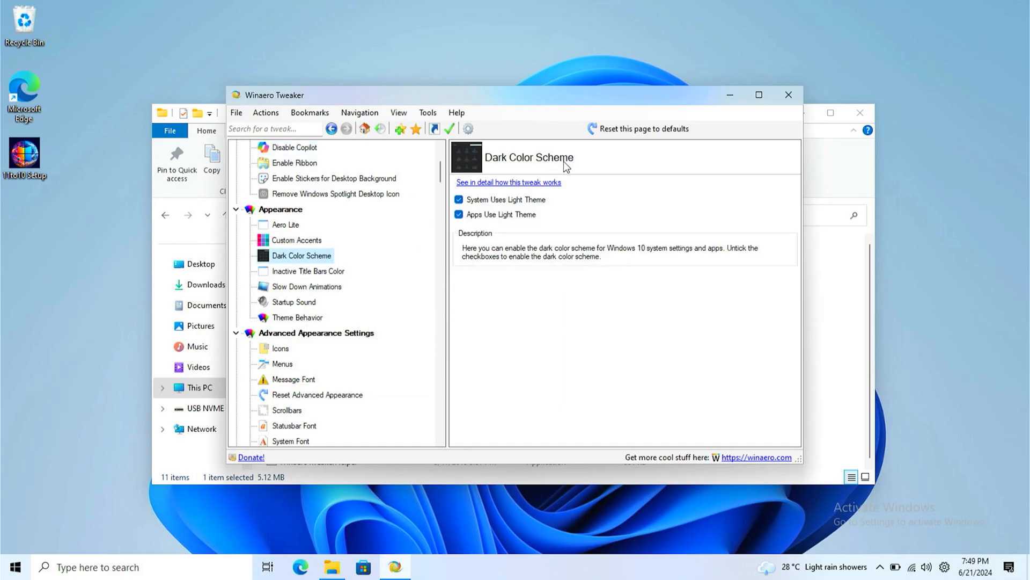
click(459, 200)
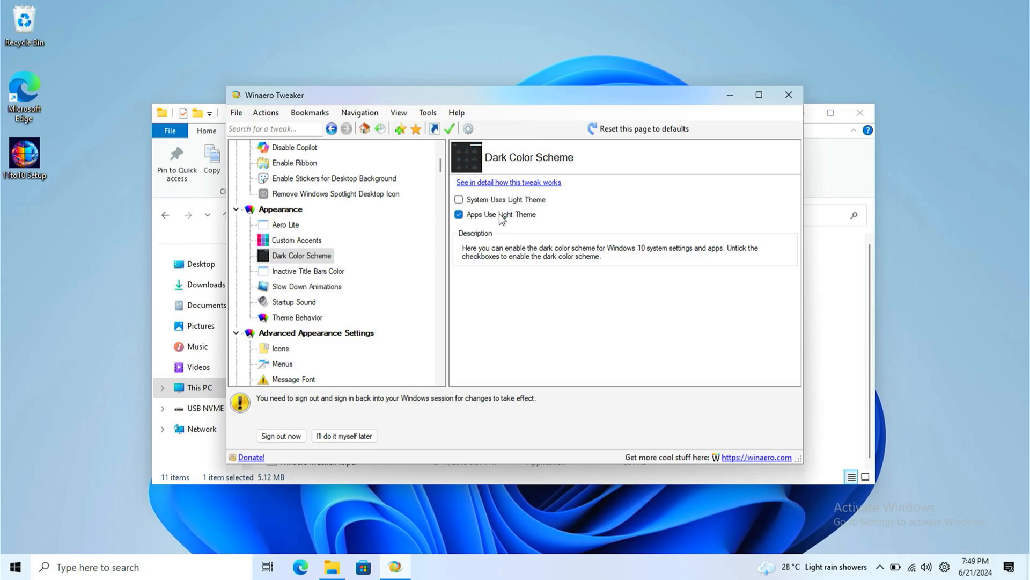
click(459, 214)
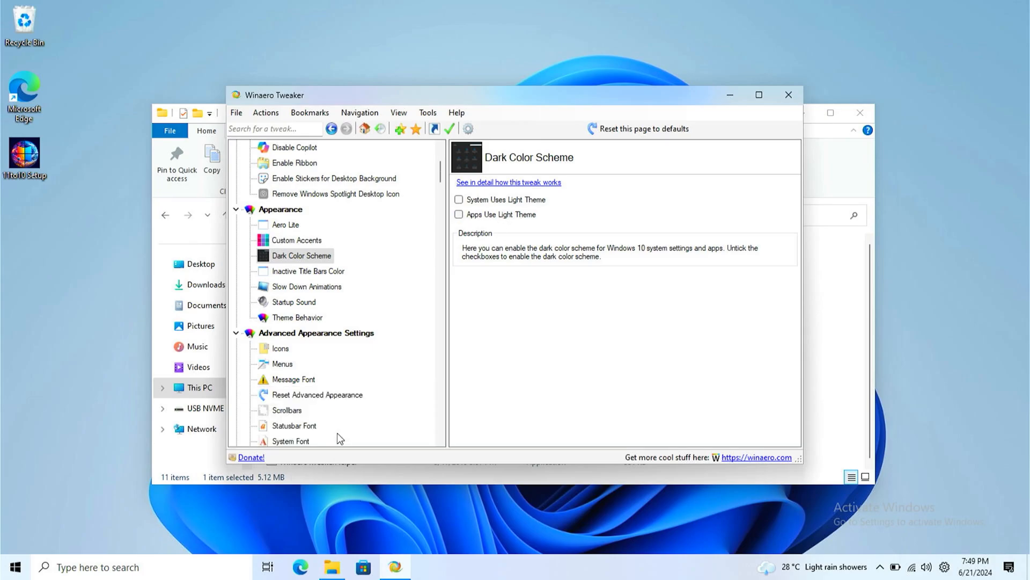
mouse_move(295, 306)
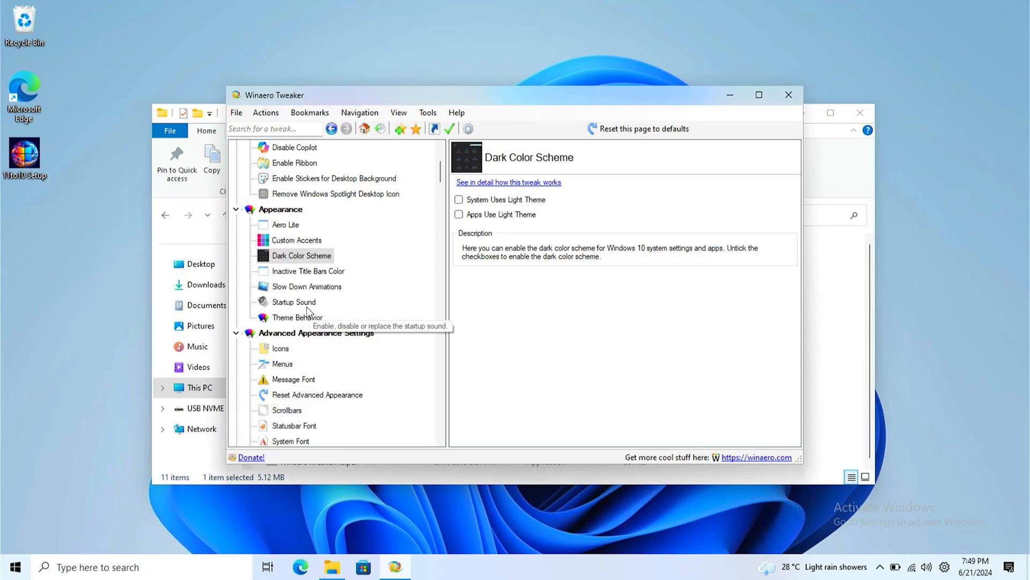
Step: Look through the Startup Sound and Add Personalization tweaks, then launch Windows Settings
click(294, 302)
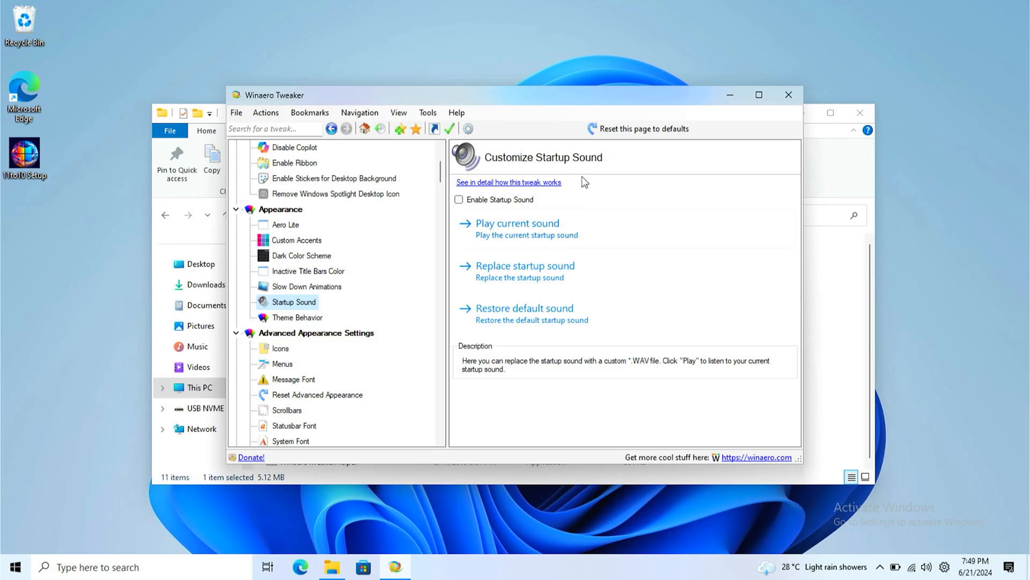
mouse_move(476, 202)
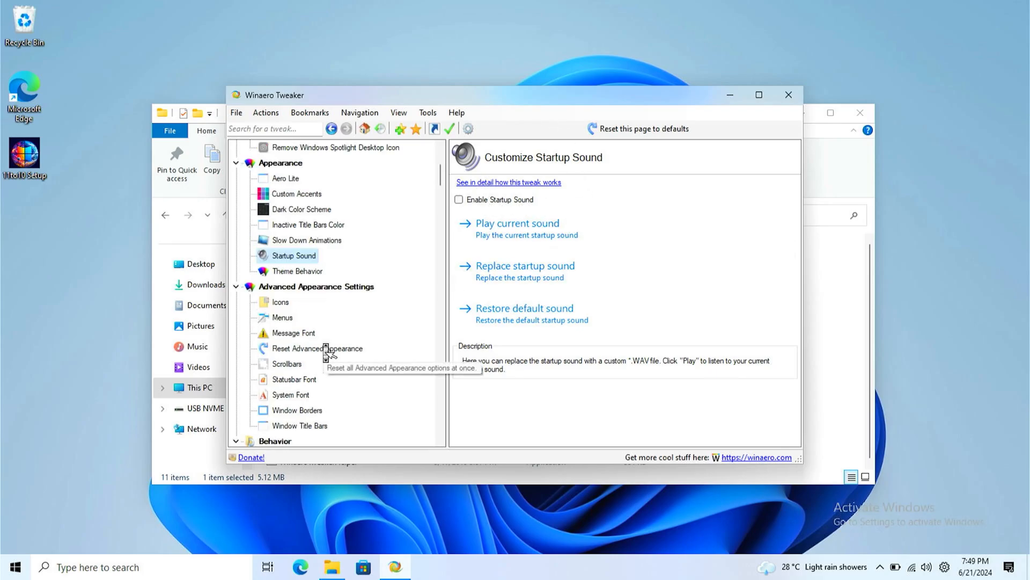
scroll(down, 3)
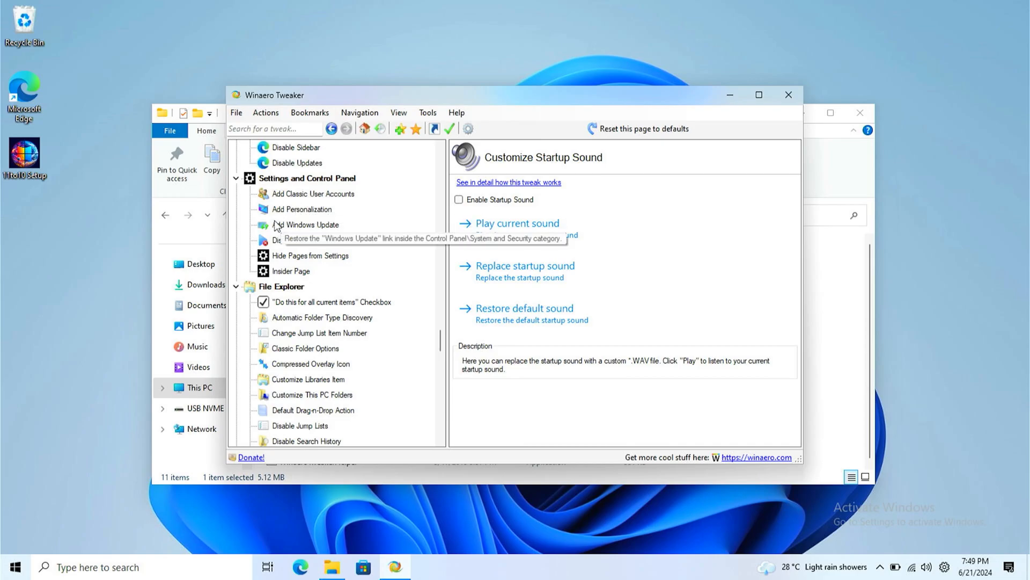
click(303, 209)
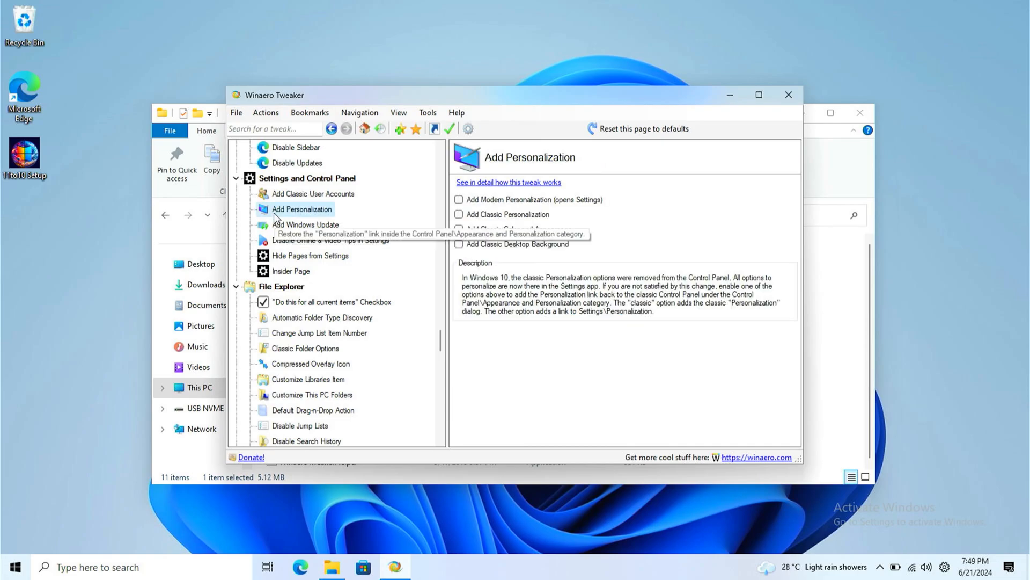
scroll(down, 3)
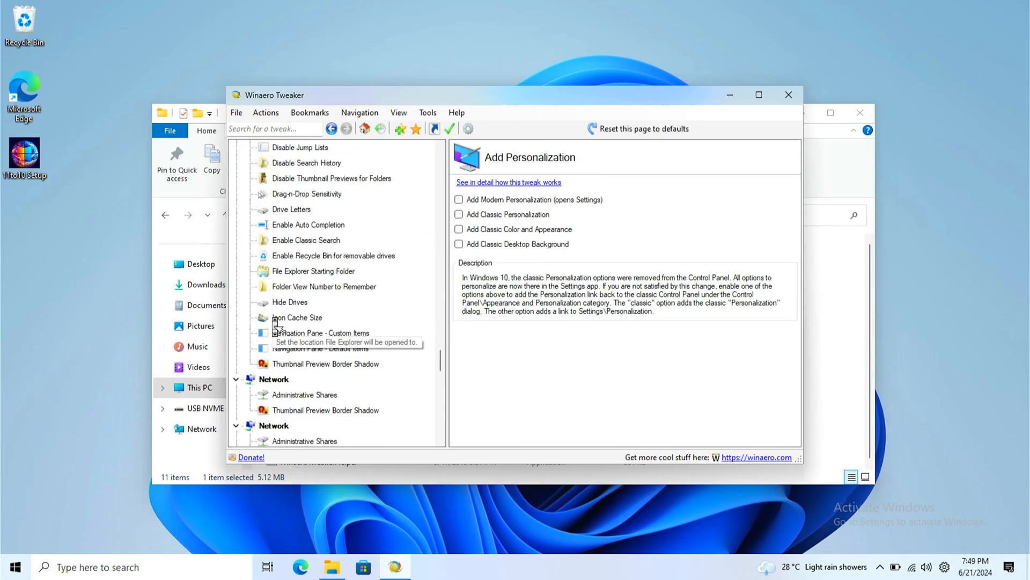
scroll(down, 3)
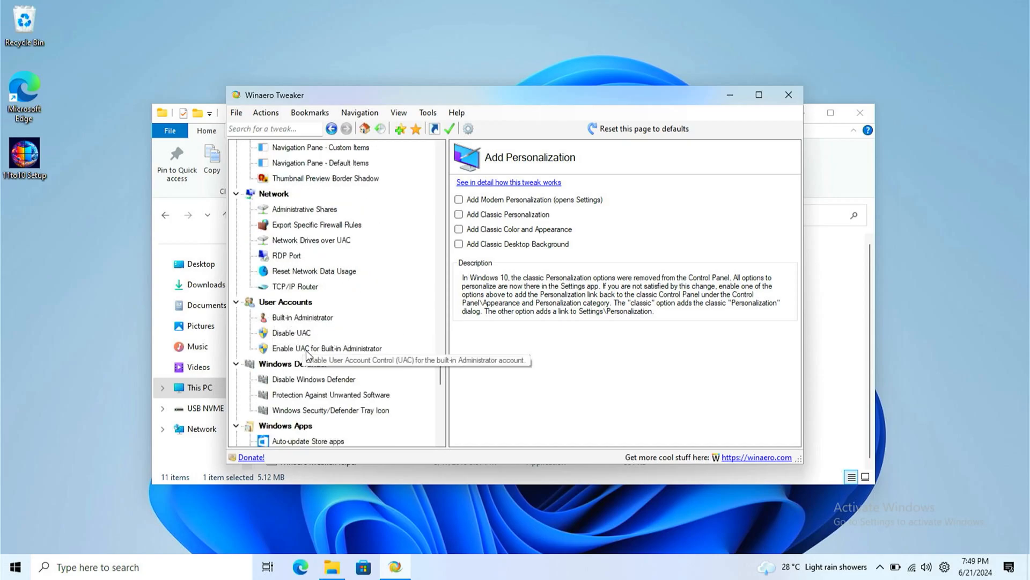
scroll(down, 3)
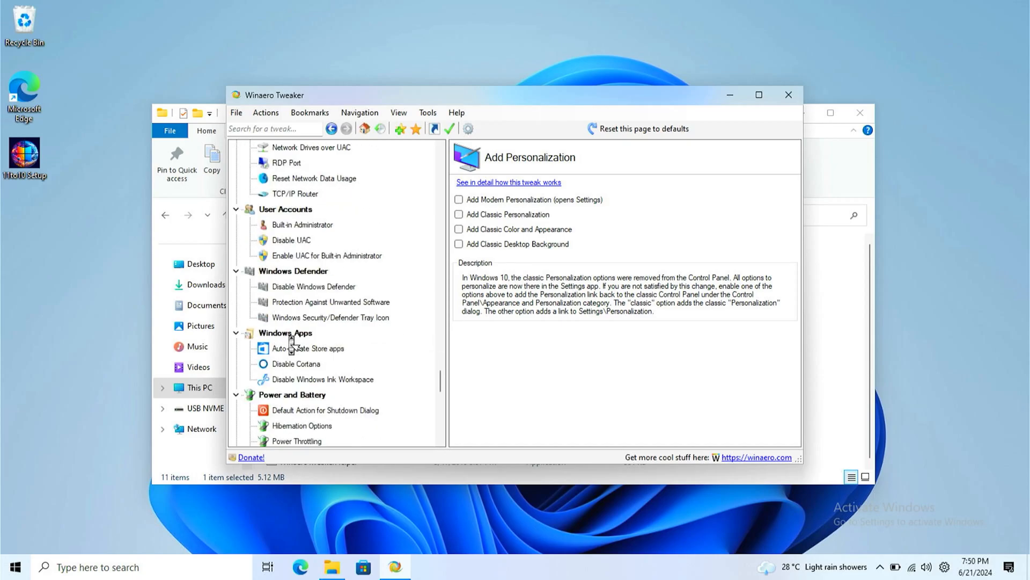
scroll(down, 3)
text(owner)
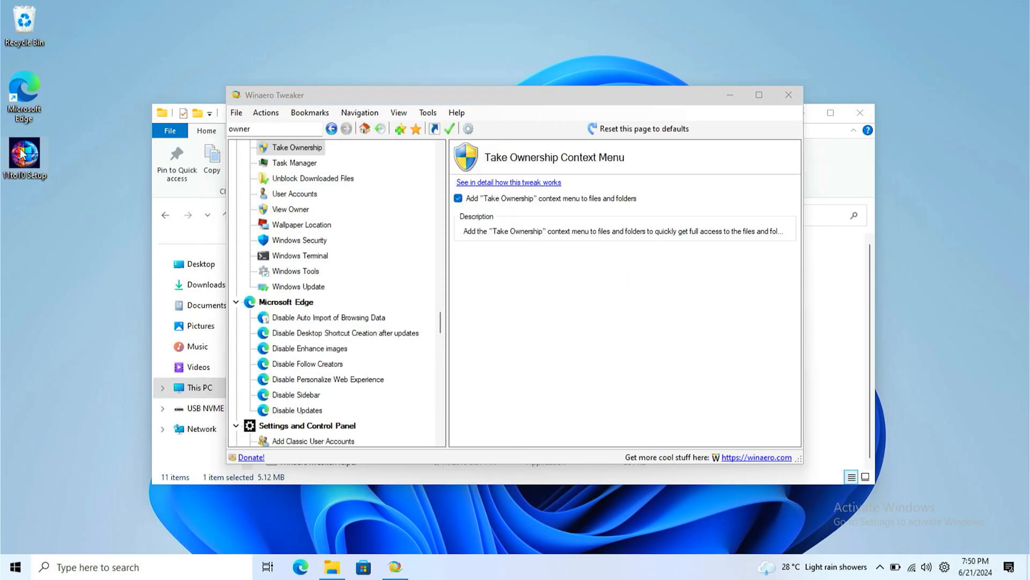
mouse_move(599, 320)
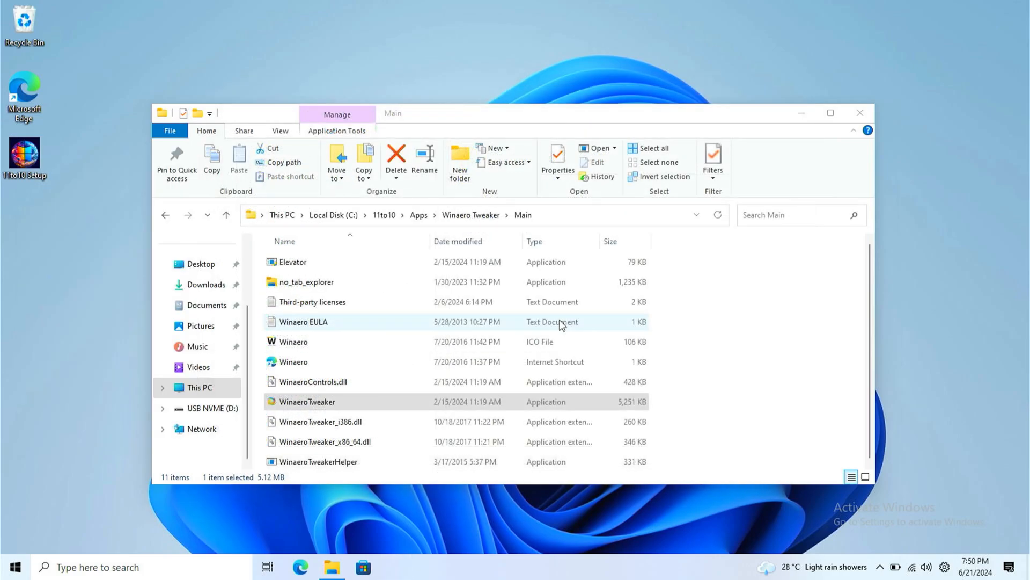
click(18, 567)
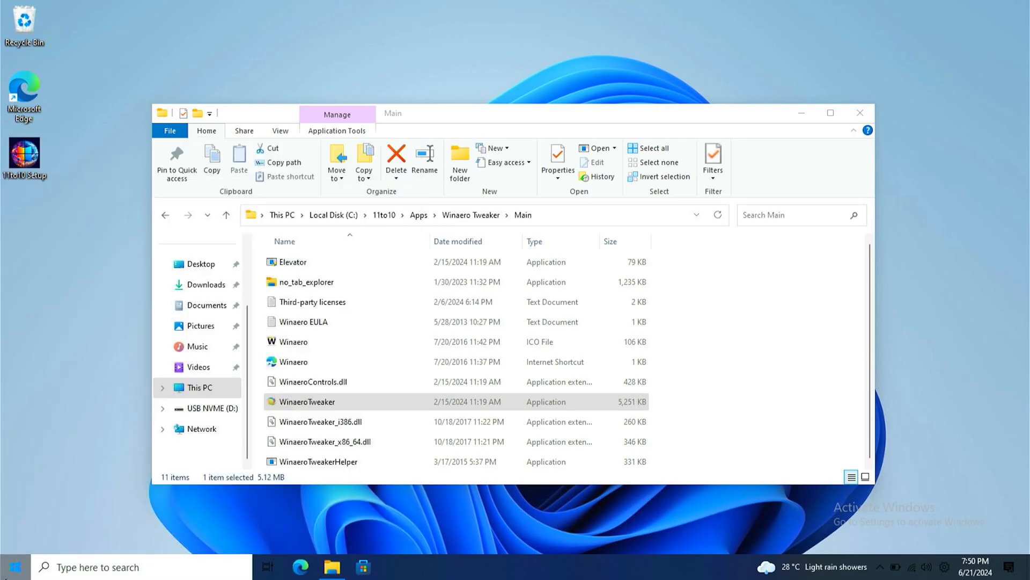
click(16, 564)
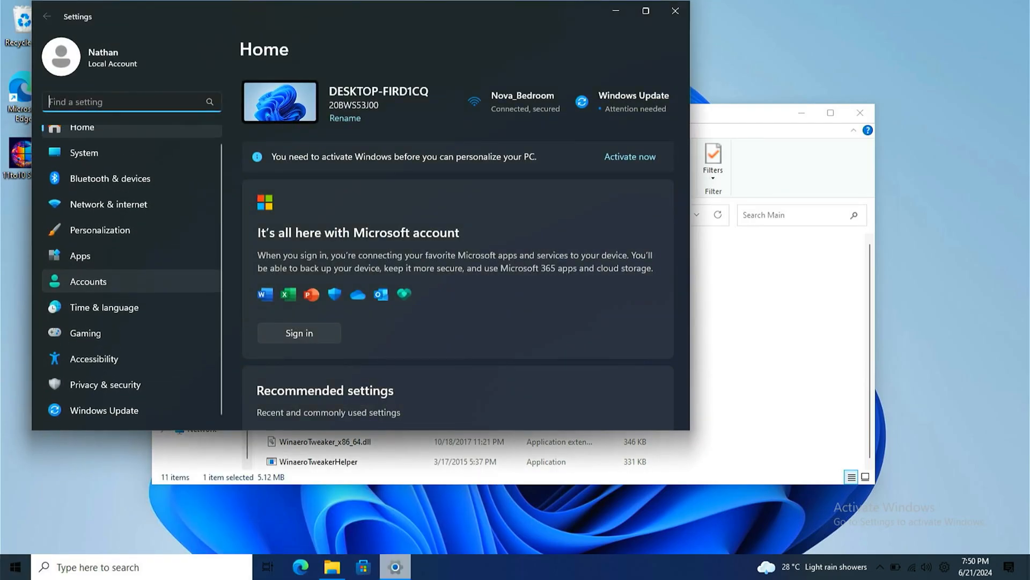
Step: Uninstall Notepad from the Installed apps list in Settings and confirm
click(80, 258)
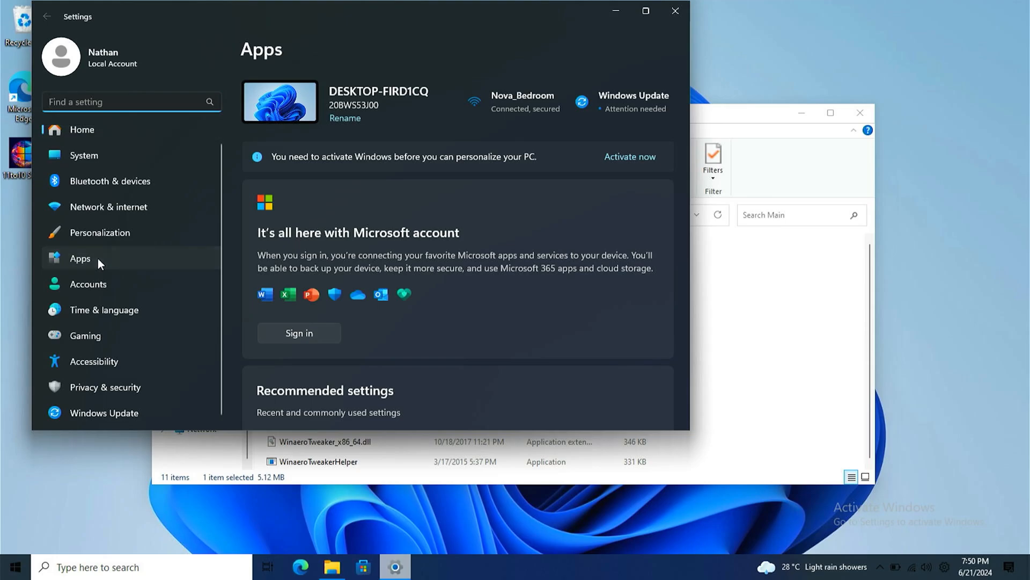
click(79, 259)
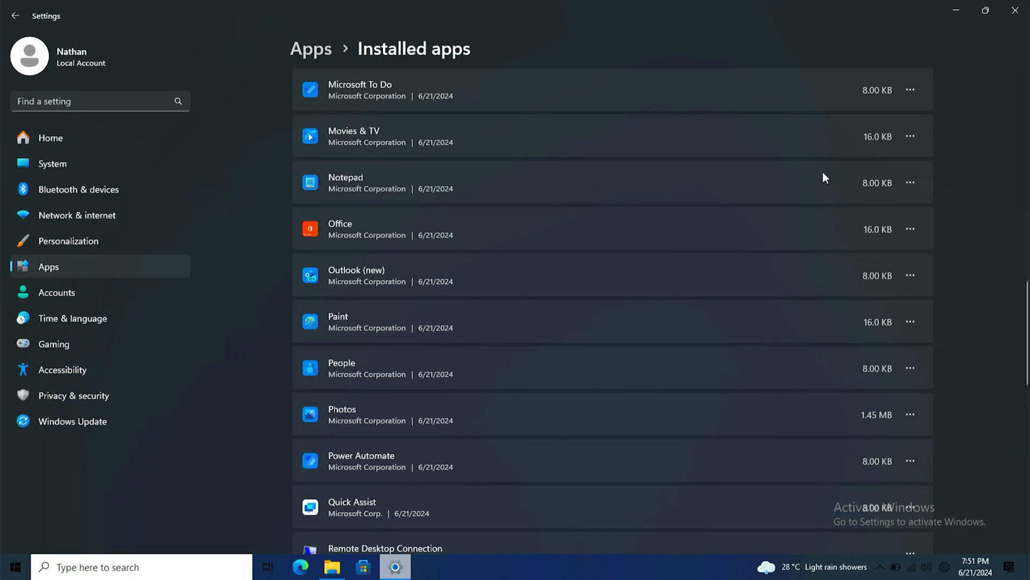
mouse_move(372, 181)
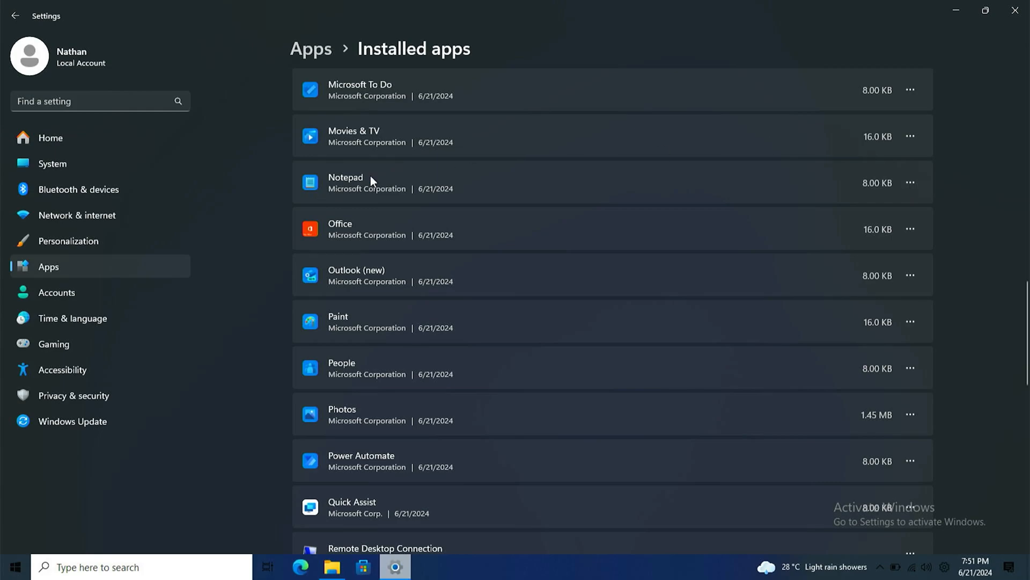
click(911, 181)
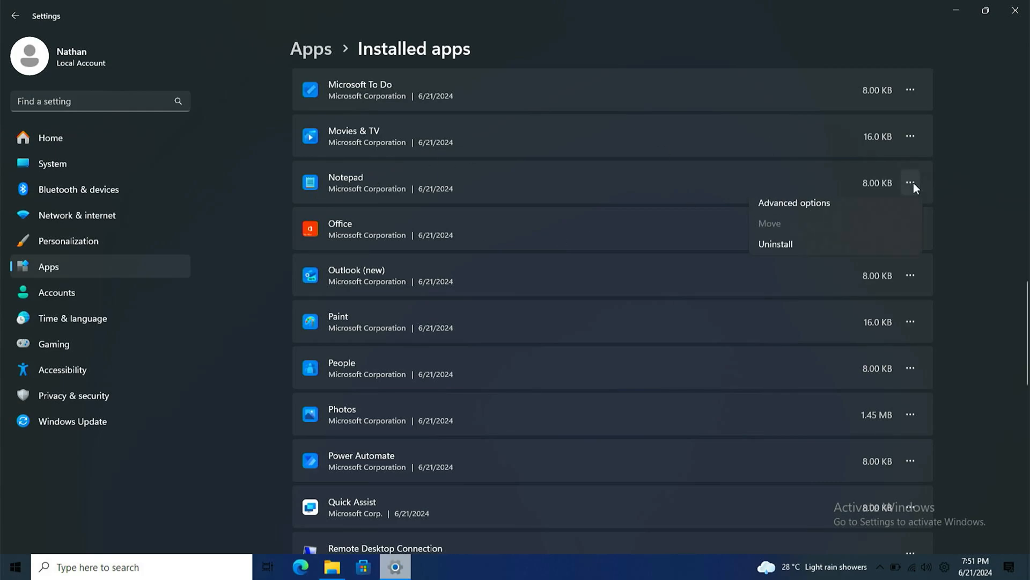
click(776, 244)
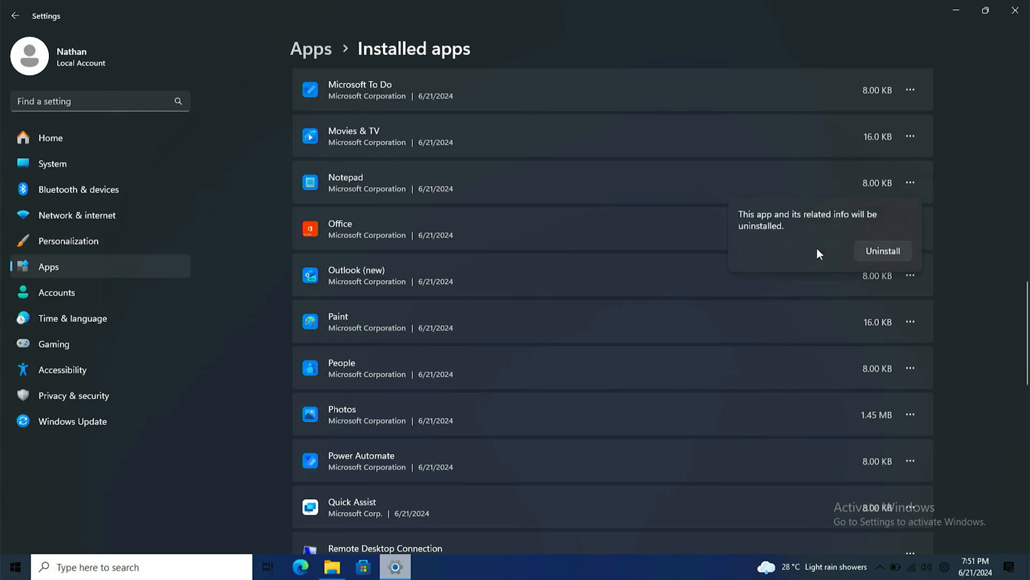
click(883, 251)
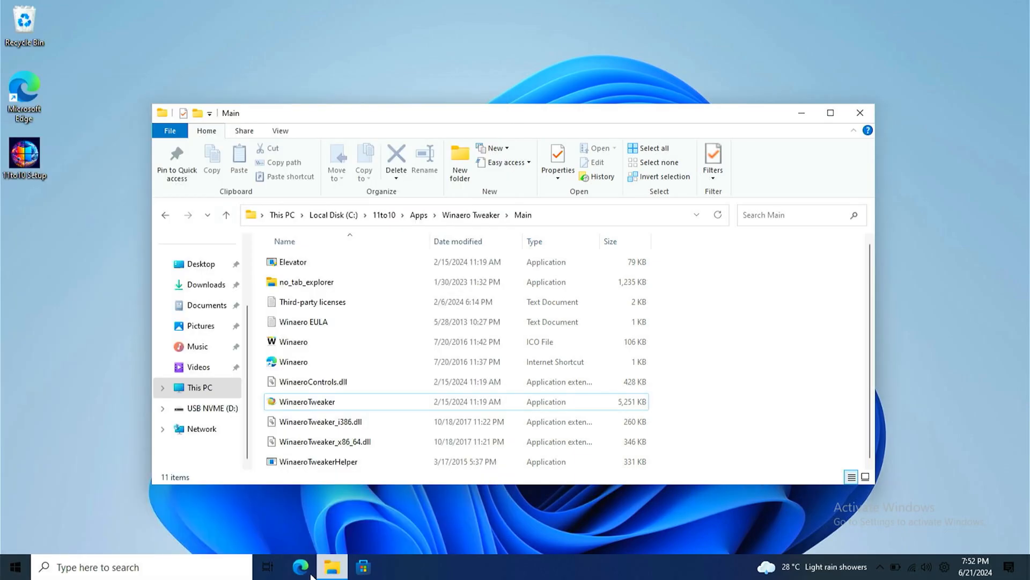
Step: Open a new File Explorer window at the C:\Windows folder
click(332, 567)
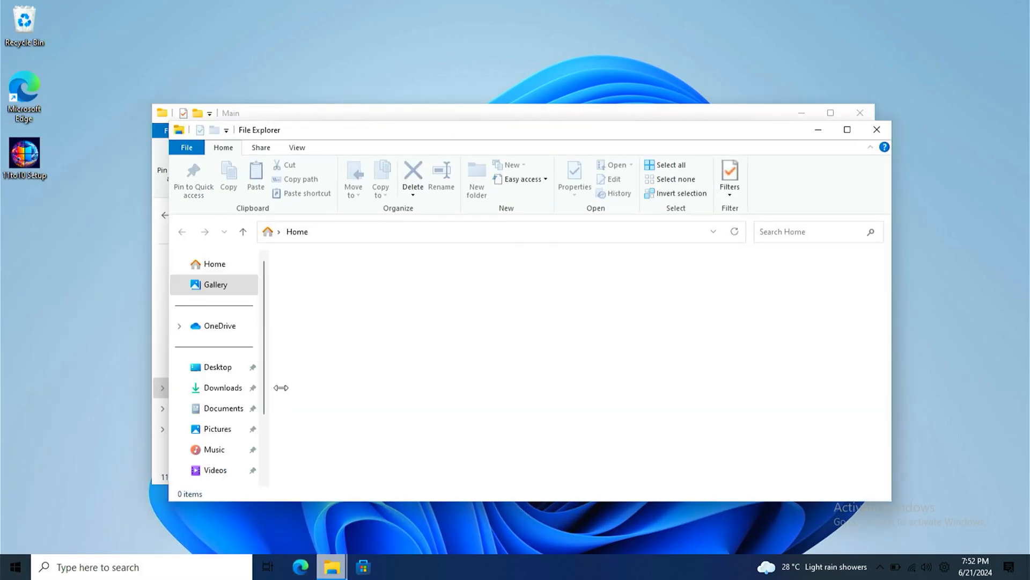
click(215, 445)
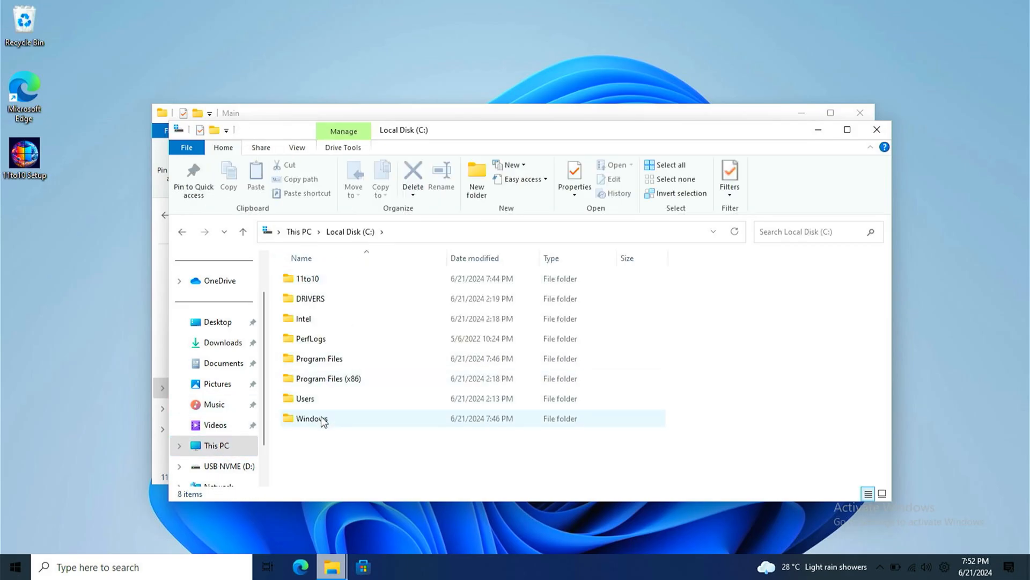
double_click(312, 418)
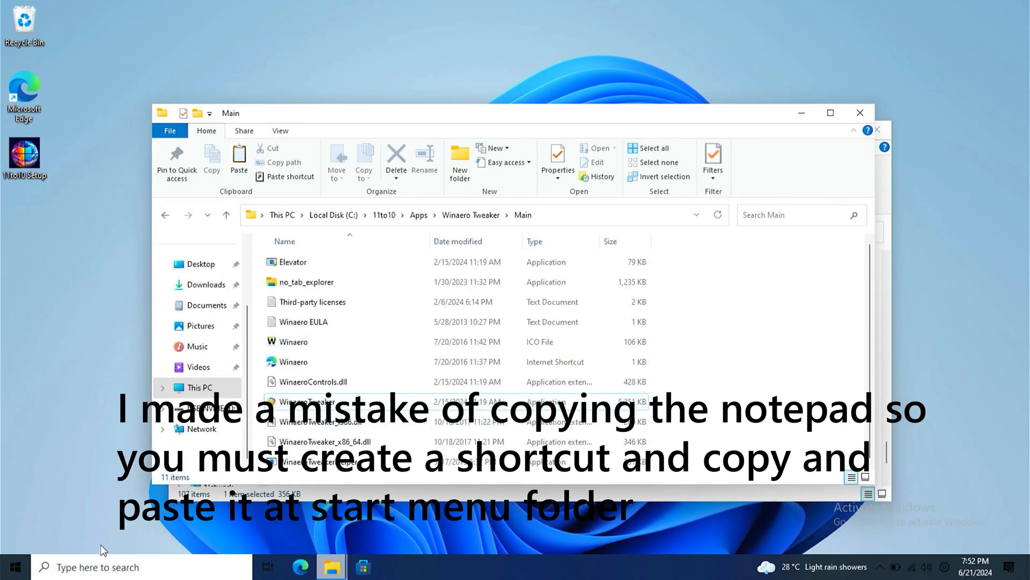
Step: Run %appdata% and browse into the Start Menu Programs and Accessories folders
key(Win+r)
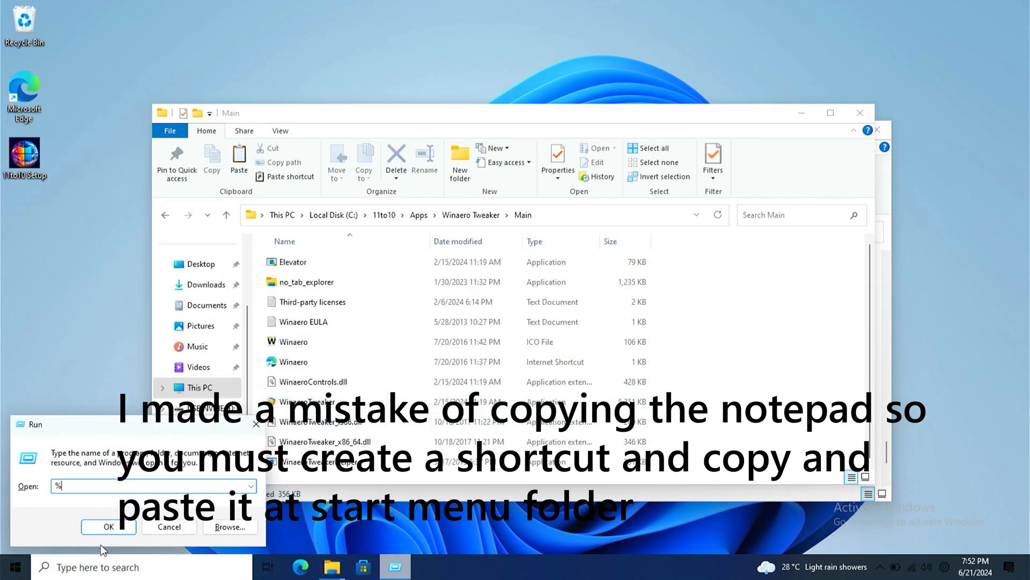
text(appdata%)
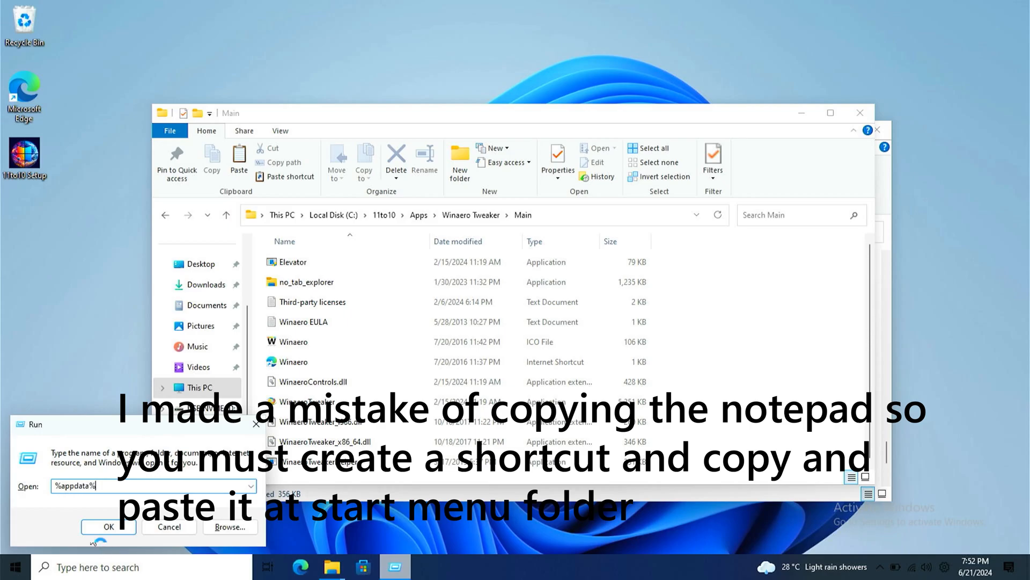
click(109, 527)
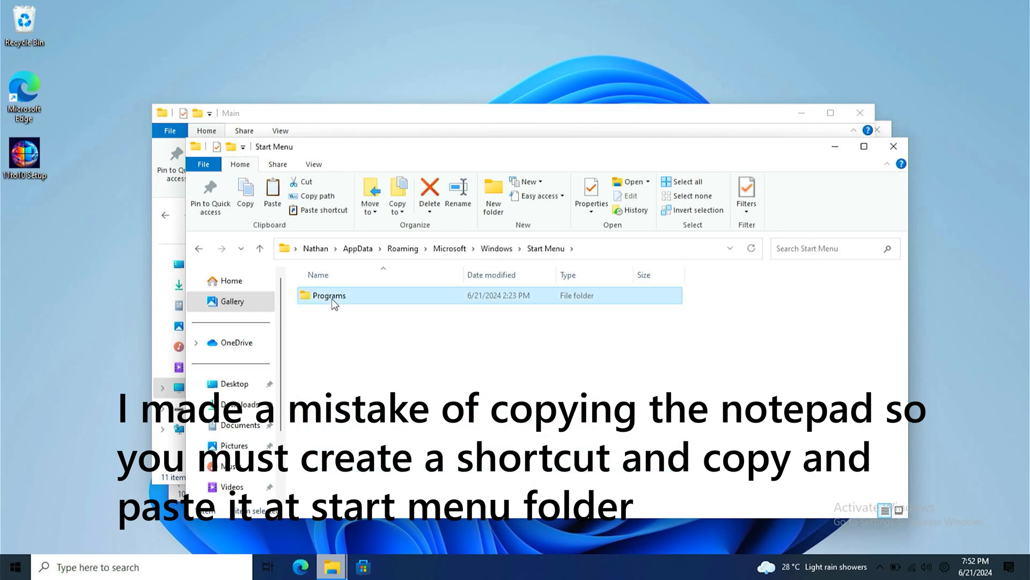
double_click(329, 295)
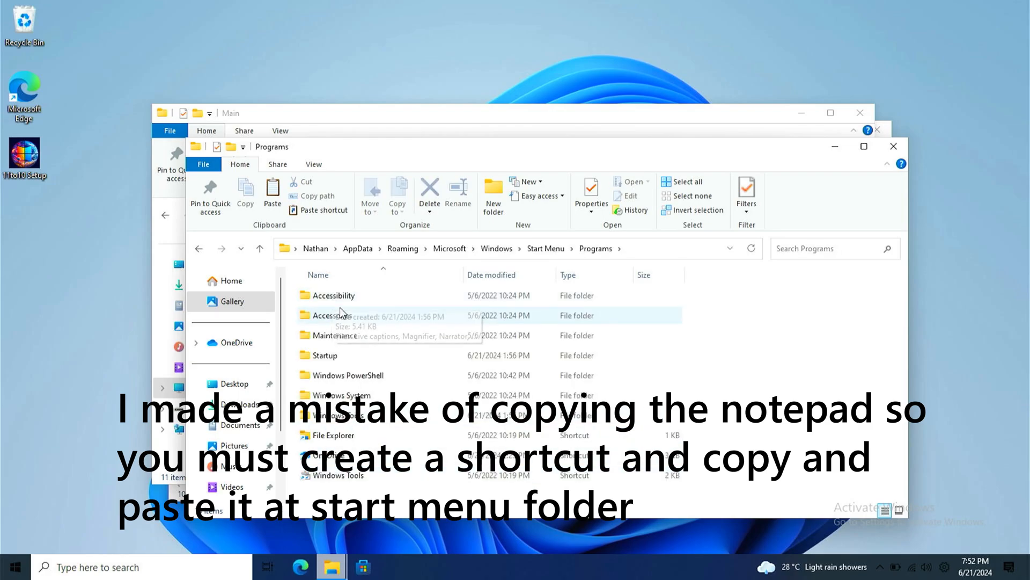
double_click(334, 315)
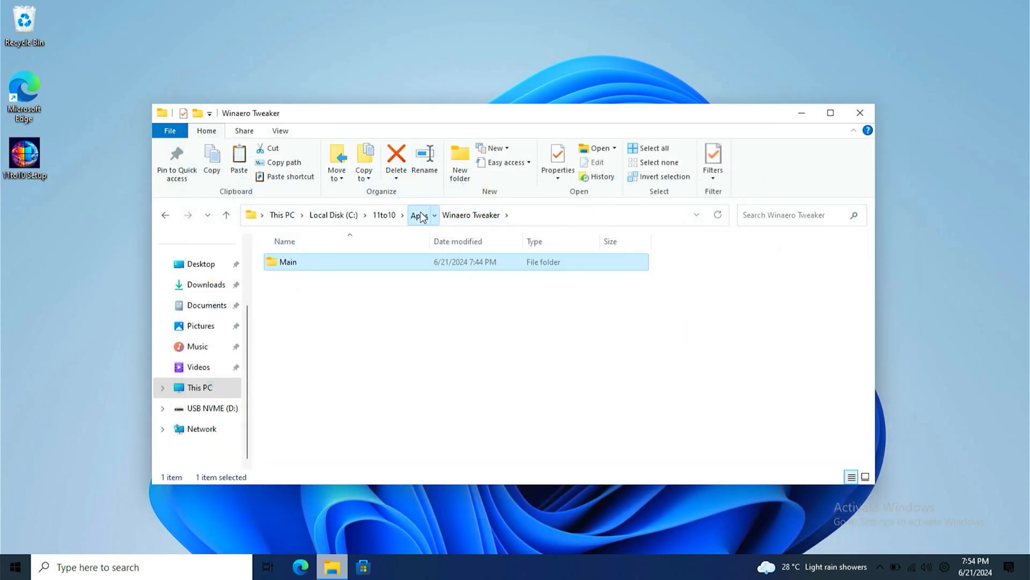
Step: Launch the ClassicPaint-1.1-setup installer from 11to10\Apps with administrator approval
click(416, 215)
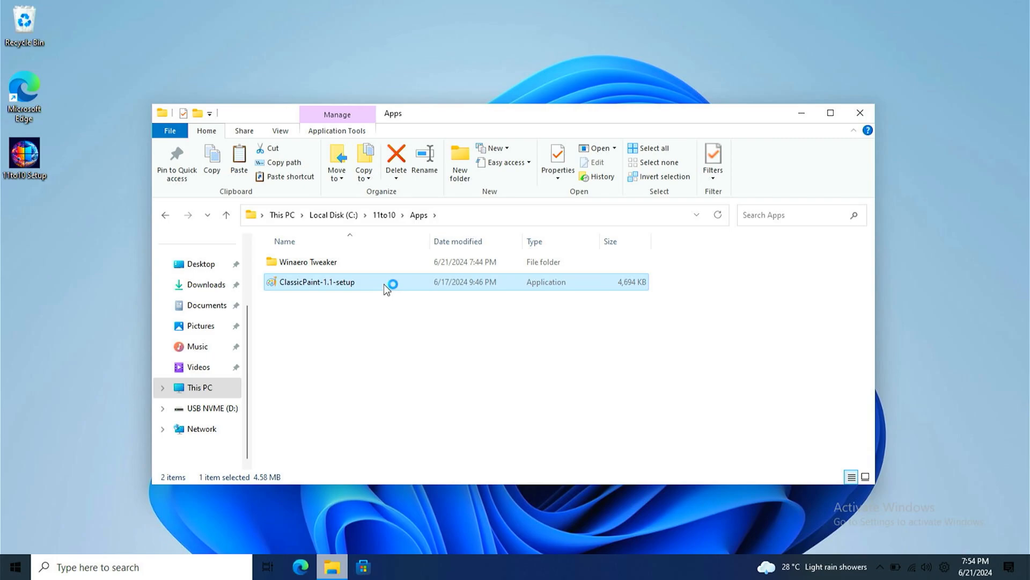
double_click(319, 282)
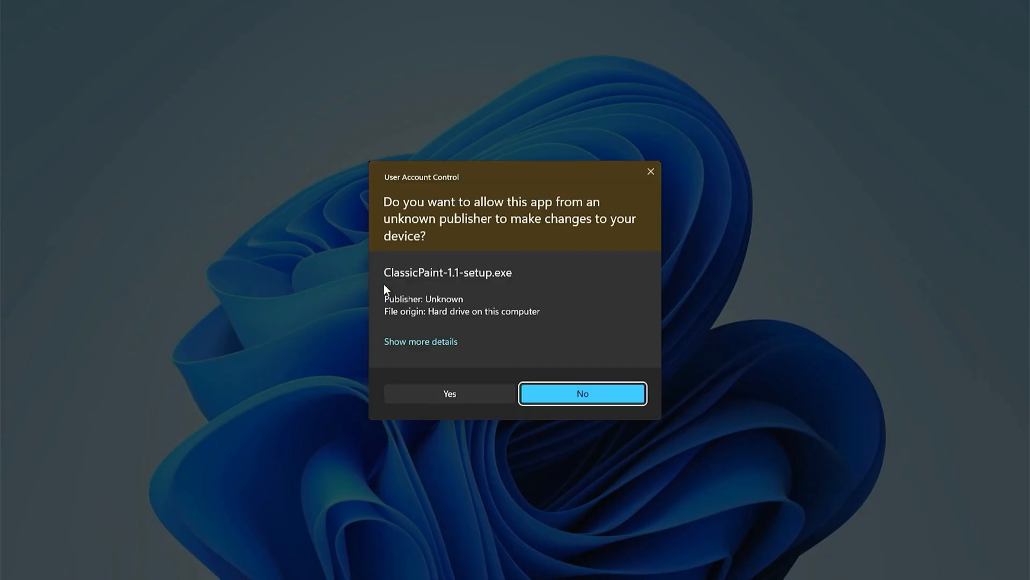
click(583, 394)
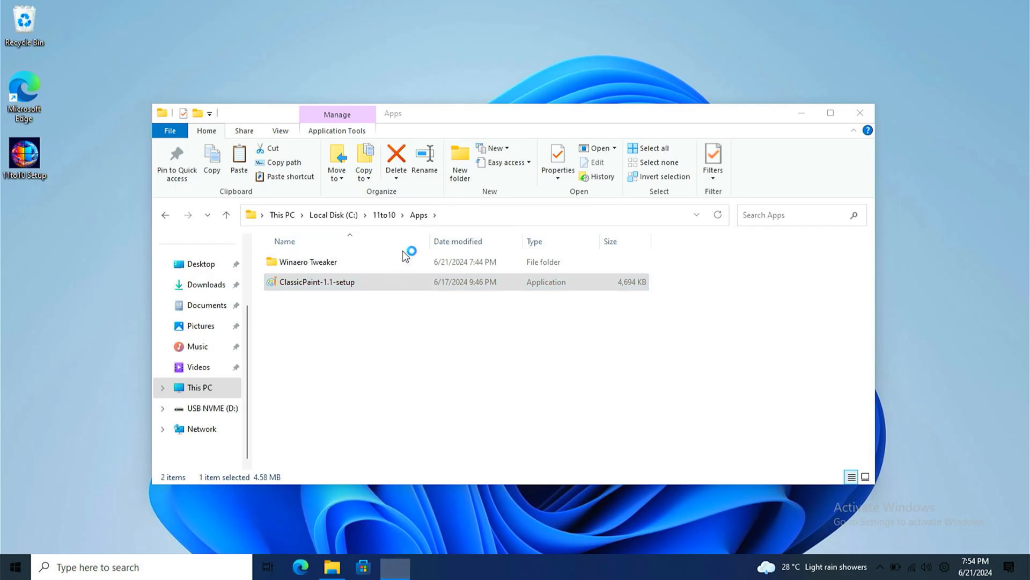
double_click(315, 282)
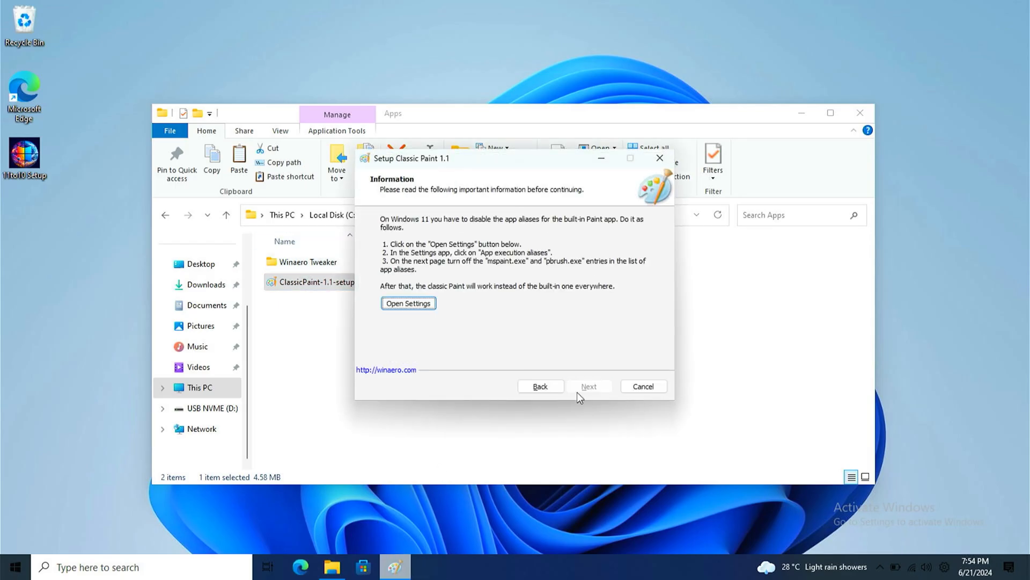
mouse_move(422, 306)
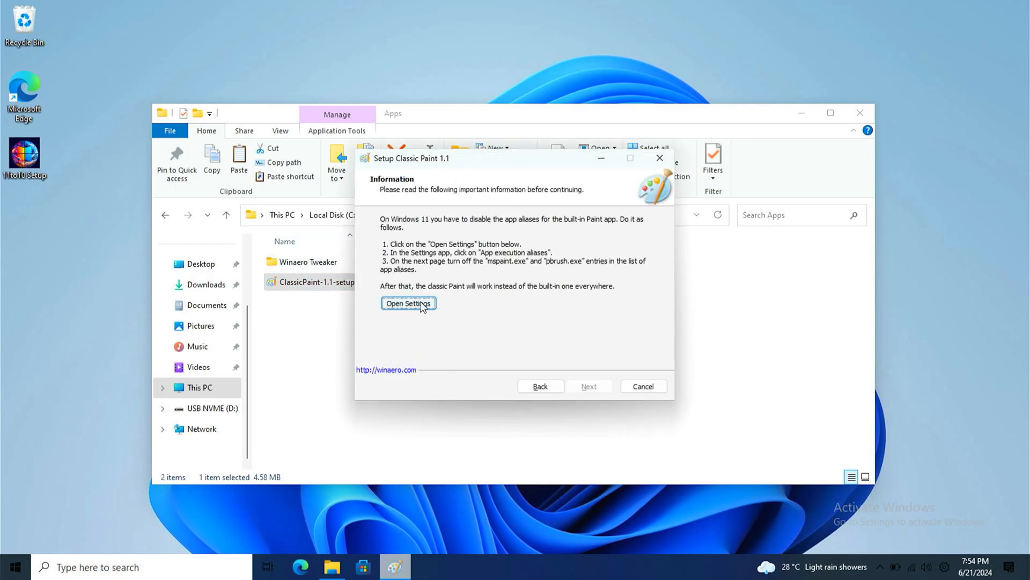
Step: Turn off the built-in Paint app aliases in Settings, then close Settings
click(408, 303)
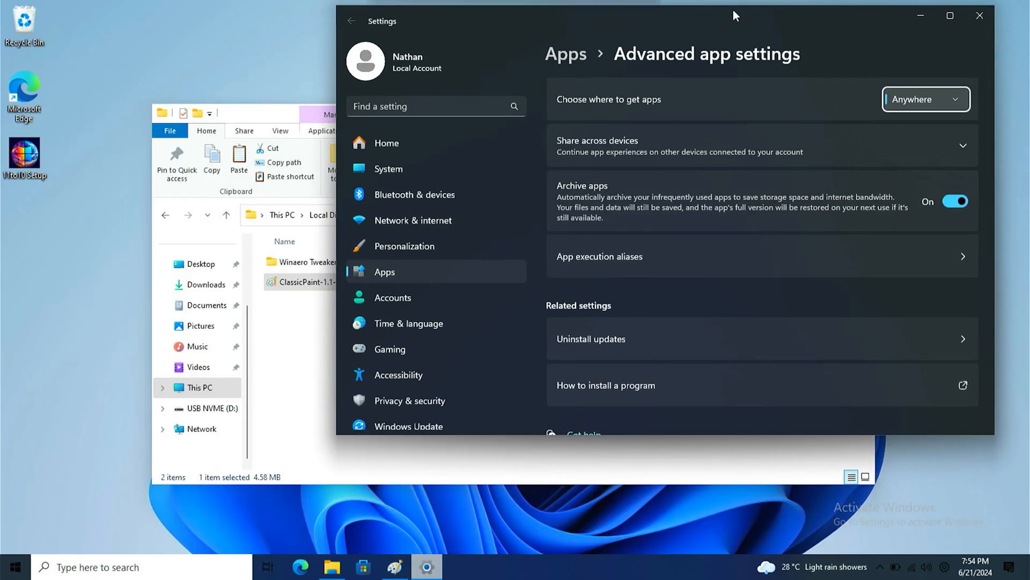
click(600, 256)
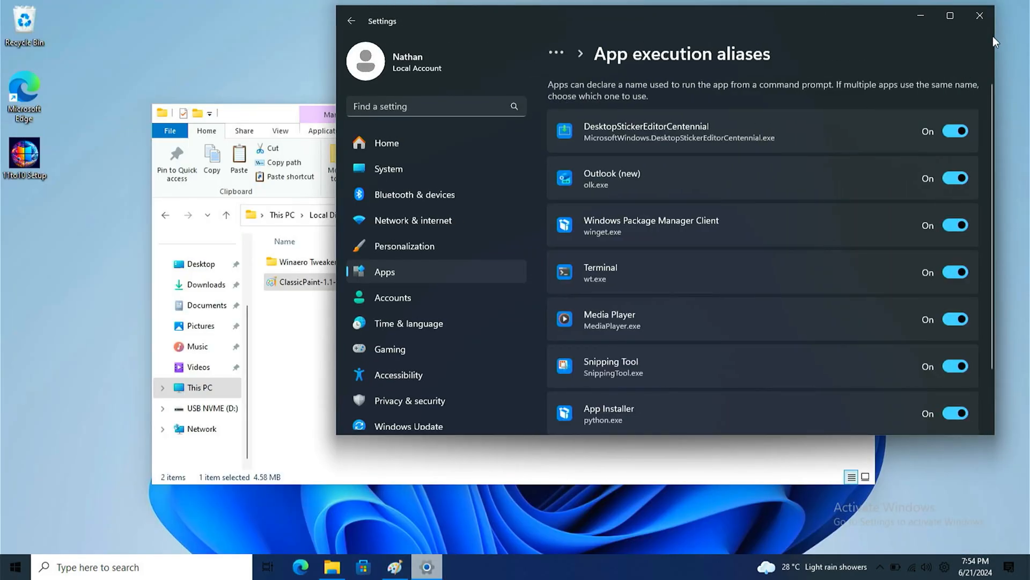
scroll(down, 3)
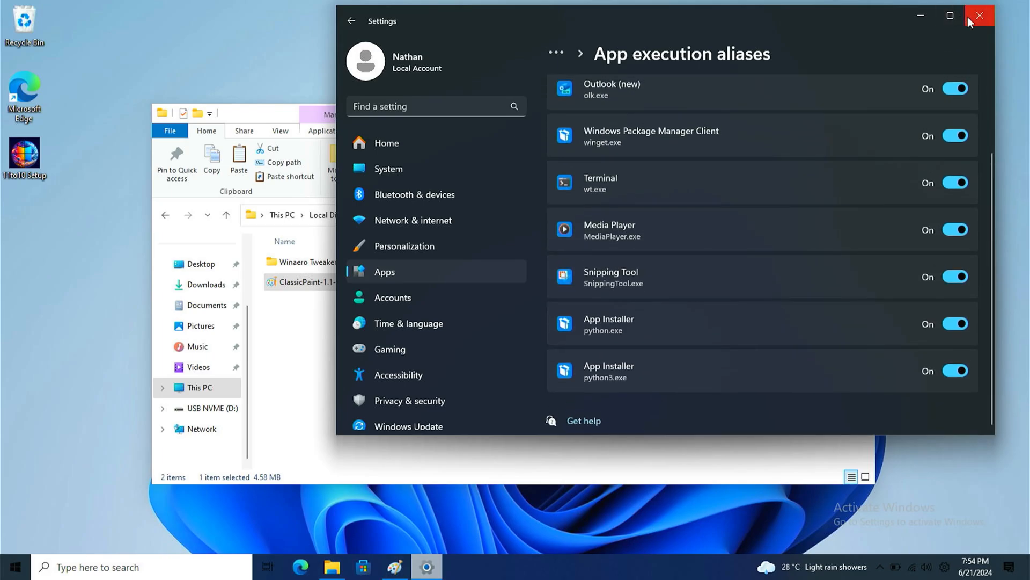
click(981, 14)
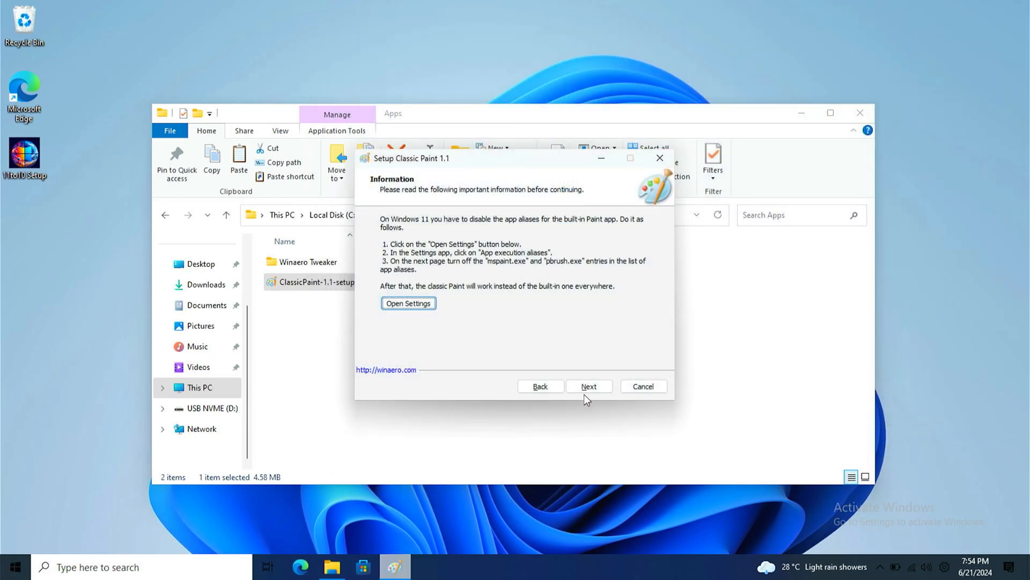
Step: Install Classic Paint with a desktop icon, skipping the Winaero pages, and launch it
click(589, 386)
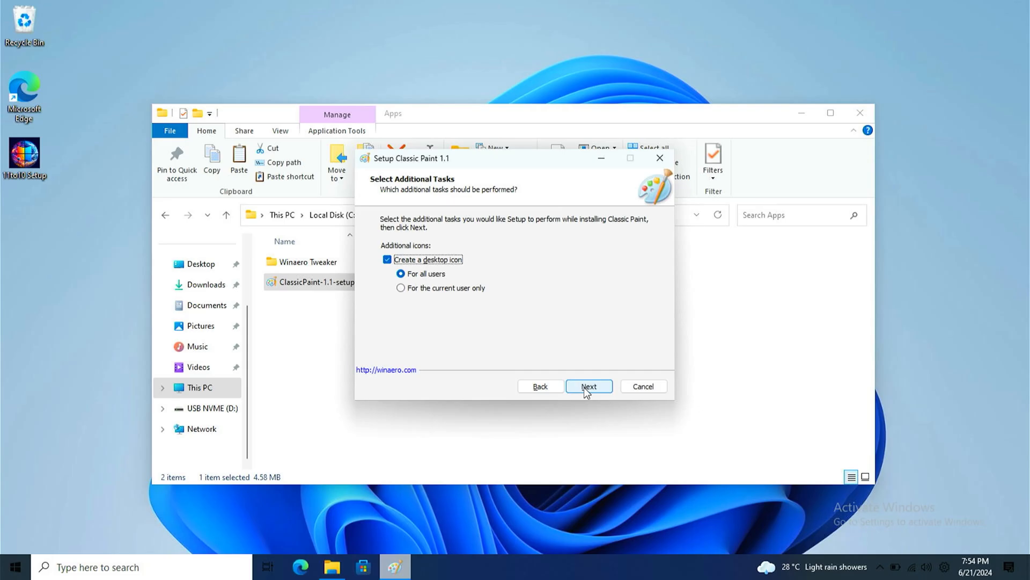
click(589, 386)
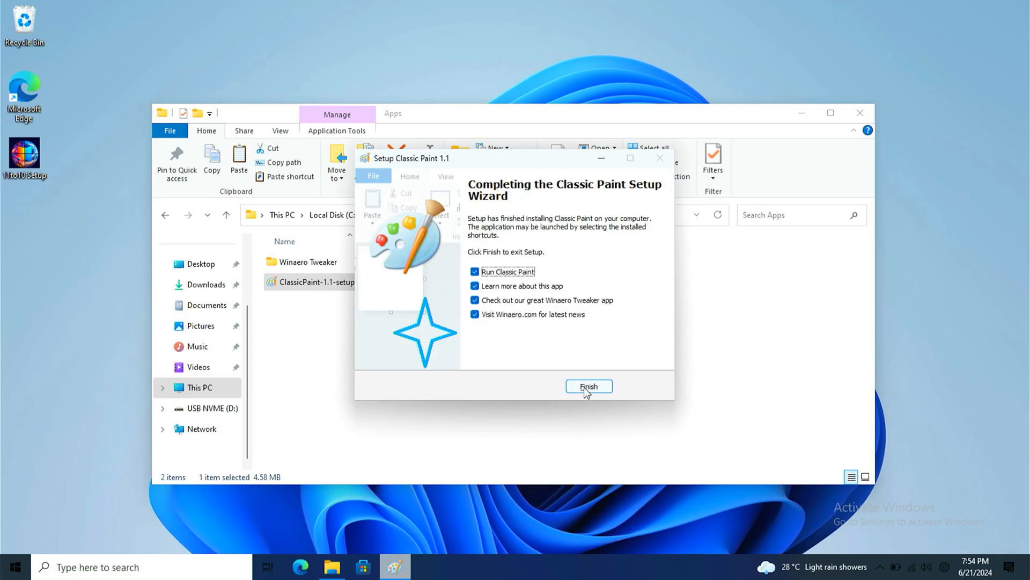
click(475, 285)
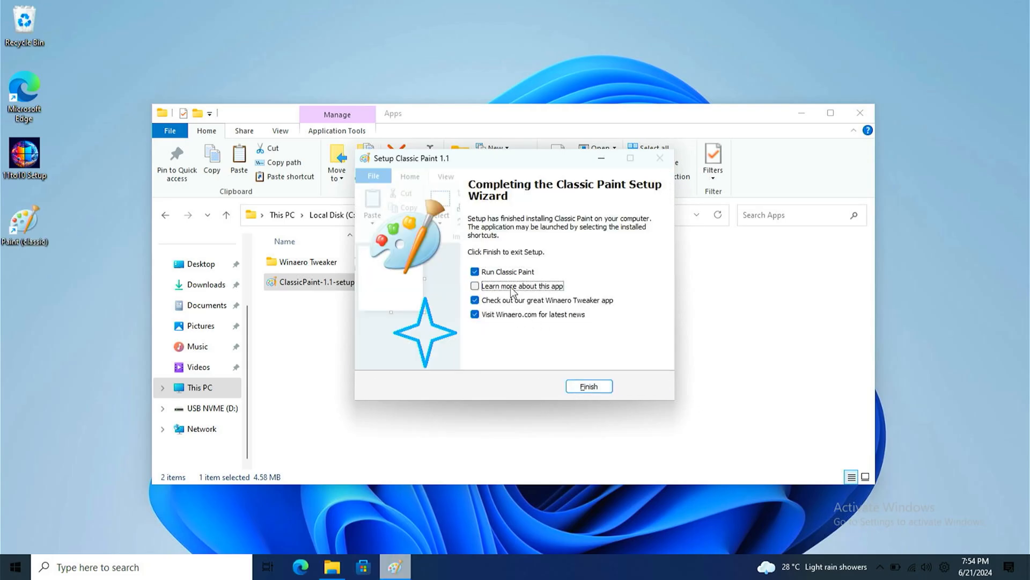
click(474, 314)
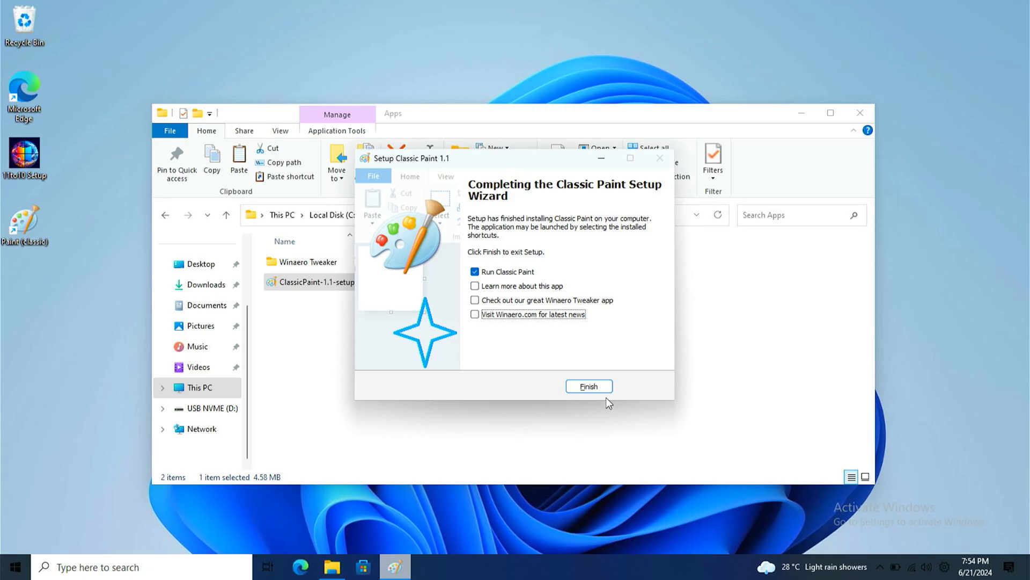
click(589, 386)
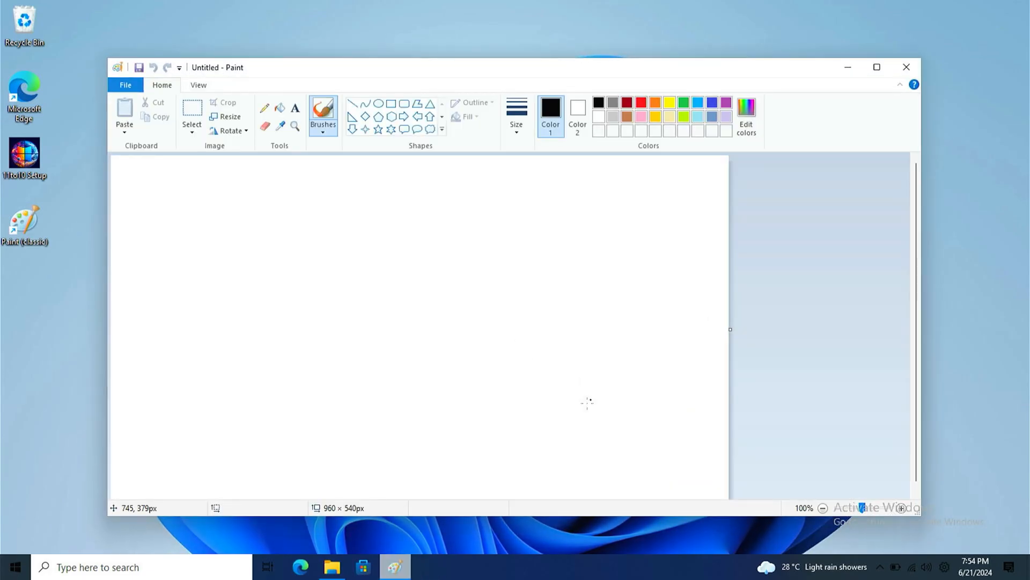
Step: Close the Classic Paint window and return to File Explorer at C:\11to10
drag(253, 182, 240, 325)
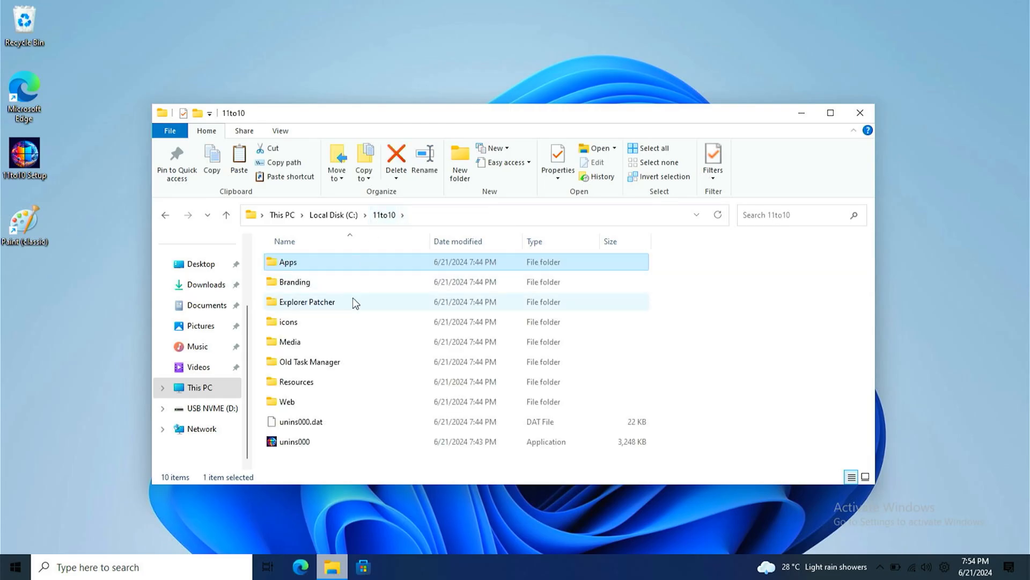
mouse_move(301, 393)
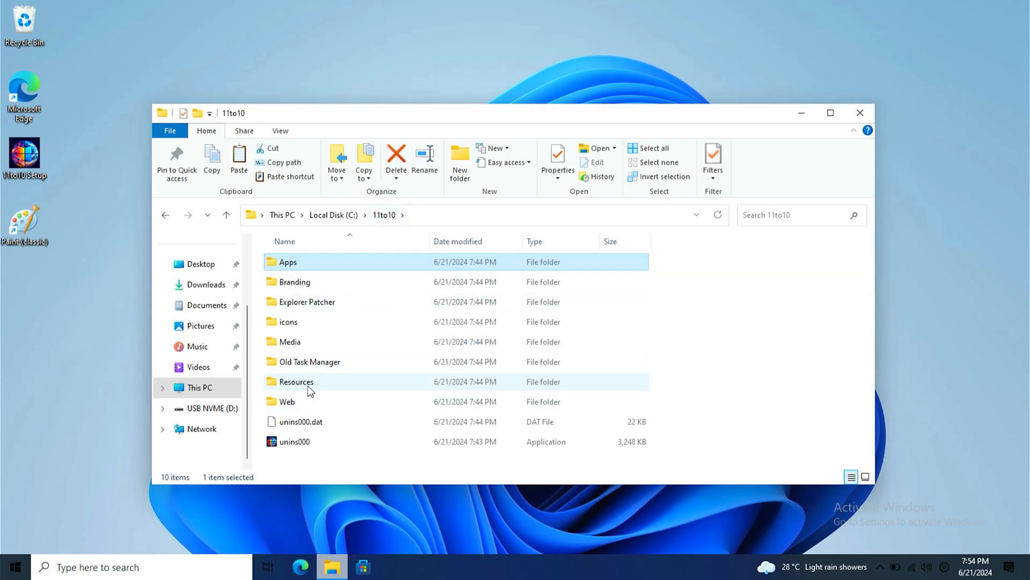
mouse_move(302, 365)
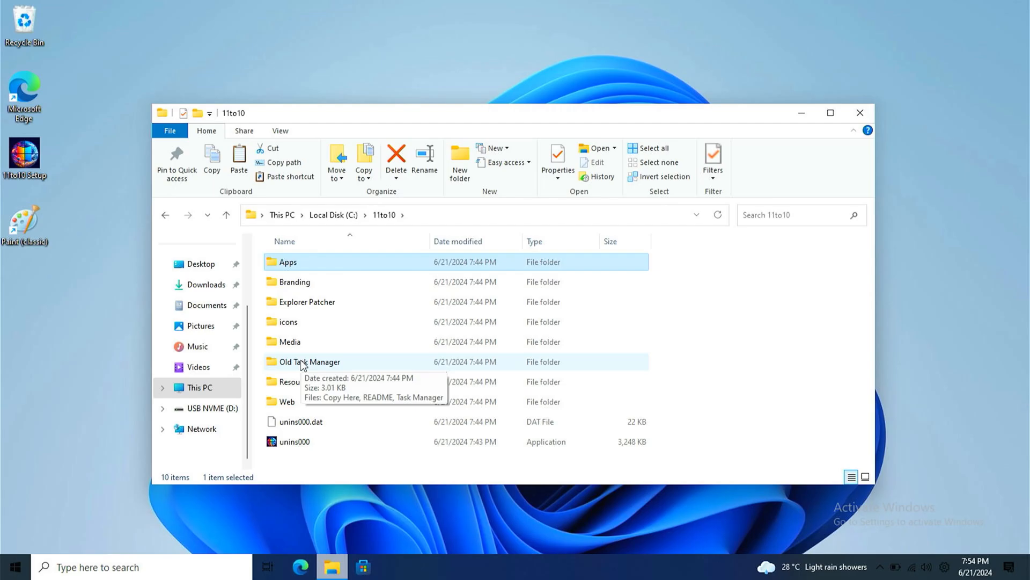
Step: Copy the Old Task Manager shortcut into Programs with admin approval, then search 'tas'
double_click(310, 362)
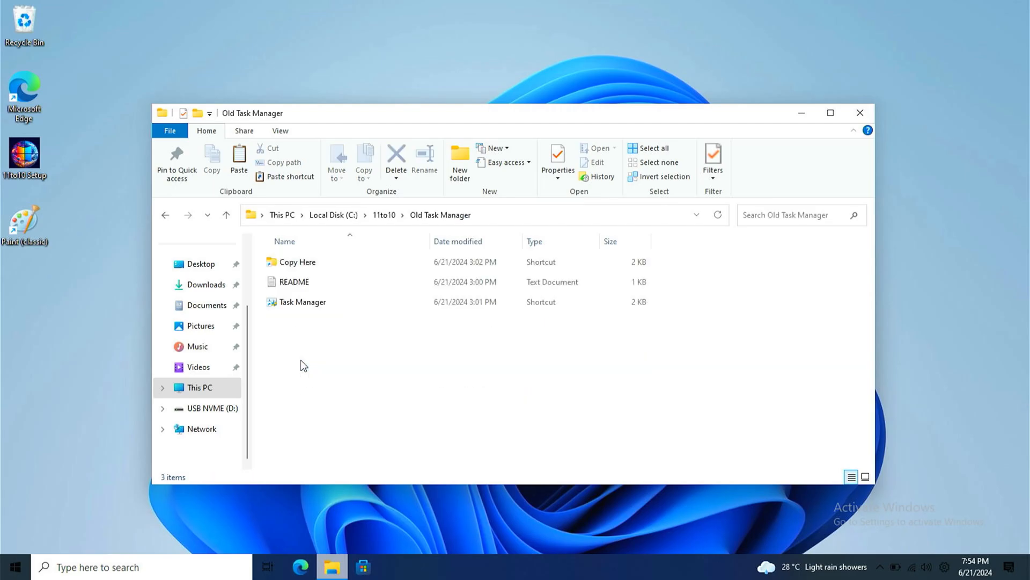
click(301, 302)
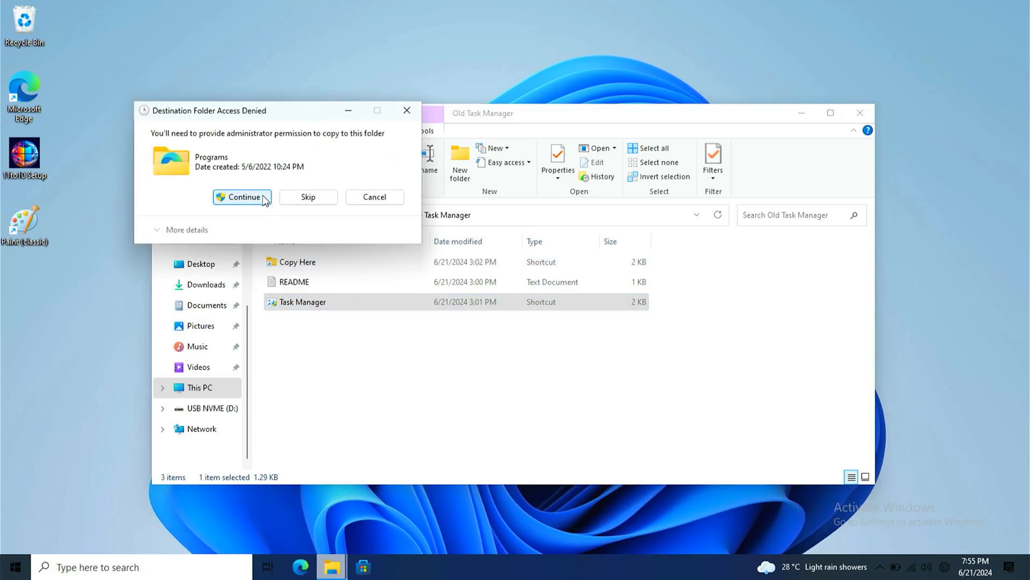
click(242, 197)
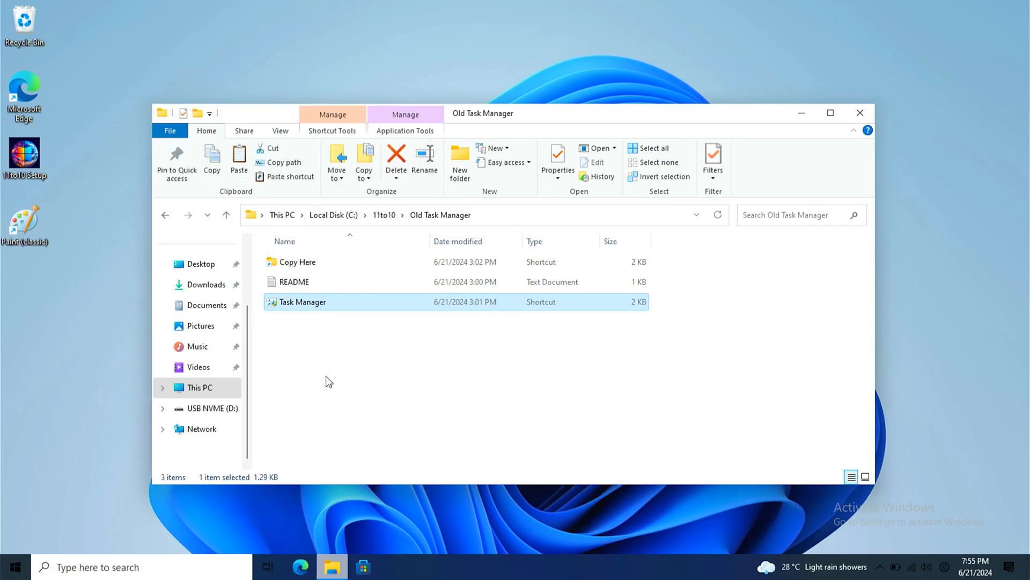
text(tas)
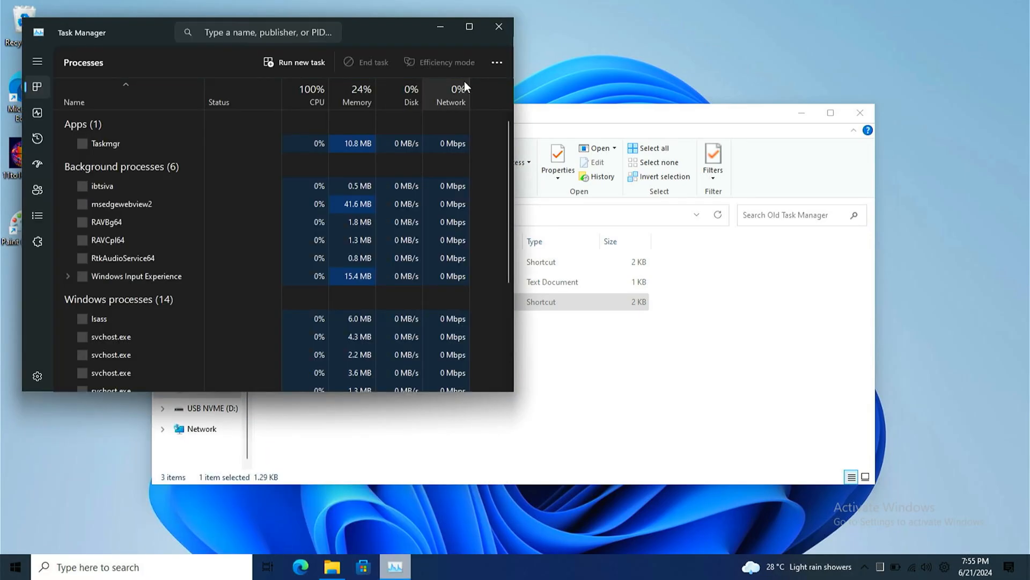
Step: Close the new Task Manager and launch the classic Task Manager shortcut from Programs
click(497, 26)
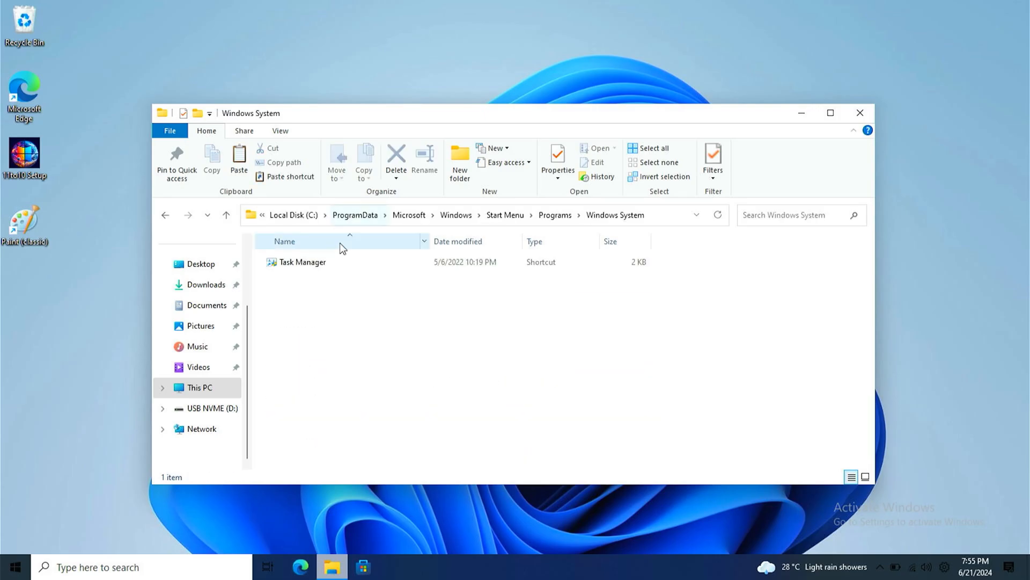
click(302, 262)
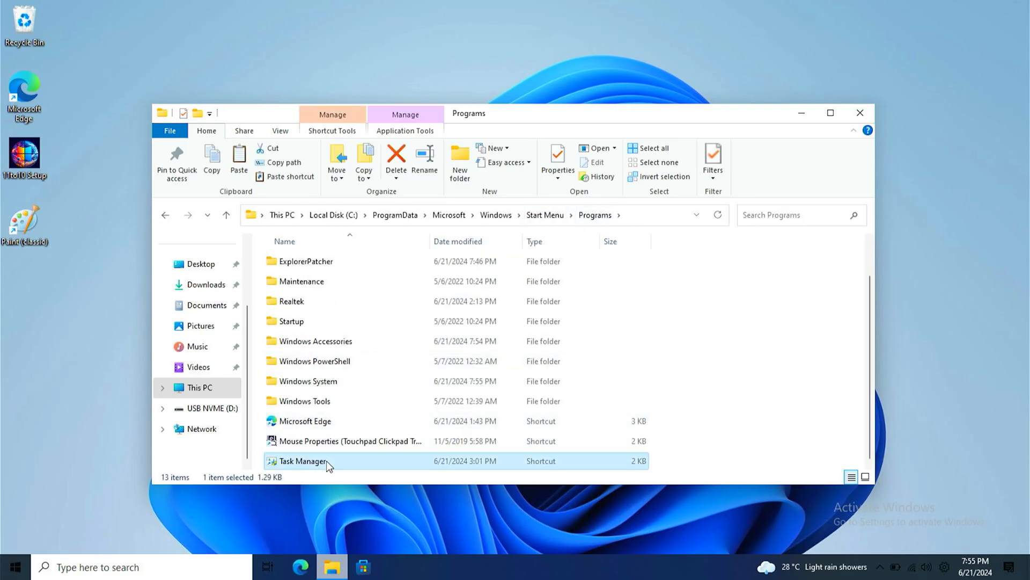
double_click(302, 461)
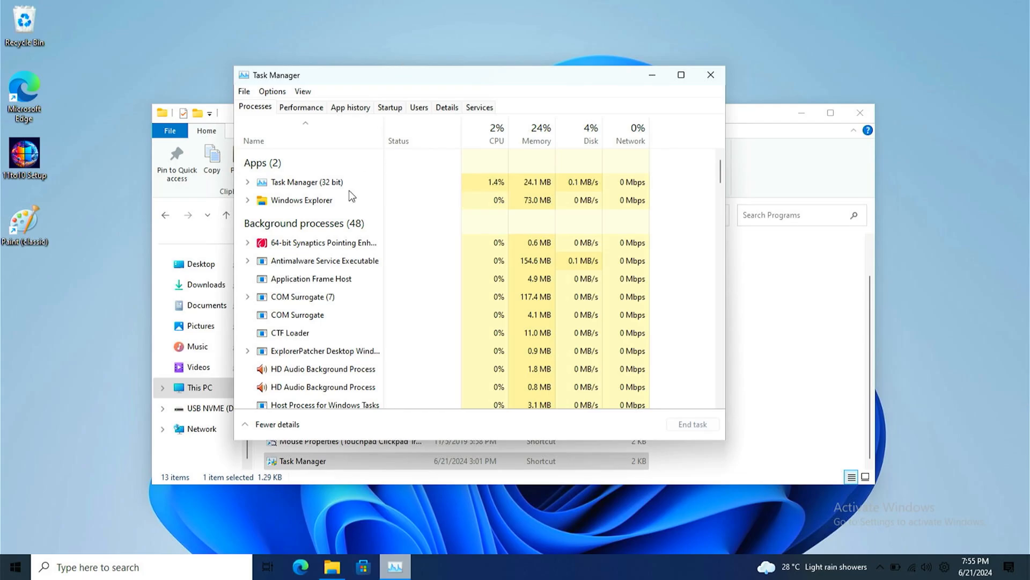
Step: Check GPU usage under Performance, then go back and open C:\Windows
click(301, 107)
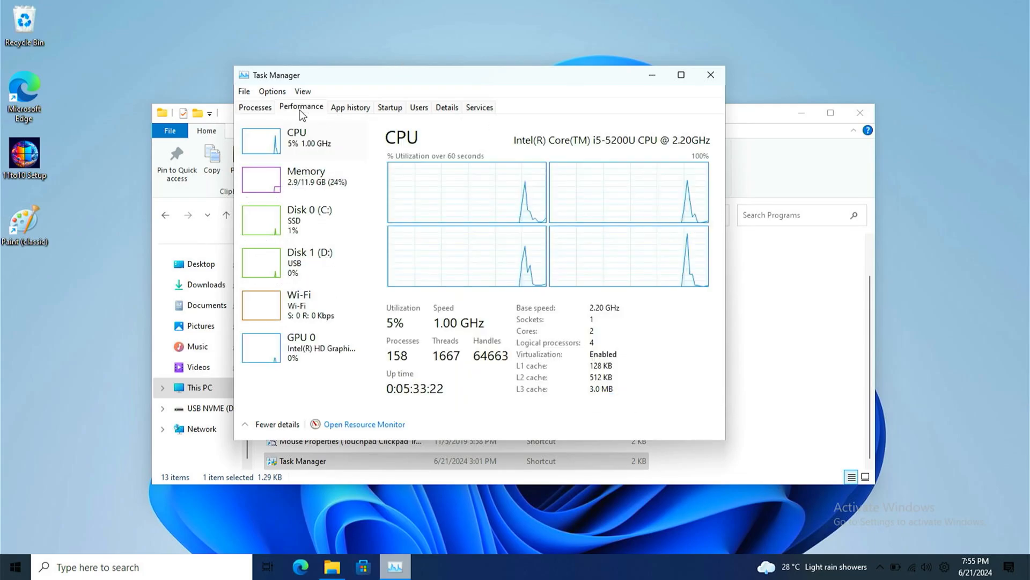
click(300, 343)
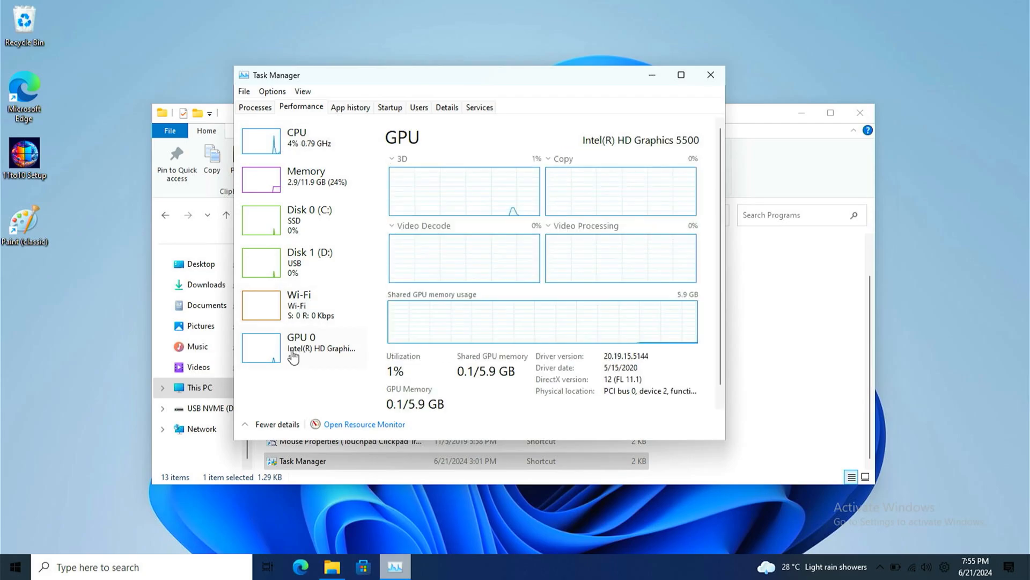
mouse_move(301, 293)
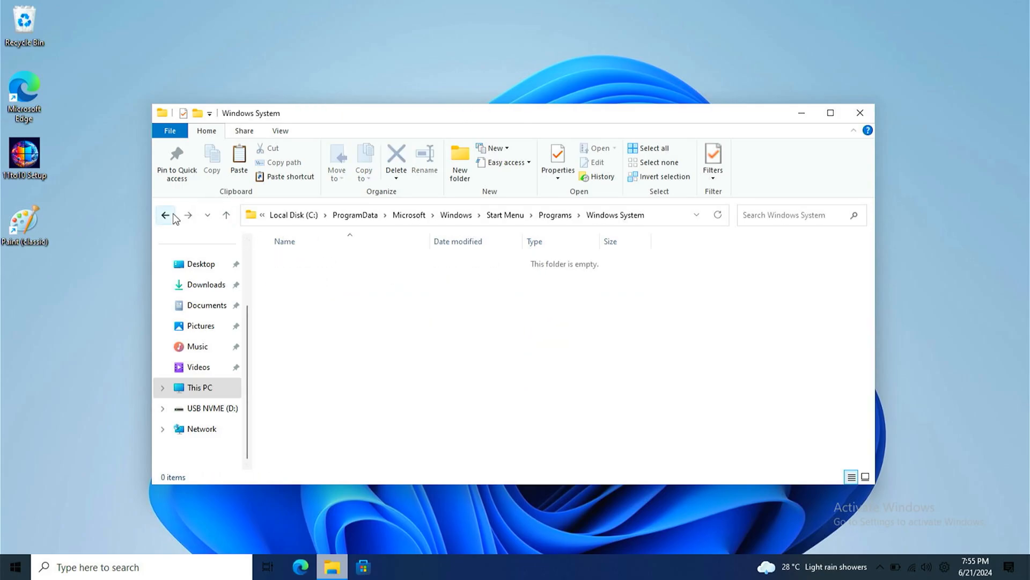
click(165, 214)
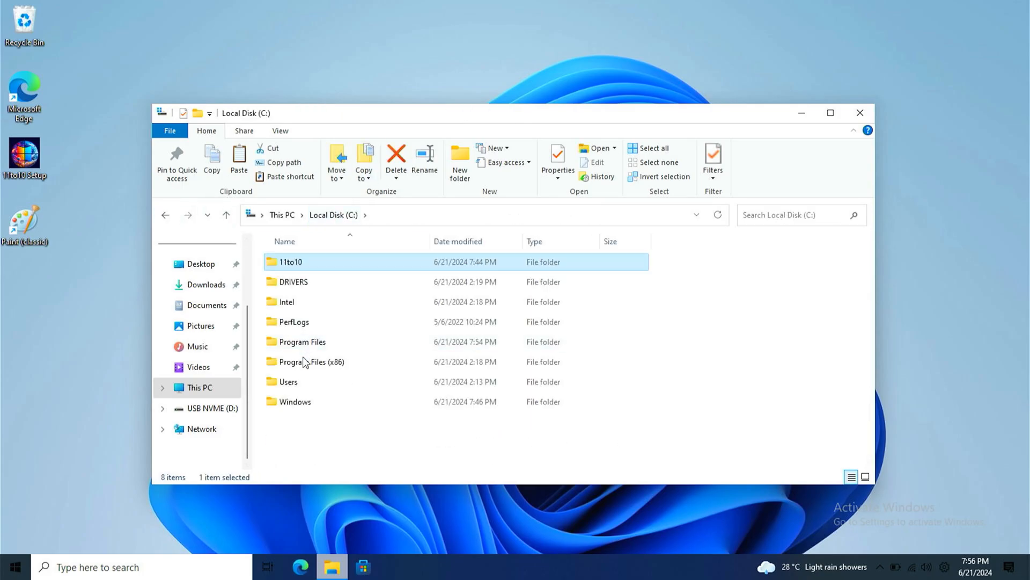
double_click(295, 401)
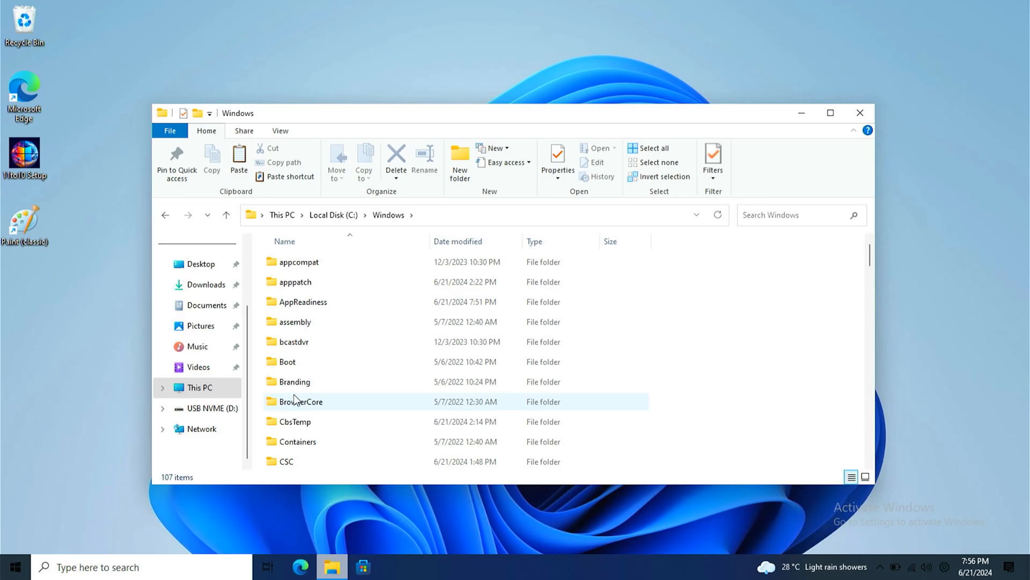
Step: Rename C:\Windows\Branding to Branding.old with permission, then open C:\11to10 in a second window
click(295, 381)
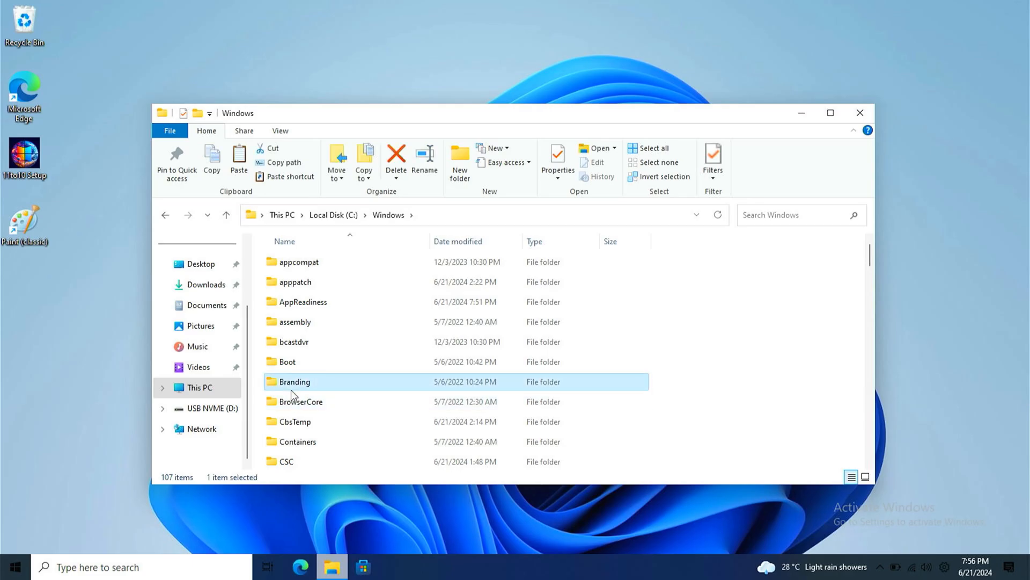
key(F2)
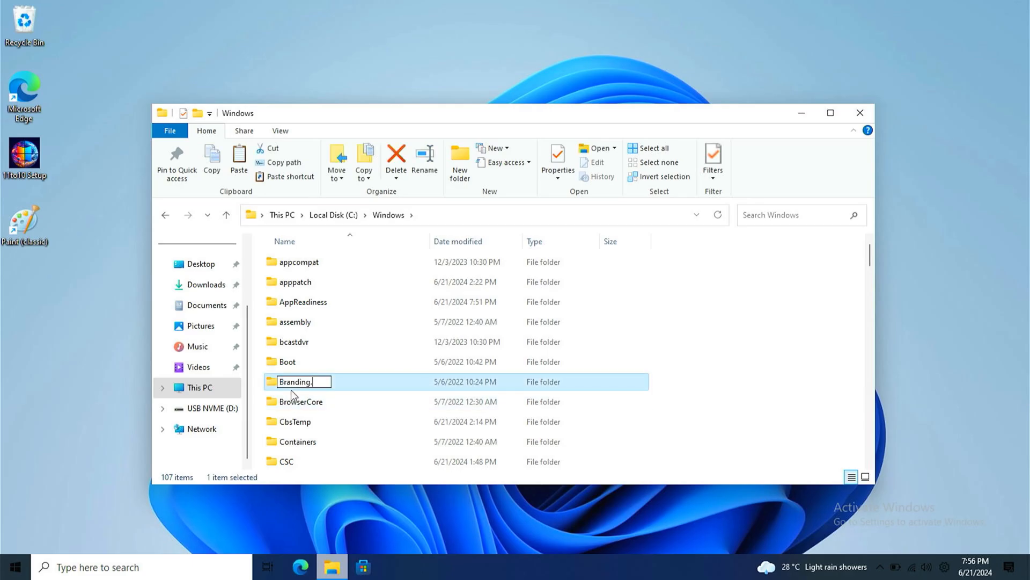
key(Enter)
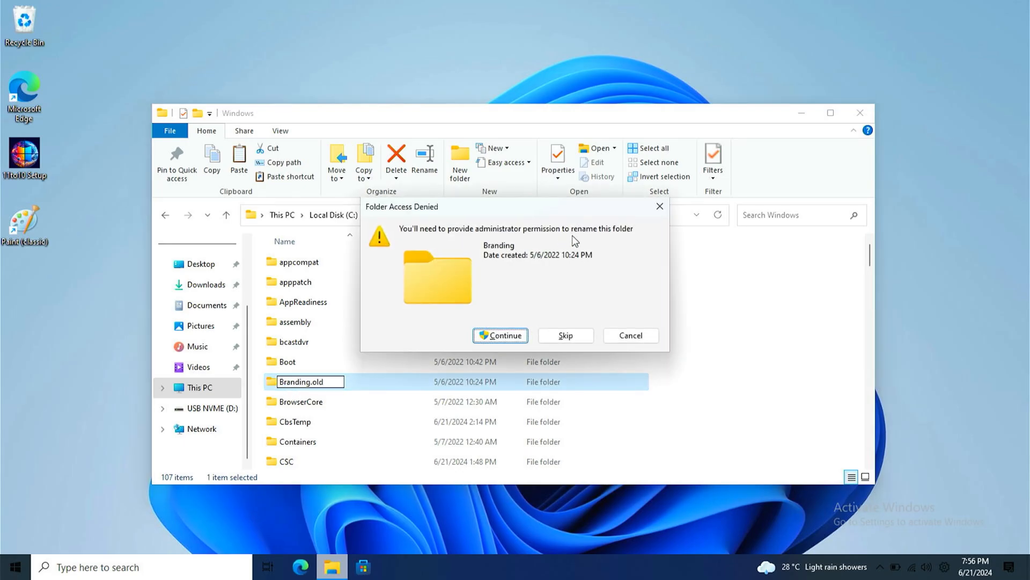
click(500, 336)
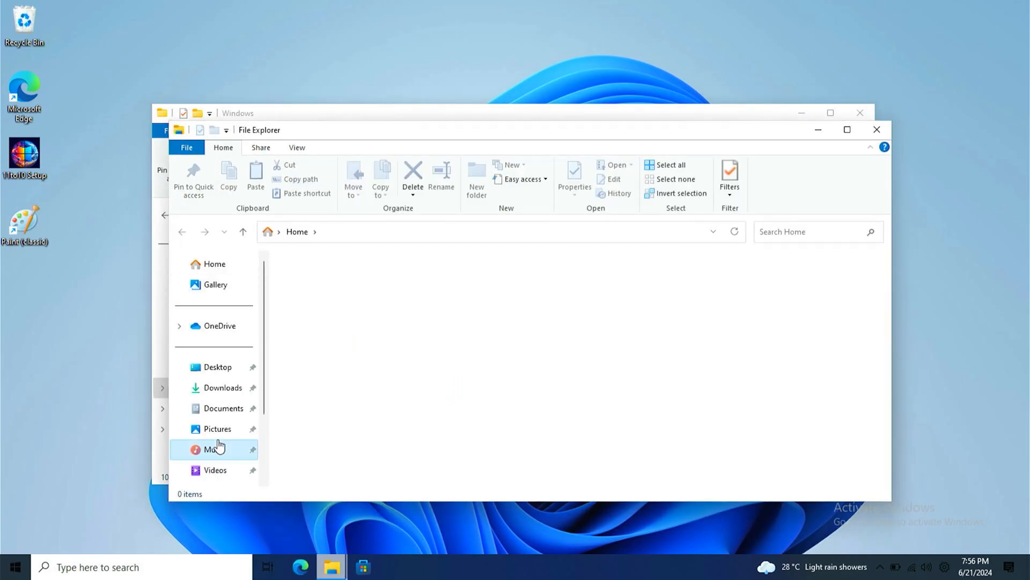
click(226, 425)
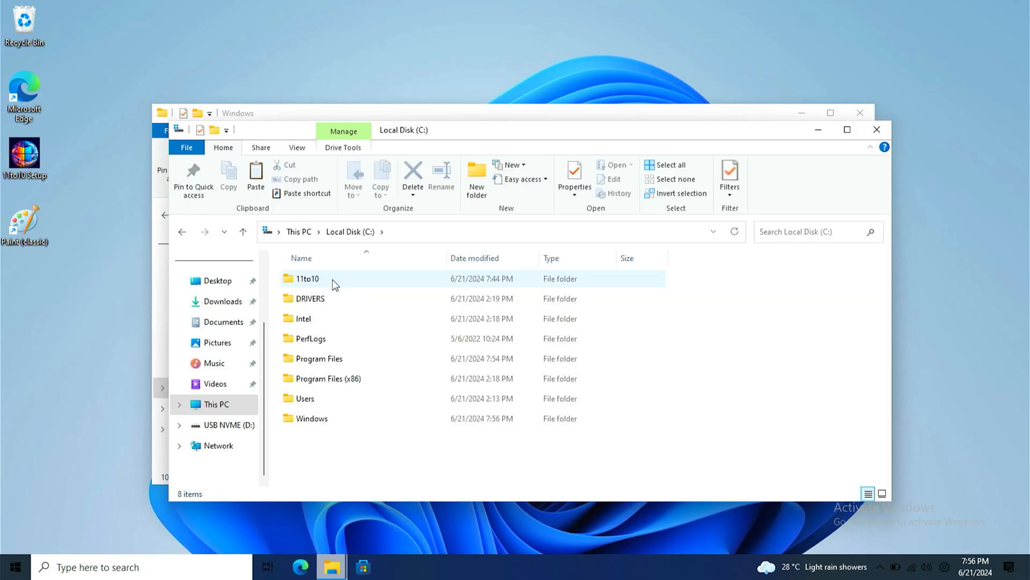
double_click(305, 278)
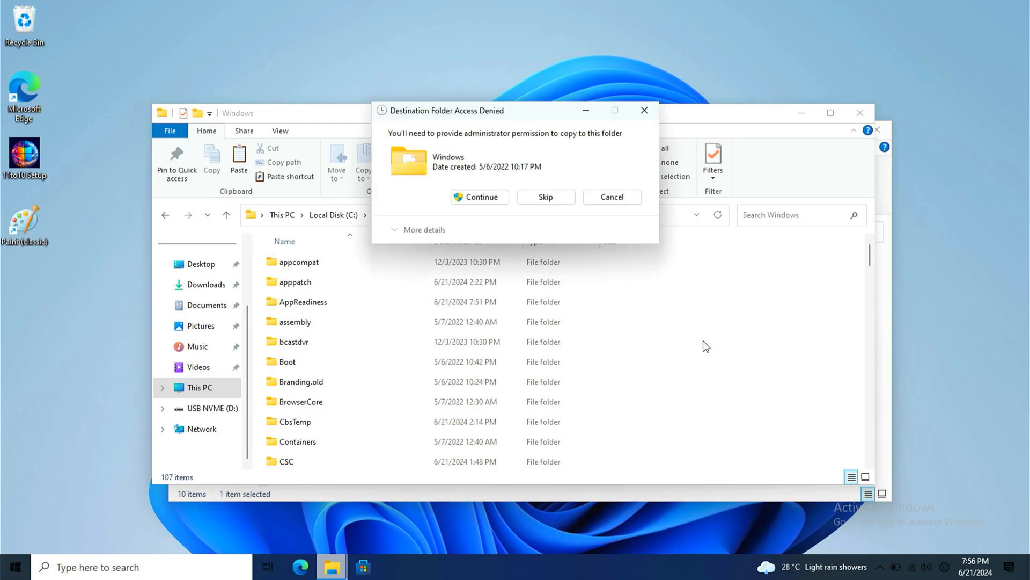
Step: Approve copying into C:\Windows and paste the Media folder with administrator rights
click(480, 197)
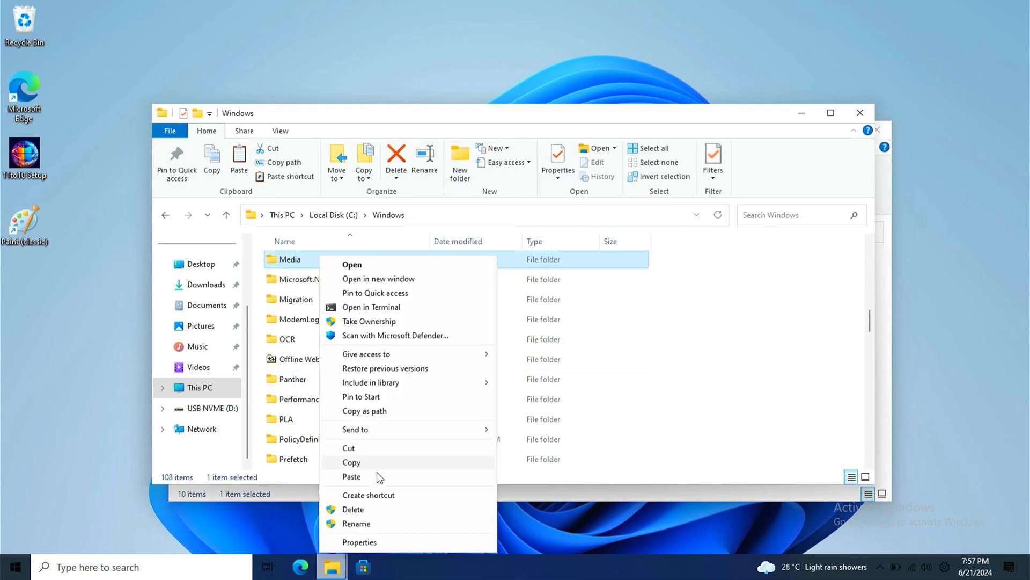
click(357, 523)
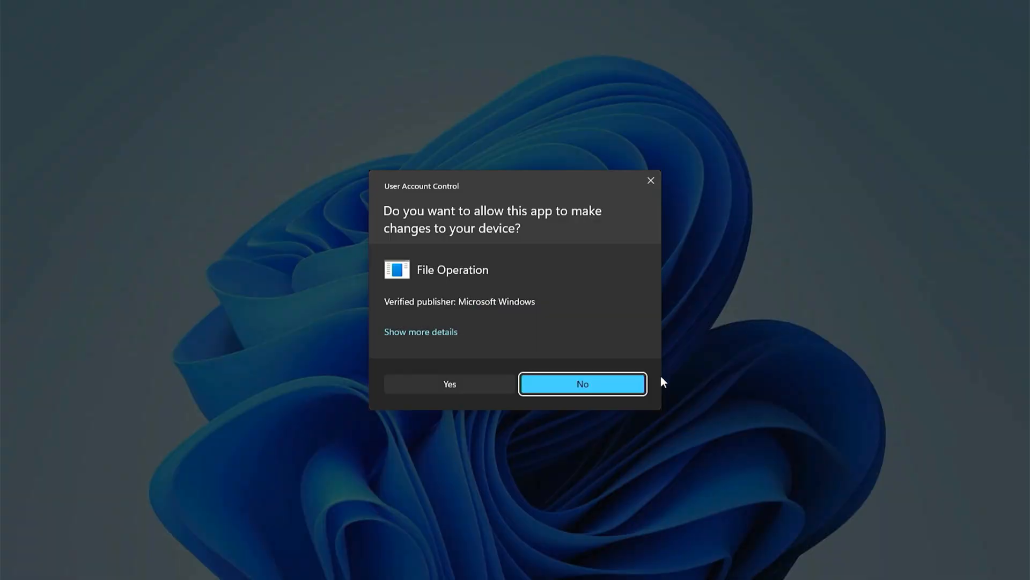
click(583, 384)
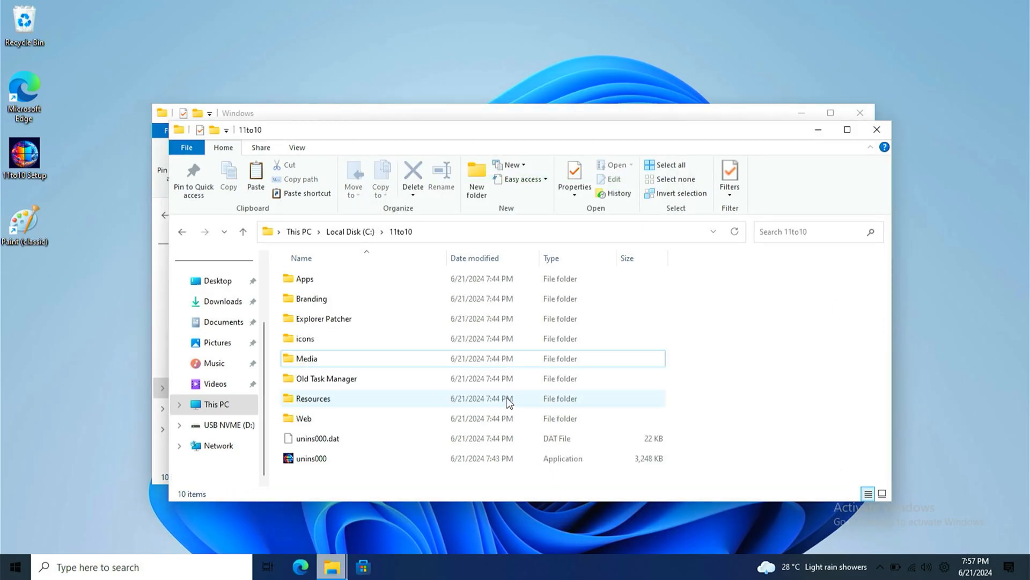
Step: Select the theme1, theme2 and Light theme files in 11to10\Resources\Themes
double_click(312, 398)
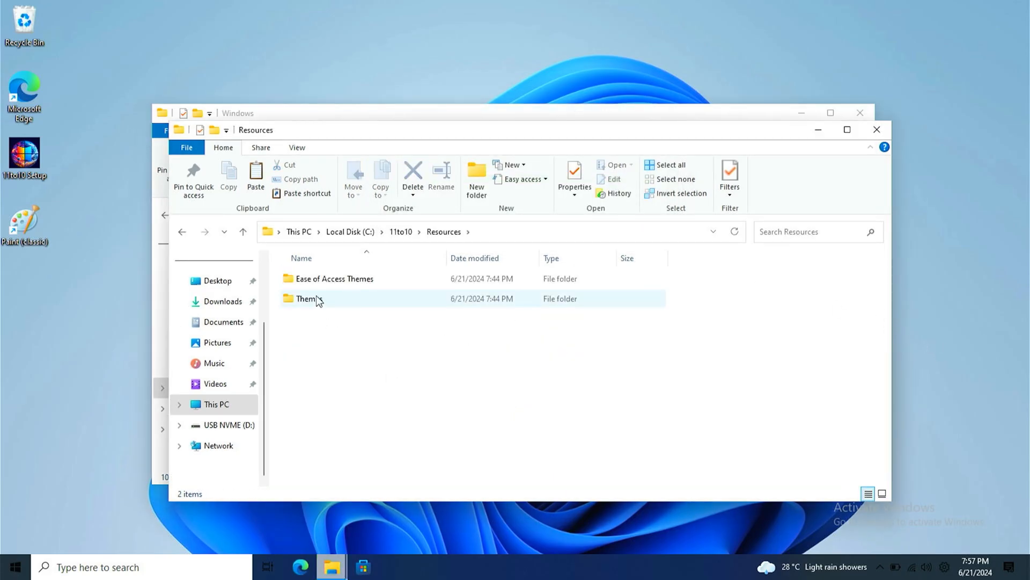
double_click(303, 299)
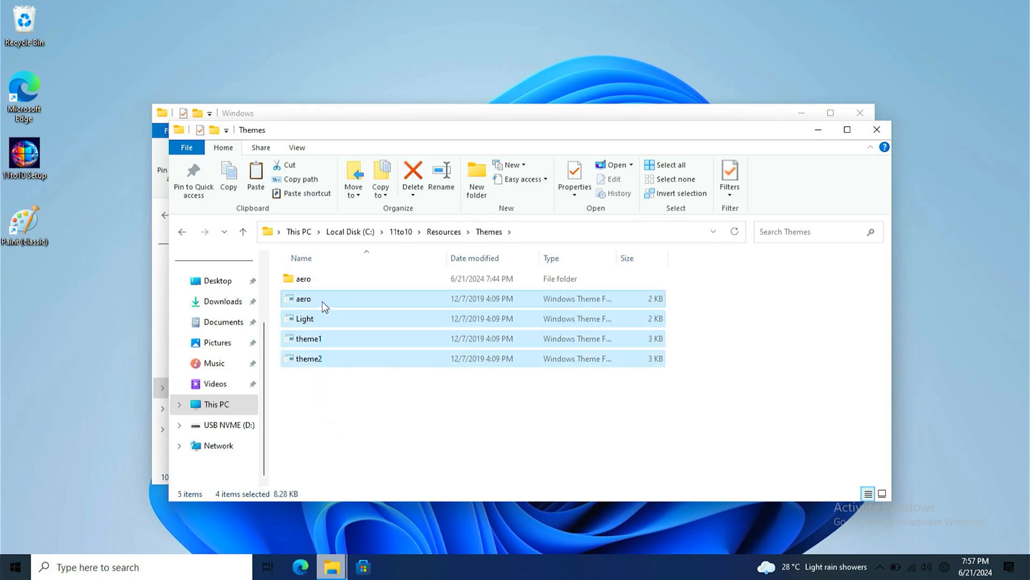
drag(345, 328, 345, 404)
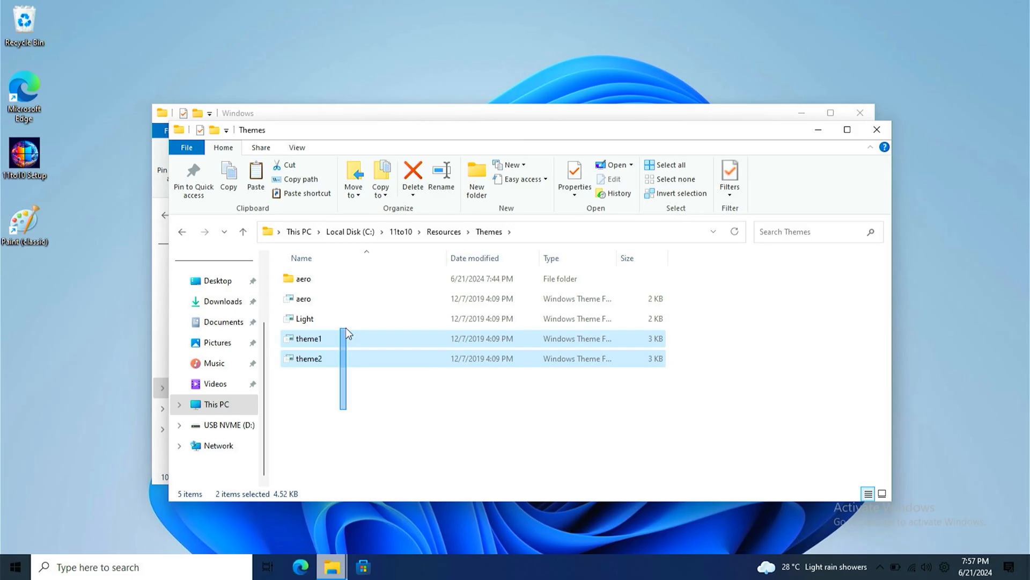
click(304, 319)
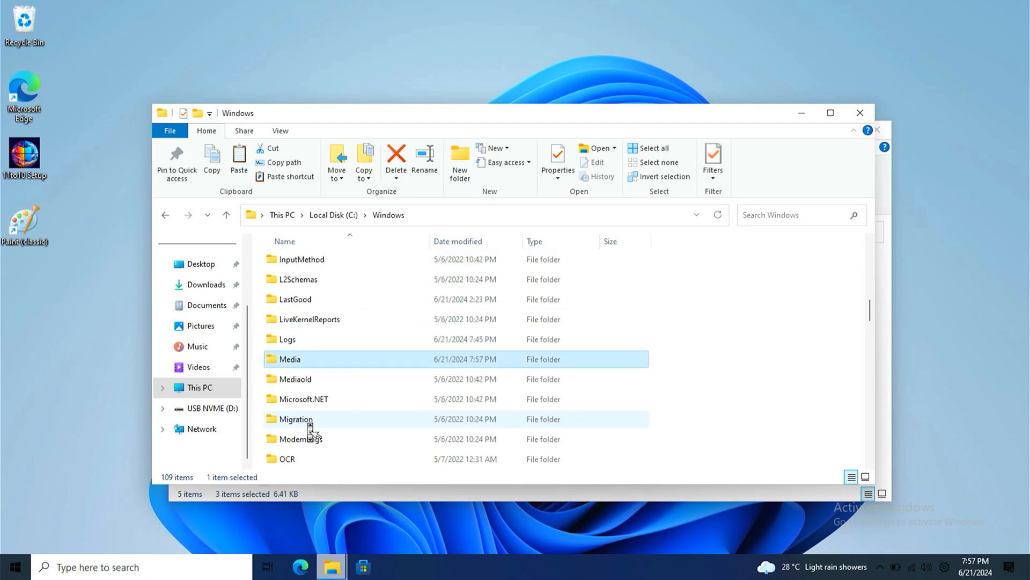
scroll(down, 3)
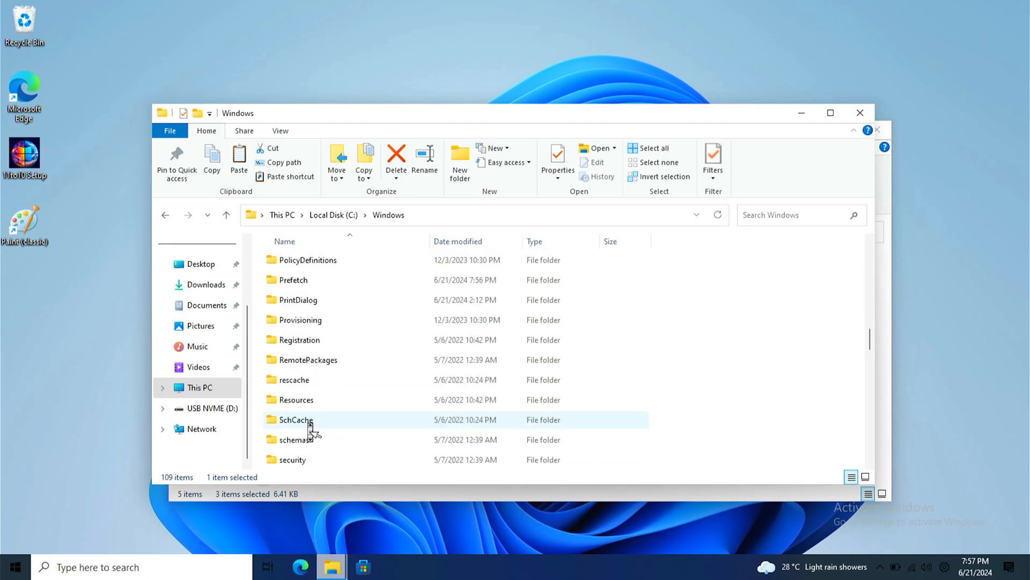
Step: Try deleting the default theme files in C:\Windows\Resources\Themes, retrying with admin permission
double_click(296, 399)
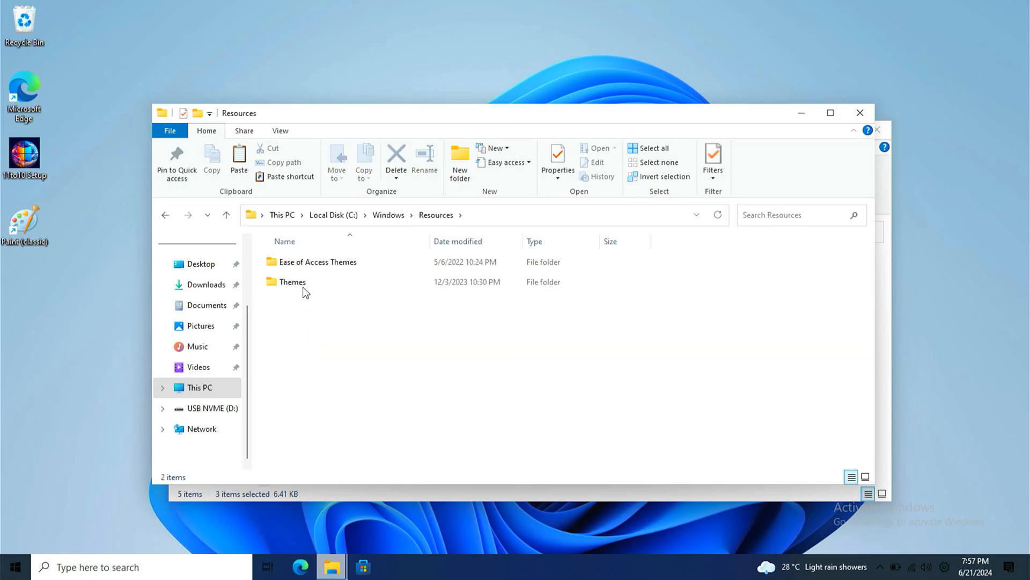
double_click(293, 281)
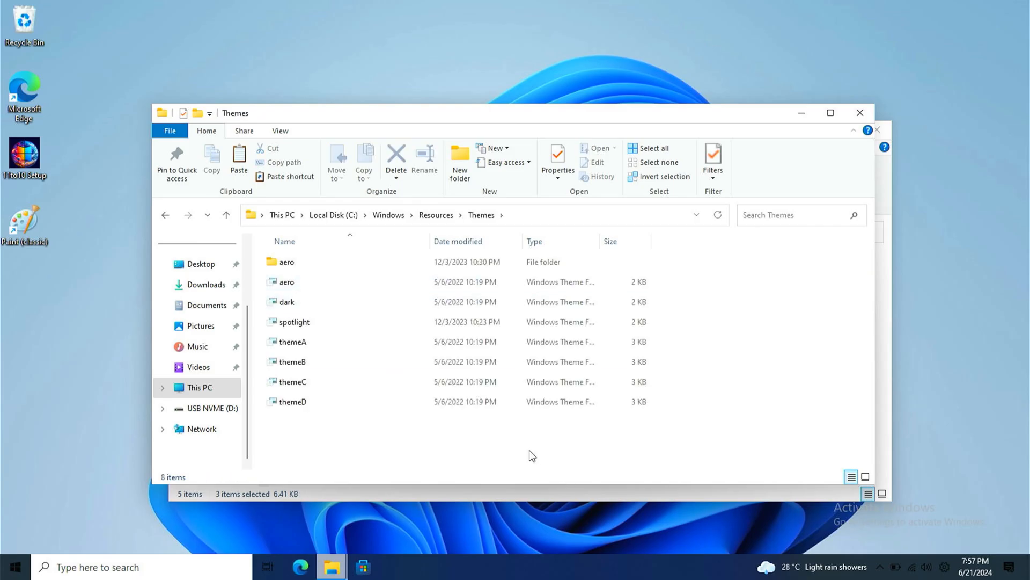
mouse_move(507, 450)
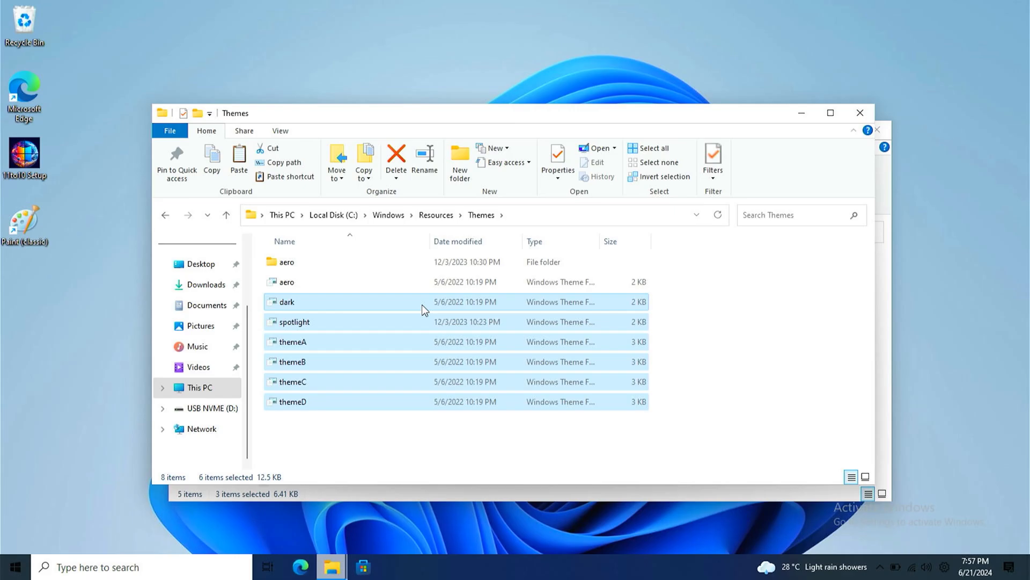
click(396, 159)
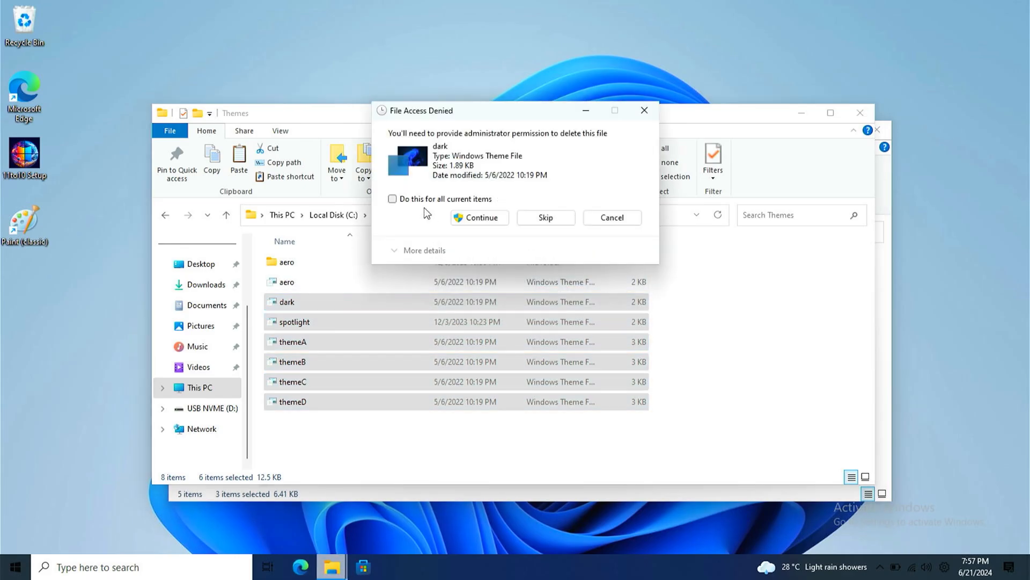
click(480, 217)
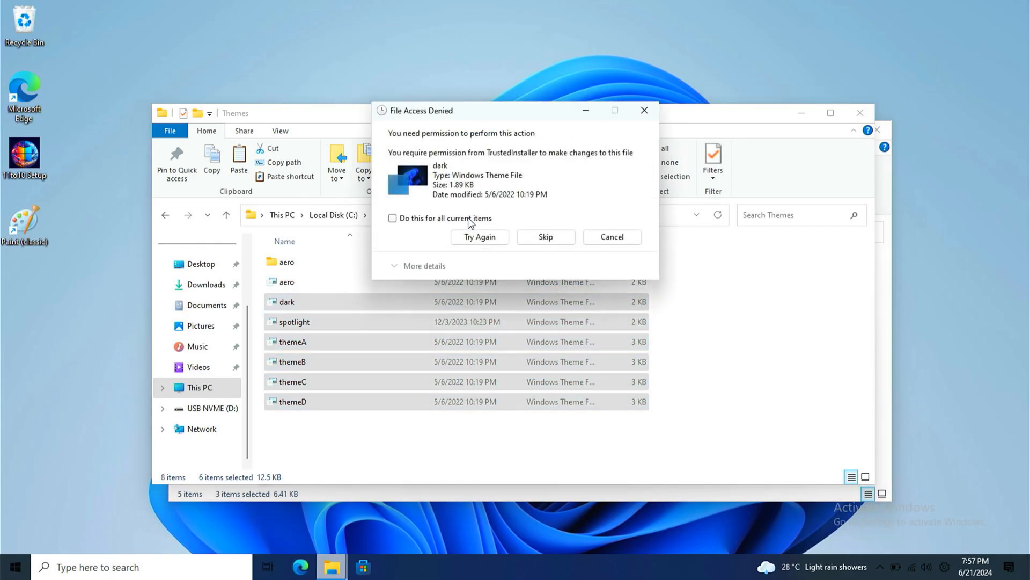
click(546, 237)
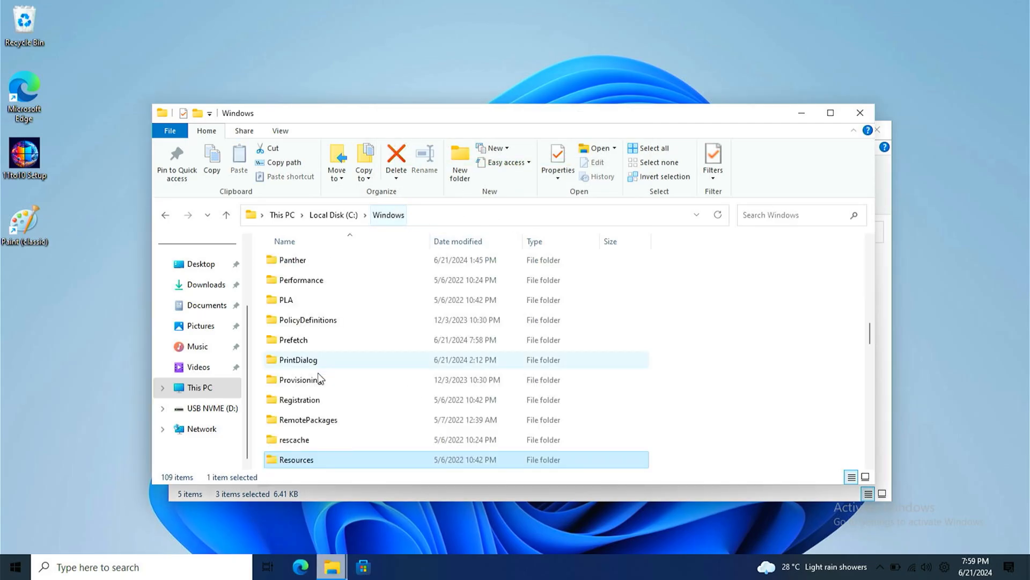
Step: Rename C:\Windows\Web to Webold and approve copying the 11to10 Web folder into Windows
scroll(down, 3)
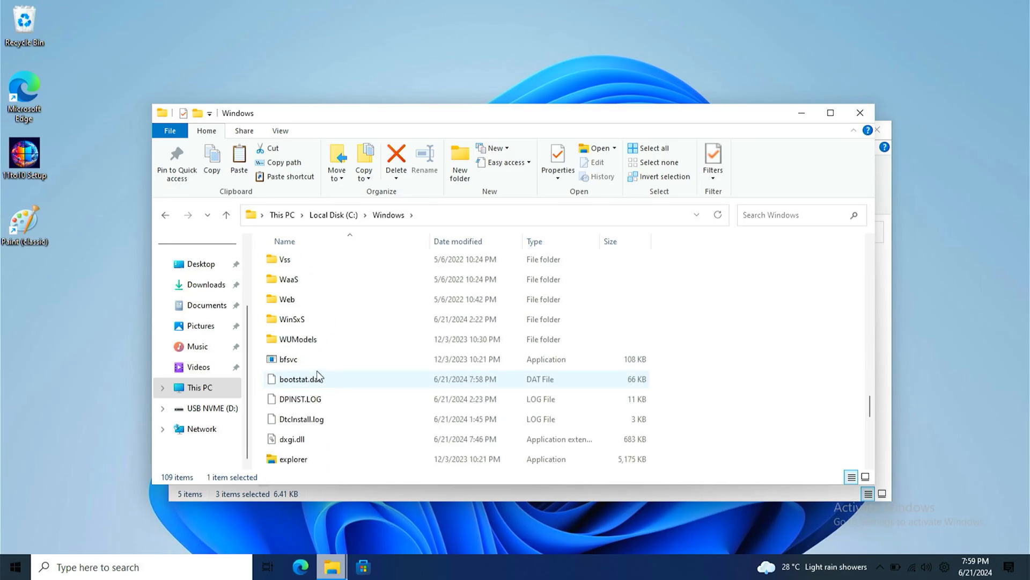
double_click(287, 299)
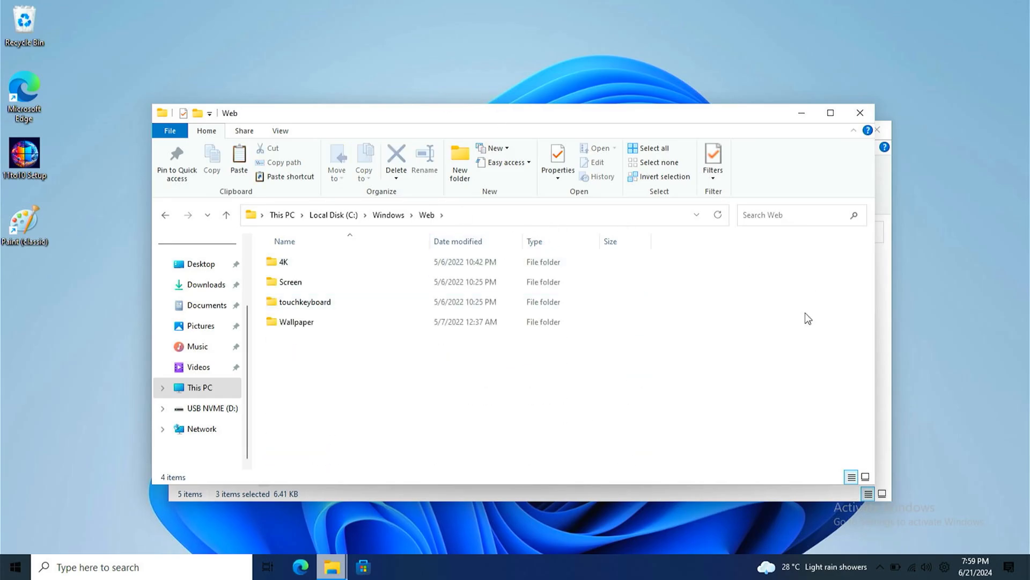
click(388, 215)
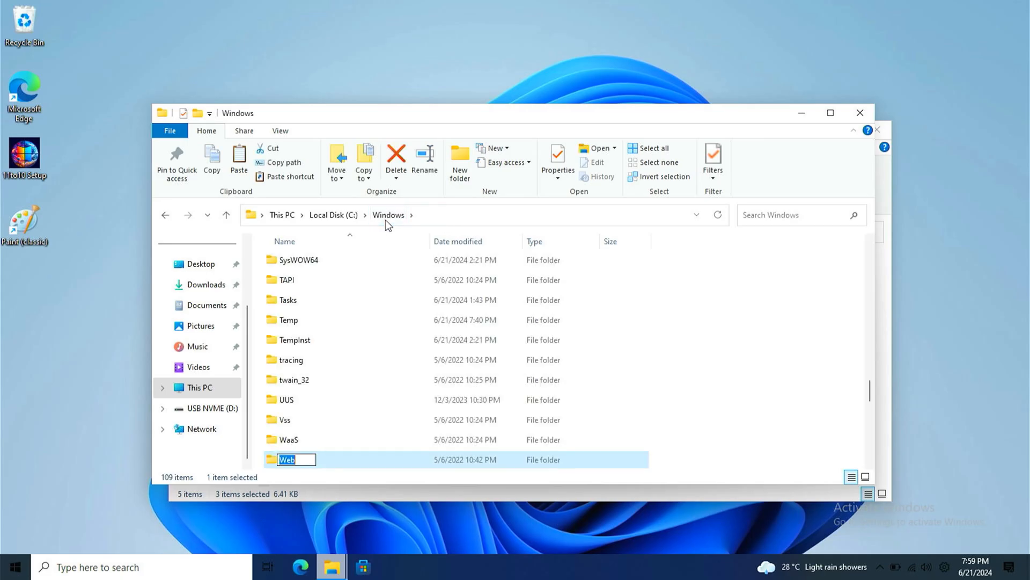
text(old)
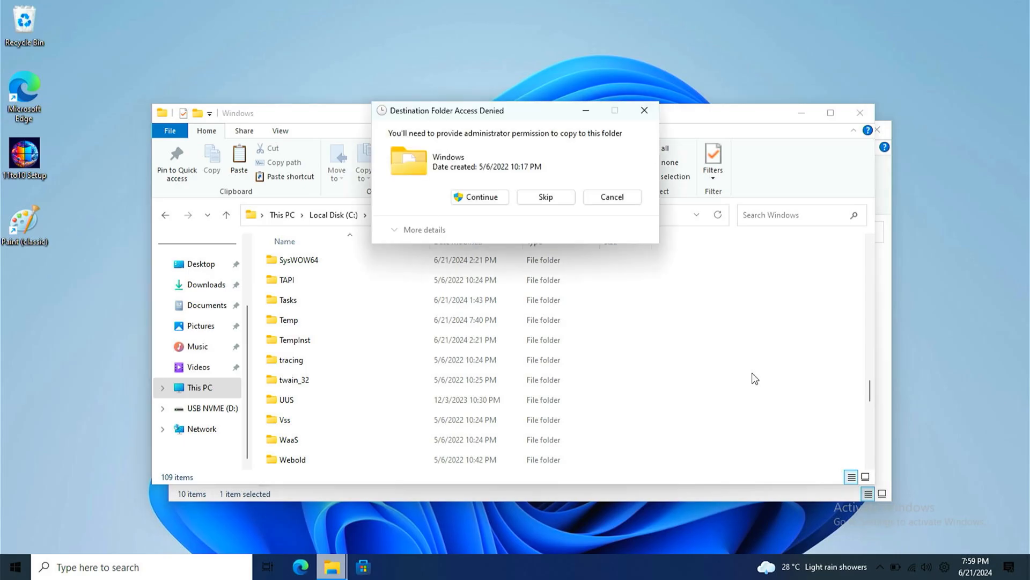
click(479, 197)
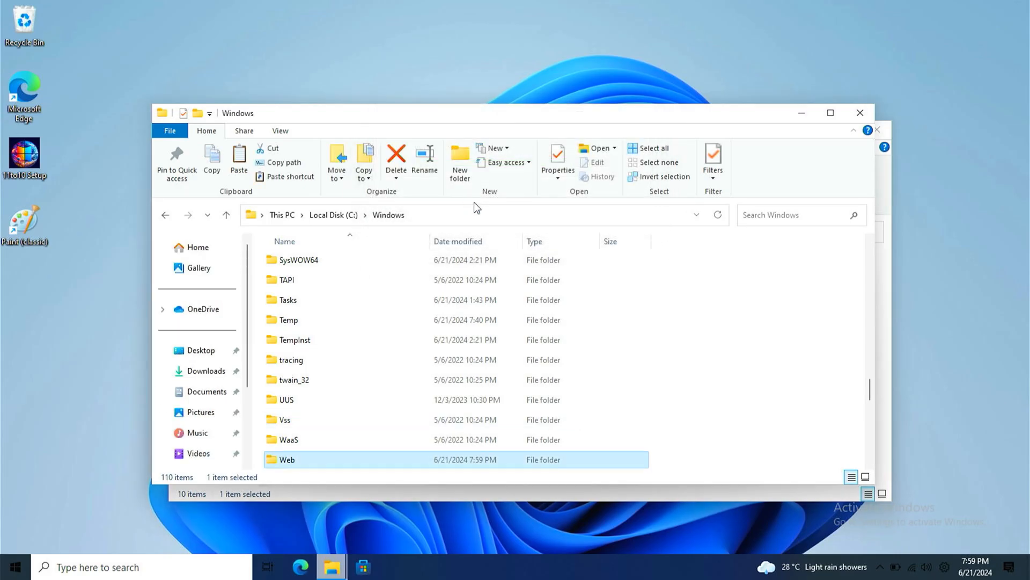
scroll(down, 3)
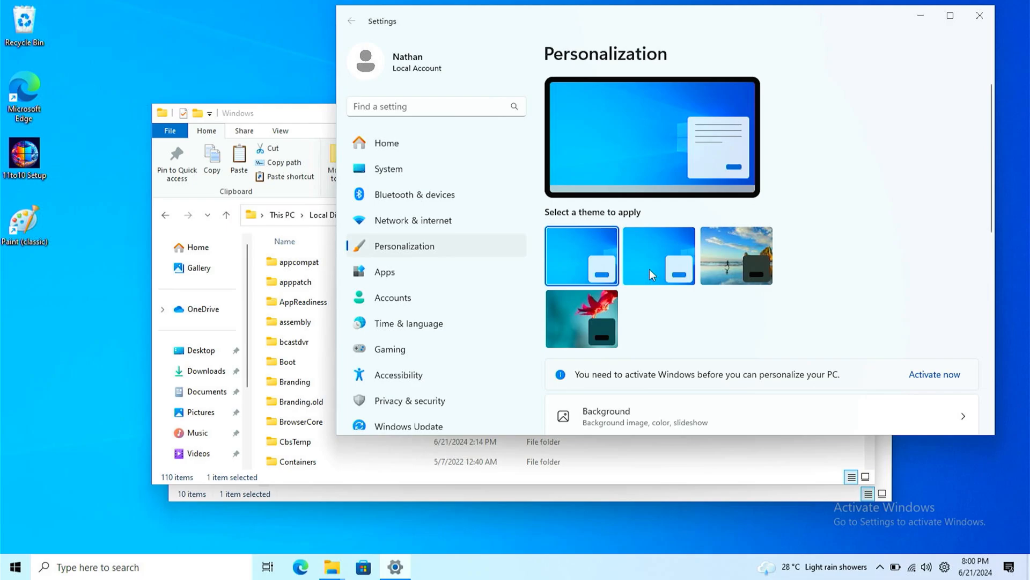
Step: Close Settings and the 11to10 folder, search Start for 'wina', and open File Explorer
scroll(down, 3)
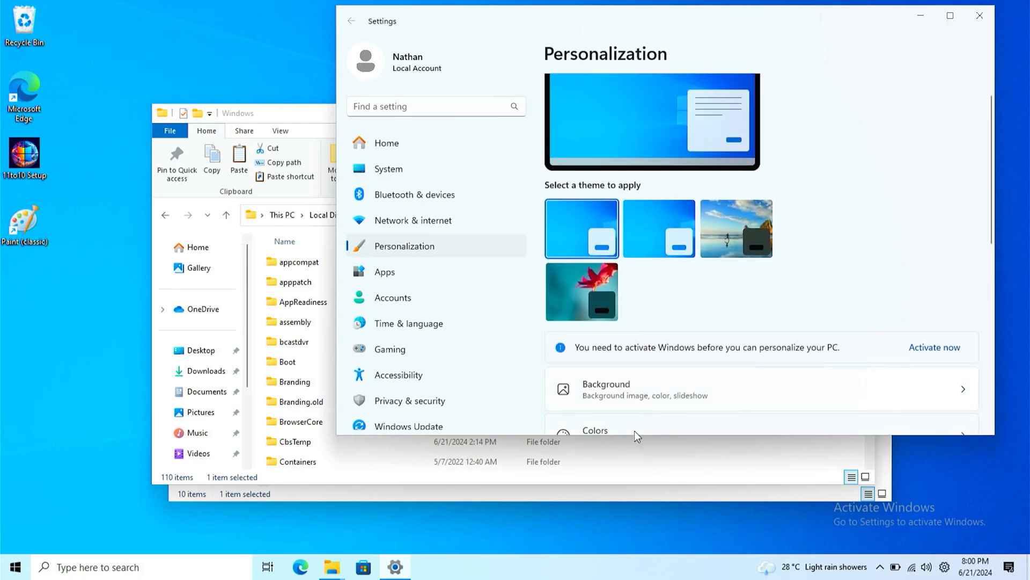
click(596, 430)
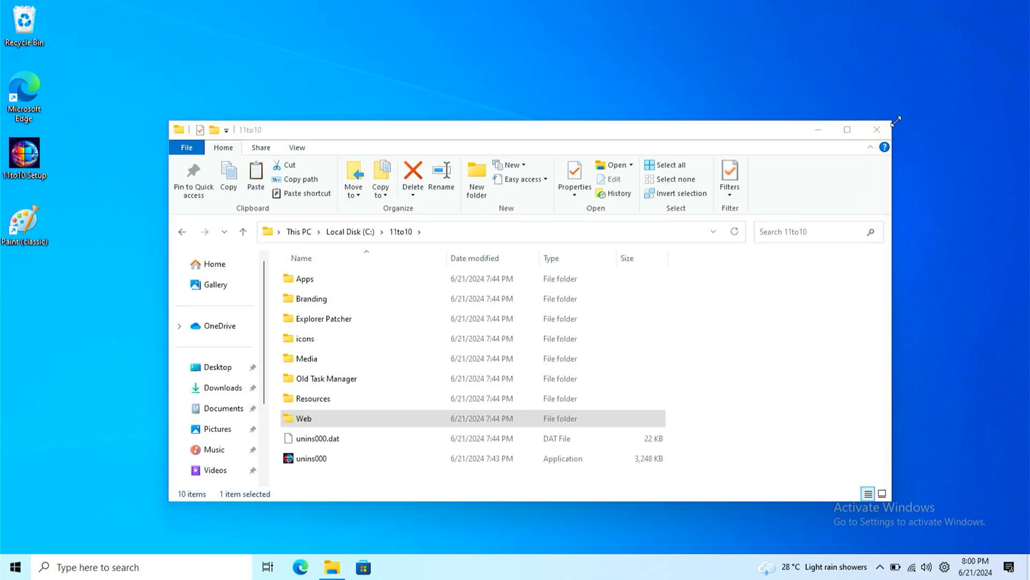
click(877, 130)
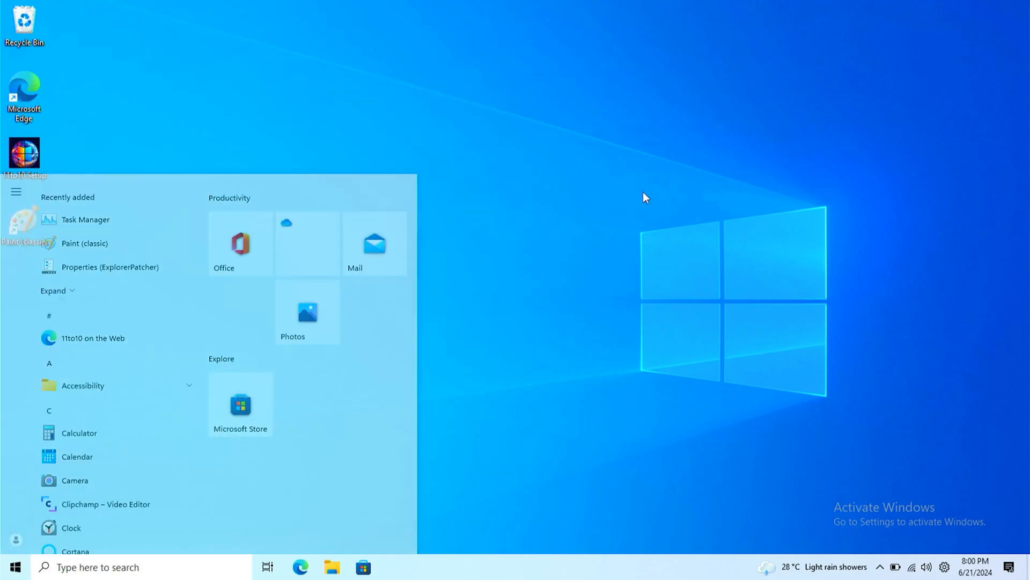
text(winaero tw)
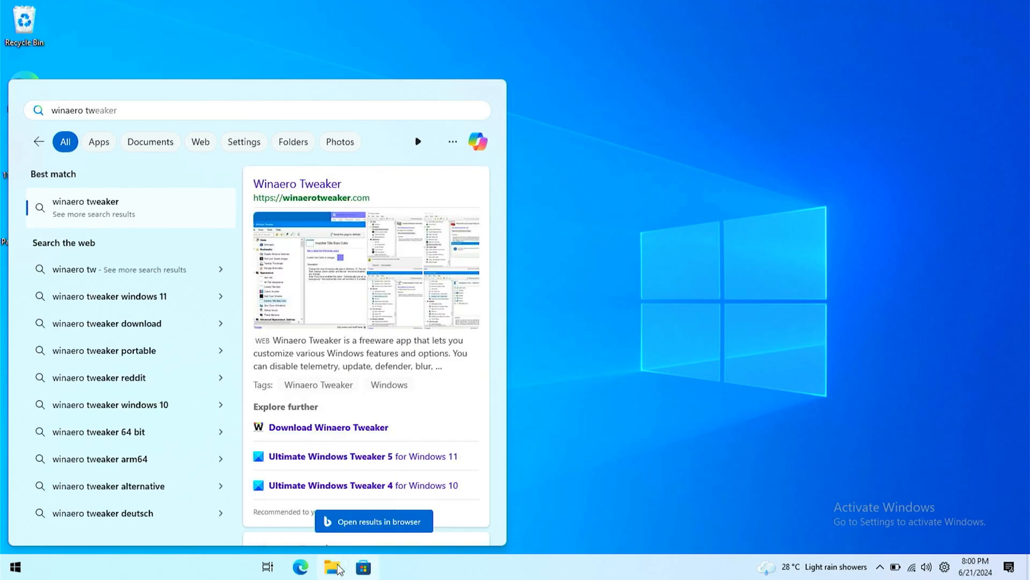
click(329, 567)
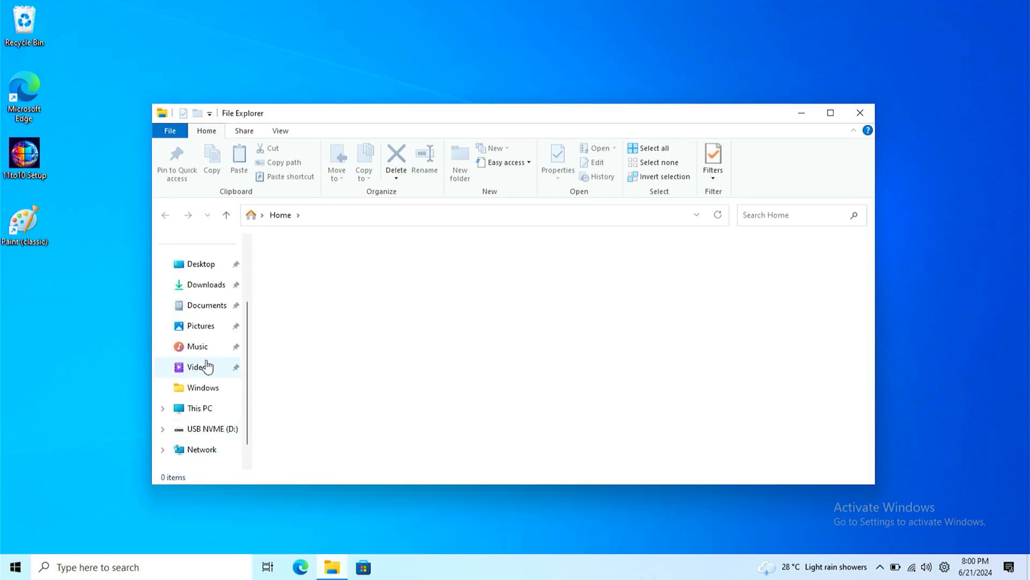
Step: Browse to C:\11to10\Apps\Winaero Tweaker\Main, launch WinaeroTweaker and approve the UAC prompt
click(198, 408)
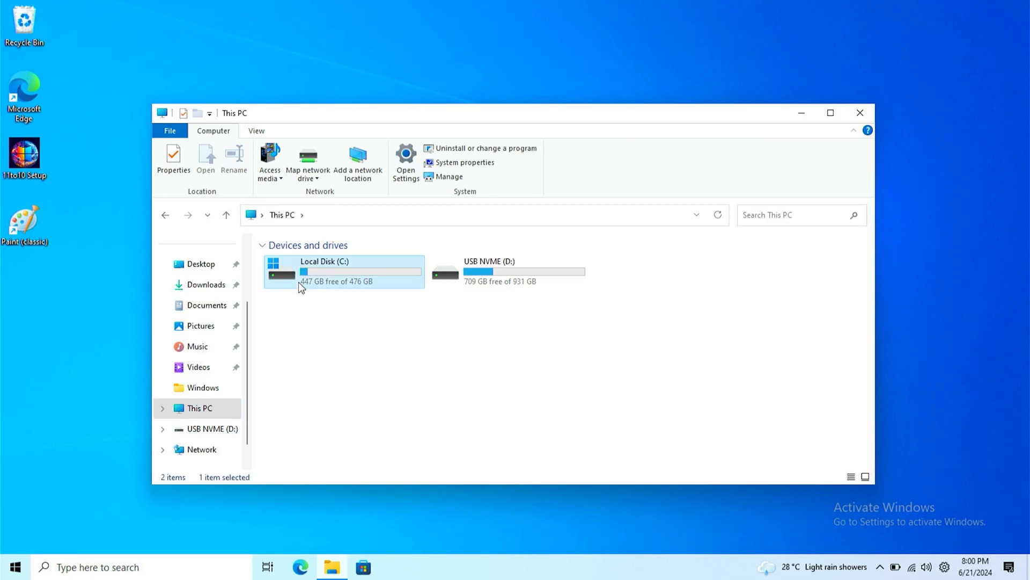
double_click(343, 269)
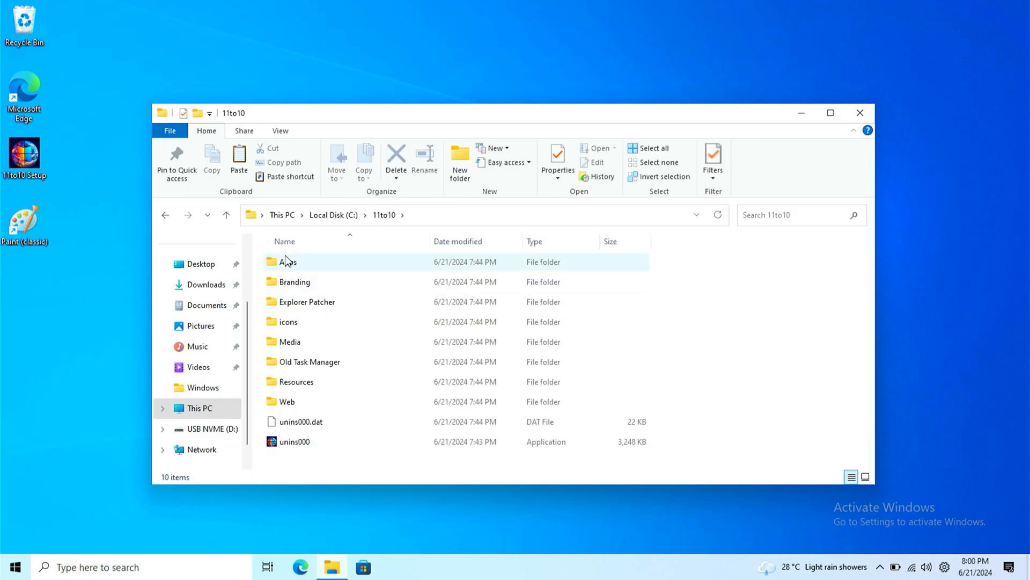
double_click(285, 262)
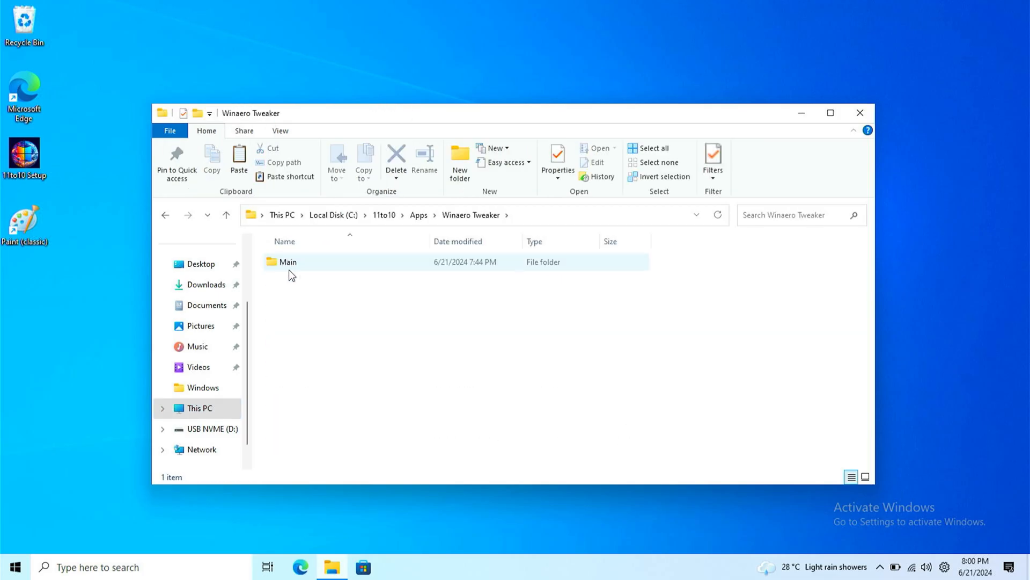
double_click(289, 261)
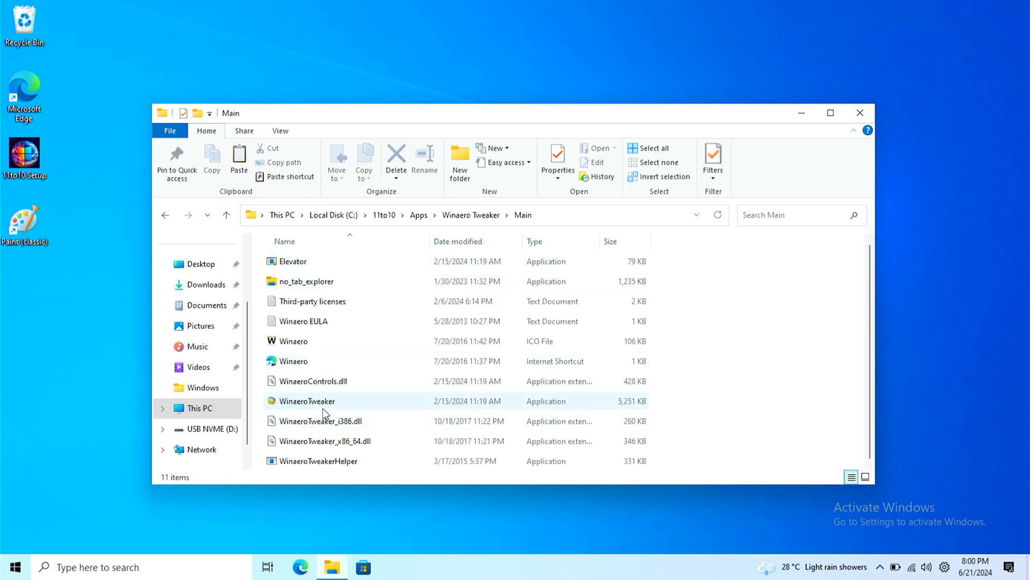
double_click(307, 401)
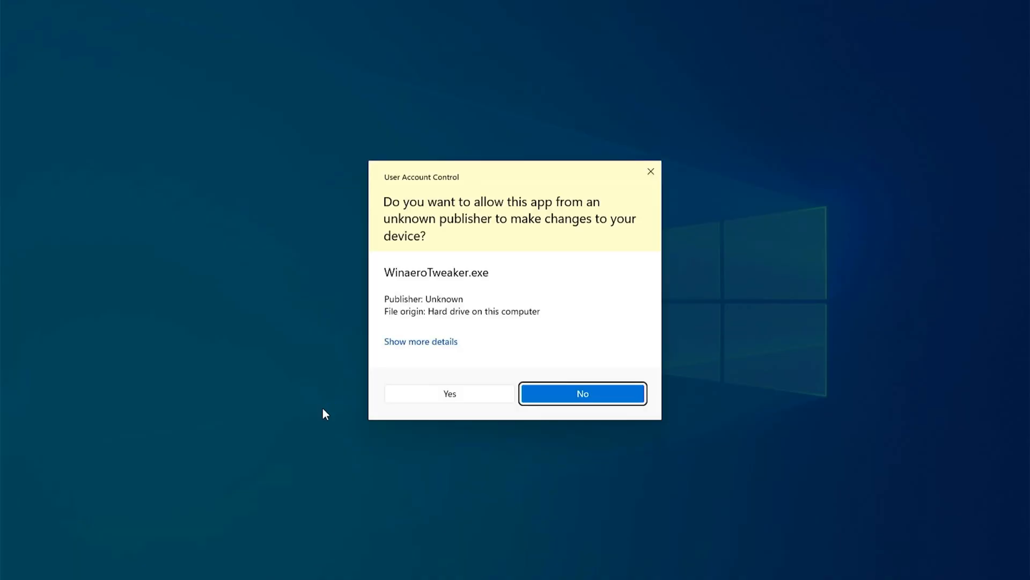
click(583, 394)
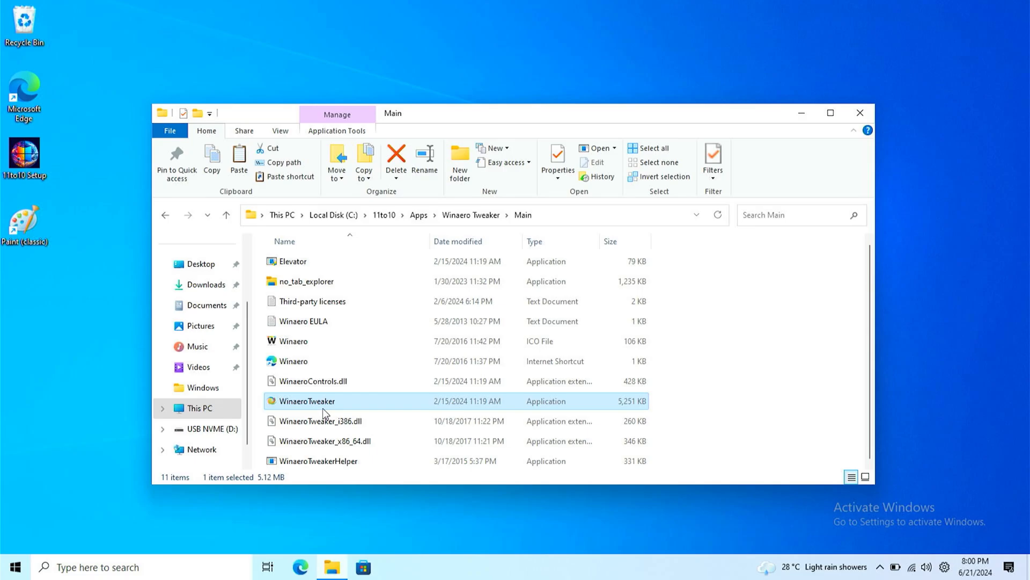
Step: Turn off 'System Uses Light Theme' under Dark Color Scheme, then close Winaero Tweaker
double_click(307, 401)
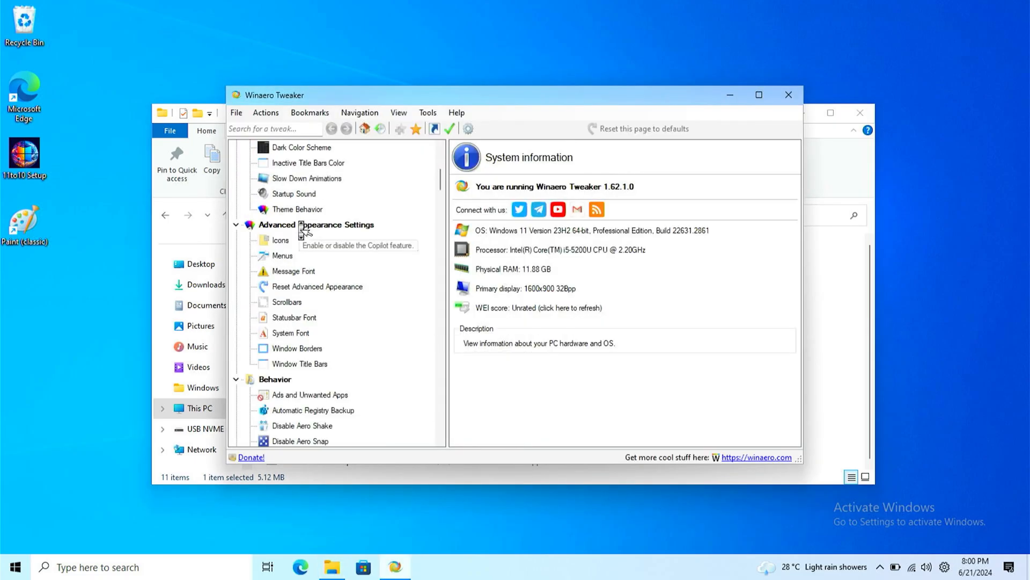
click(302, 147)
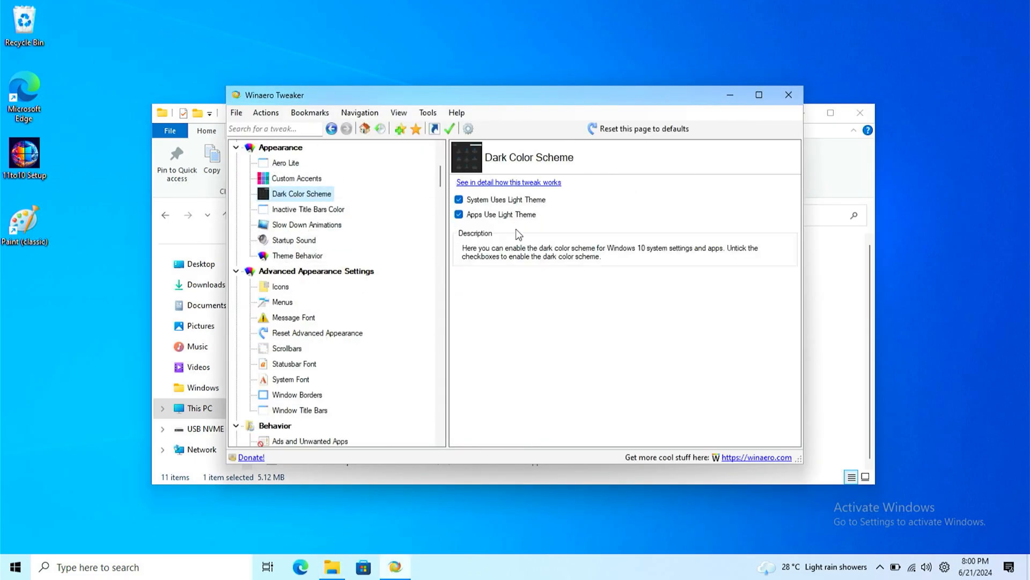
click(459, 199)
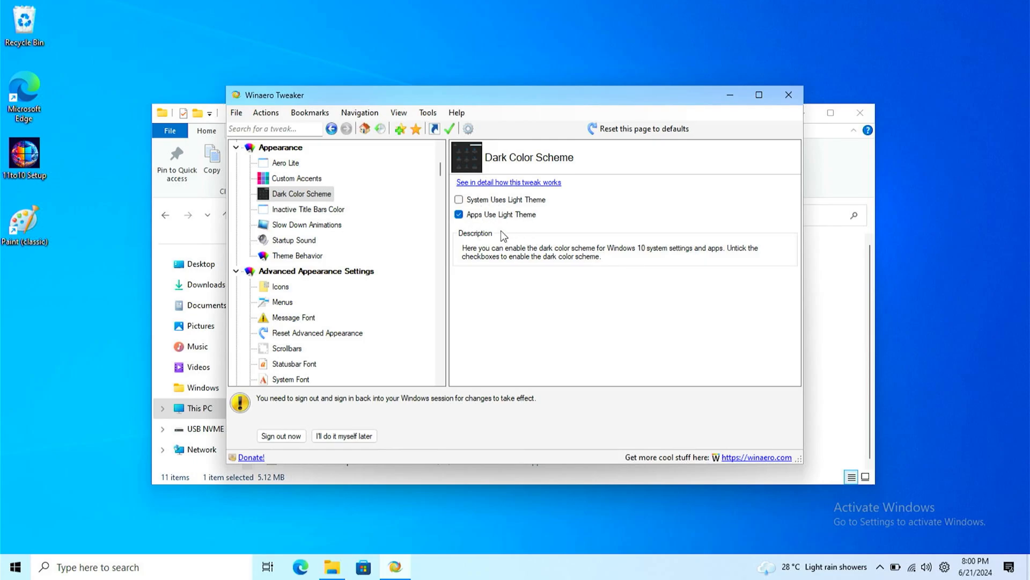
mouse_move(350, 436)
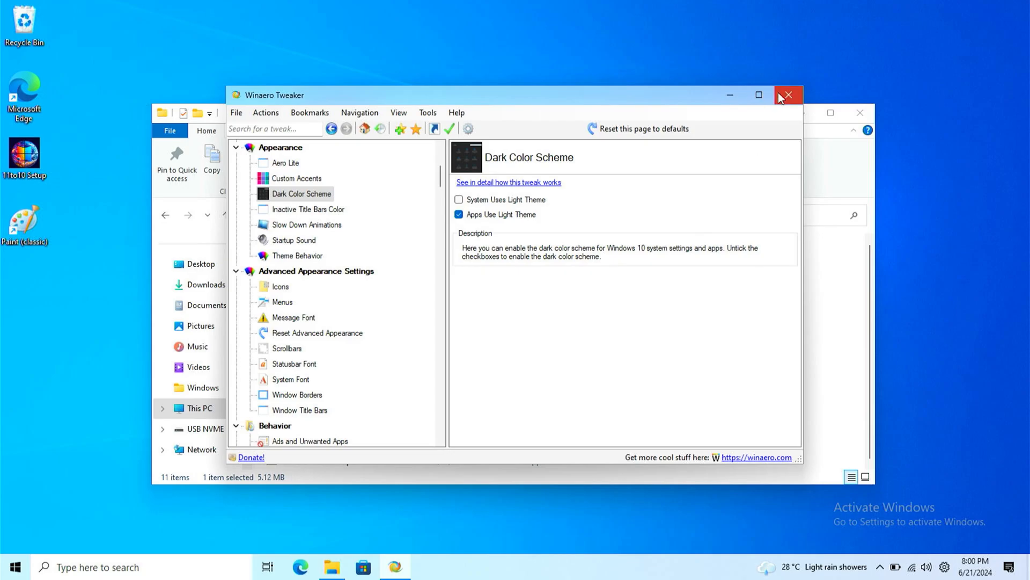
click(793, 94)
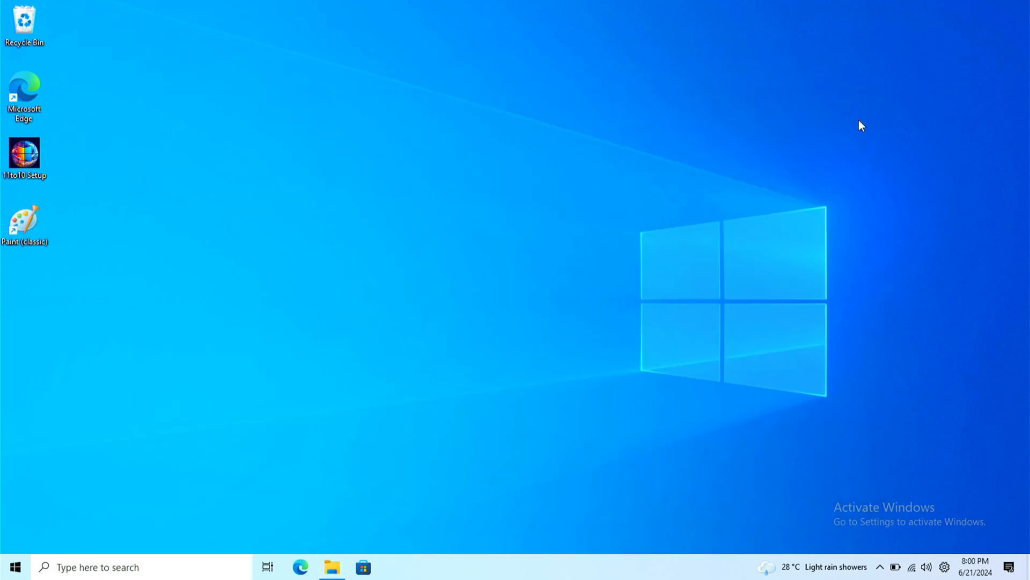
Step: Open File Explorer from the taskbar and go to This PC
click(15, 567)
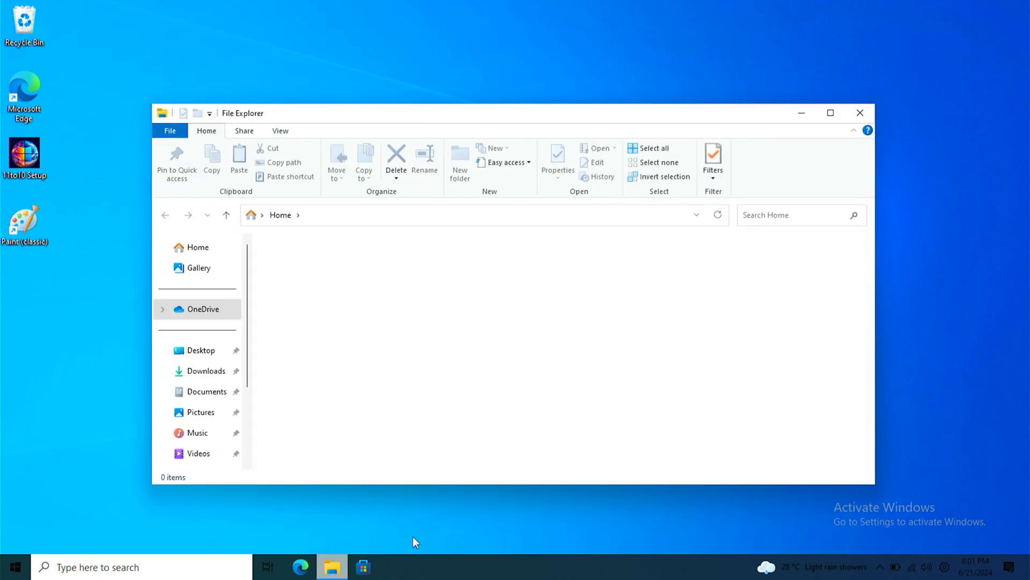
mouse_move(30, 495)
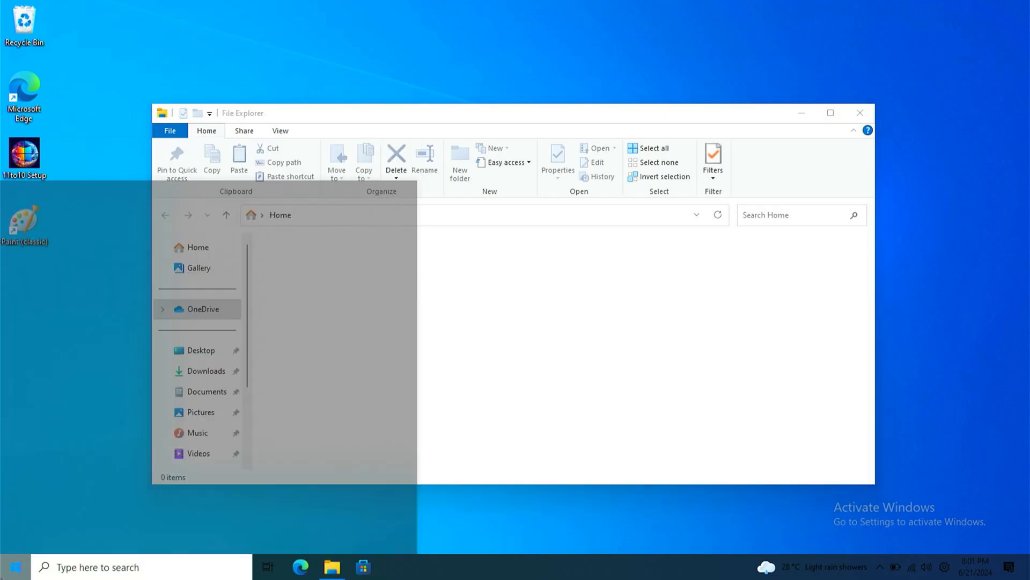
scroll(down, 3)
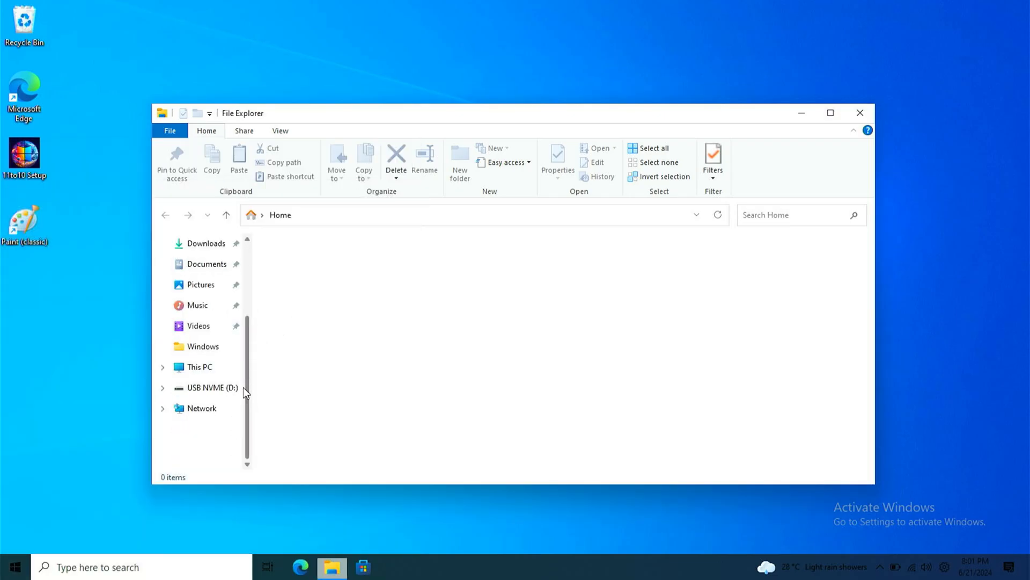
click(199, 367)
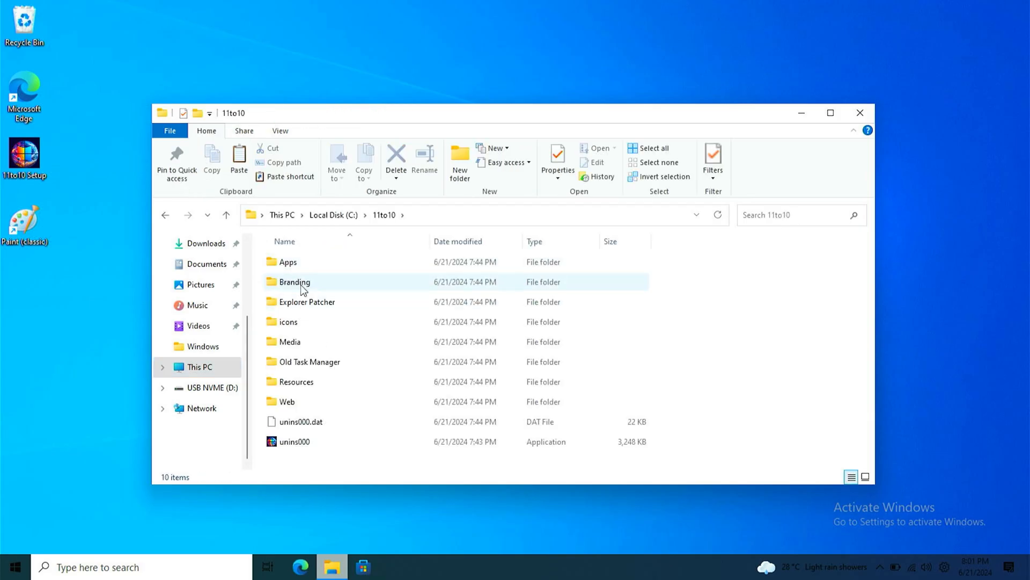
Step: Open Apps > Winaero Tweaker > Main and launch WinaeroTweaker again
double_click(287, 262)
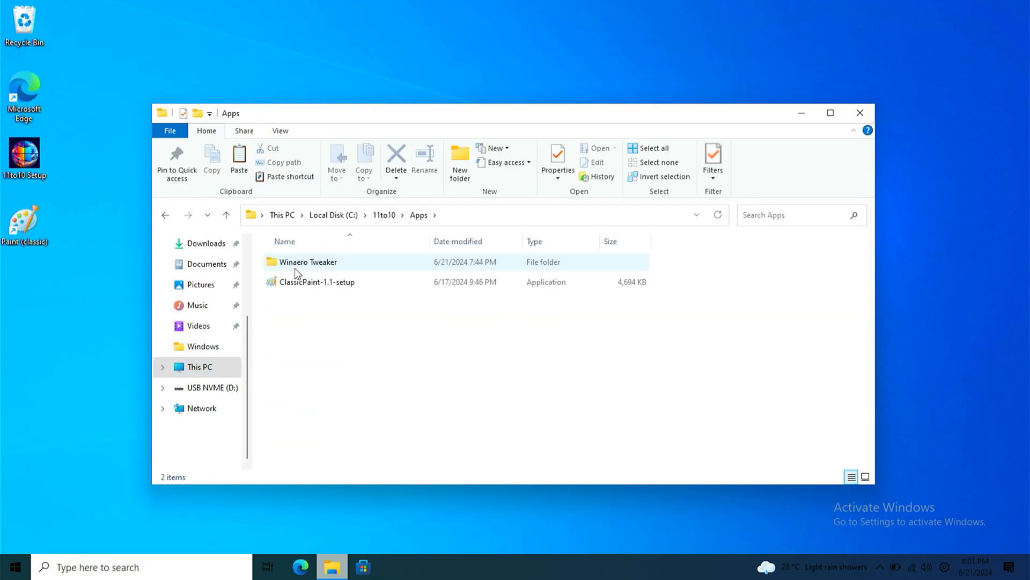
double_click(308, 262)
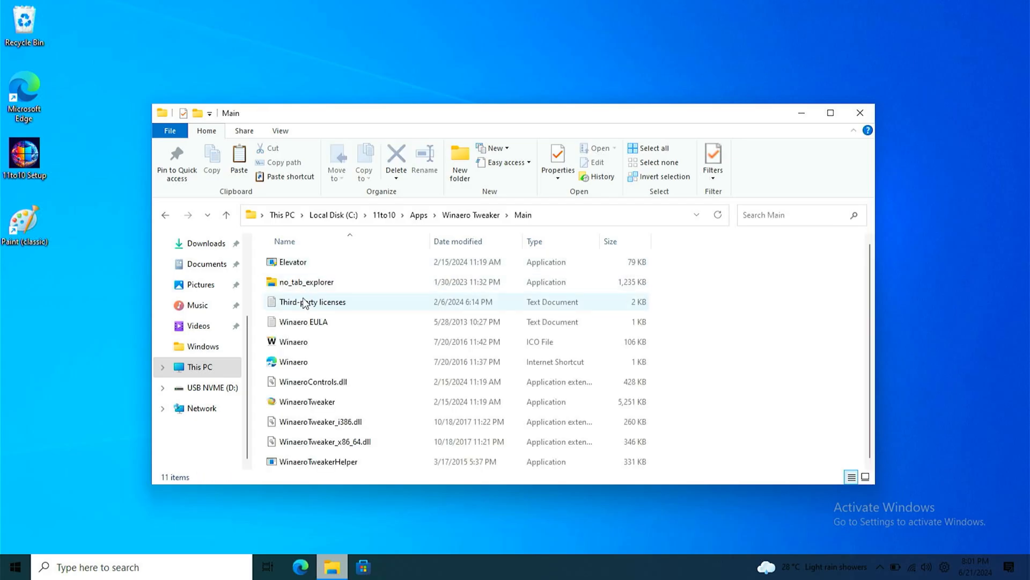
click(306, 401)
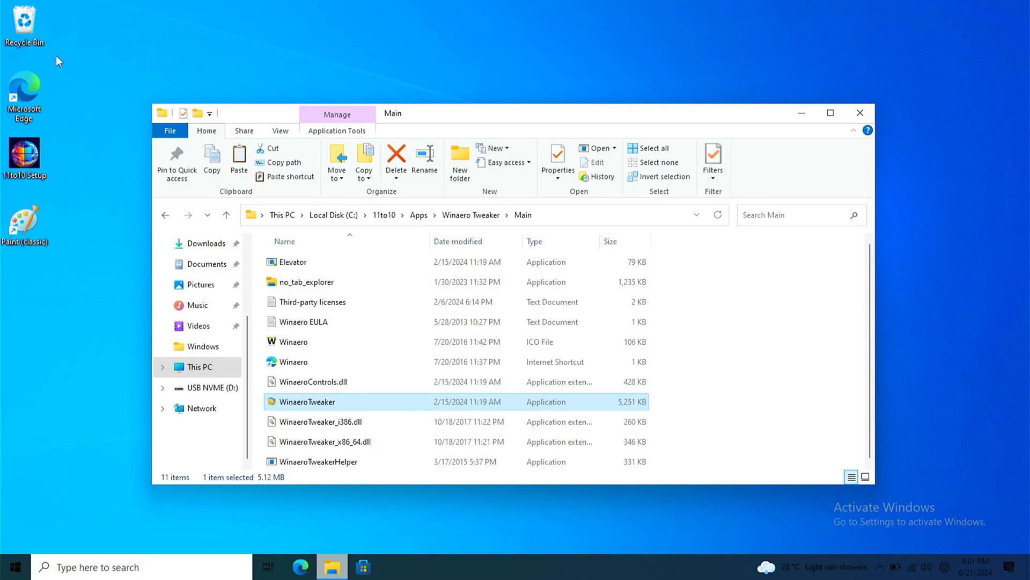
mouse_move(227, 445)
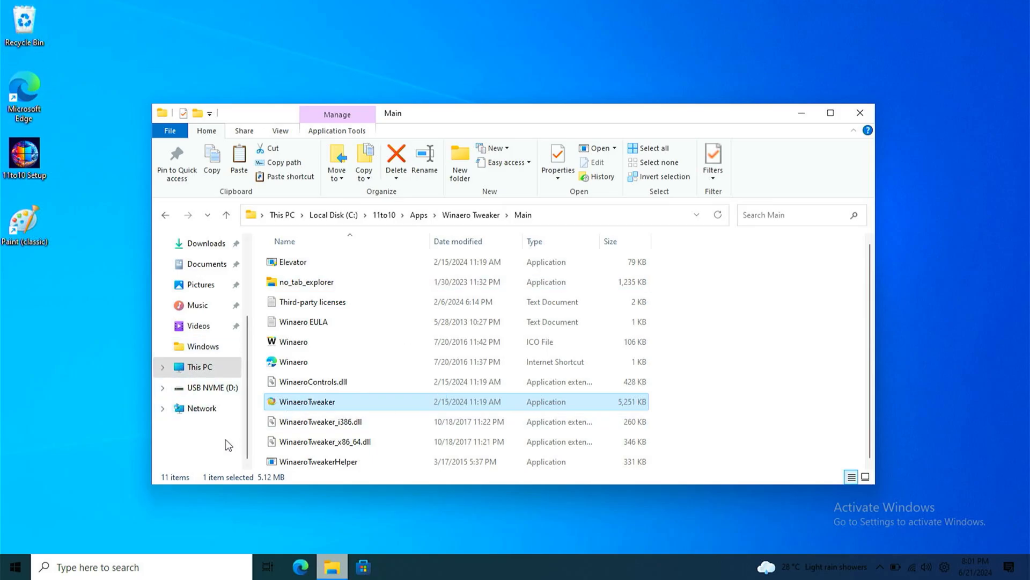
double_click(306, 402)
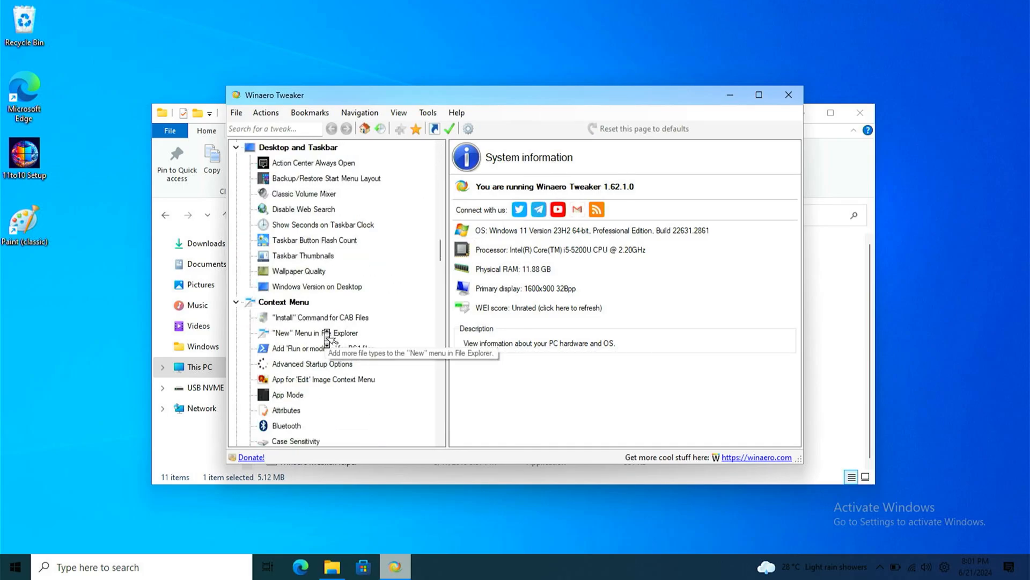
Step: Tick Add Classic Personalization on Winaero Tweaker's Add Personalization page
scroll(down, 3)
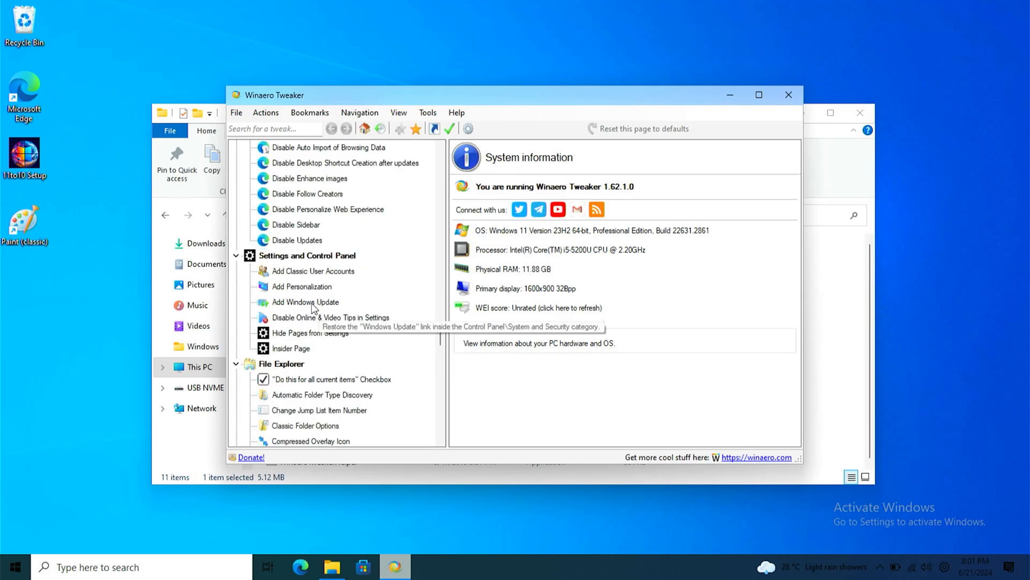
click(302, 286)
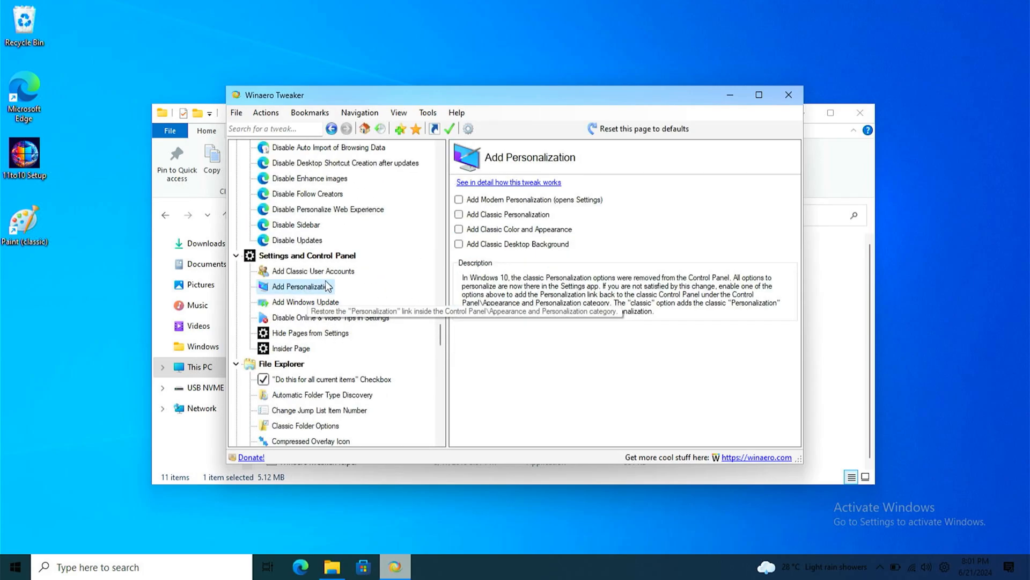
click(459, 215)
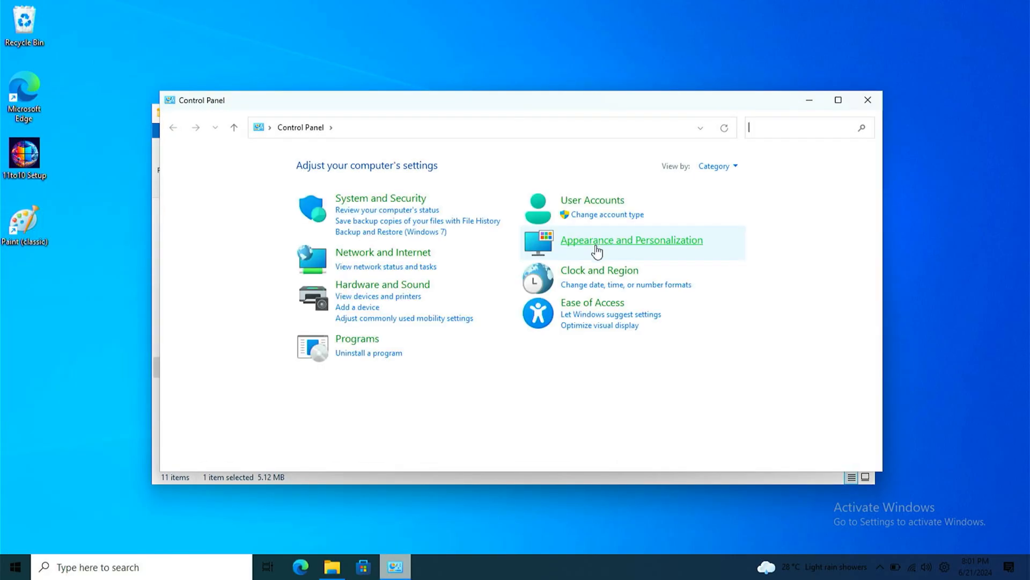
Step: Open Appearance and Personalization > Personalization (Classic) > Change desktop icons in Control Panel
click(631, 240)
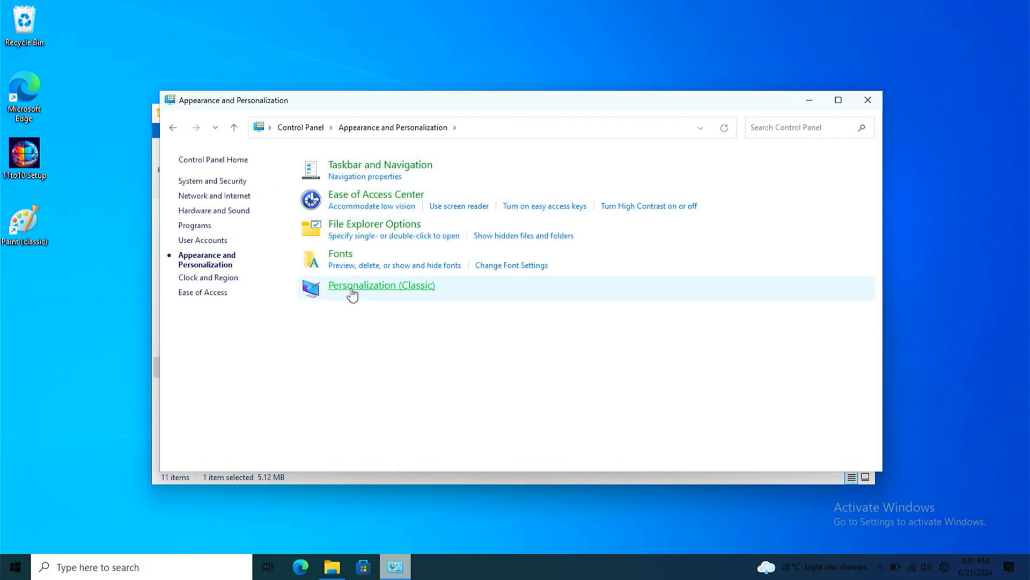
click(381, 285)
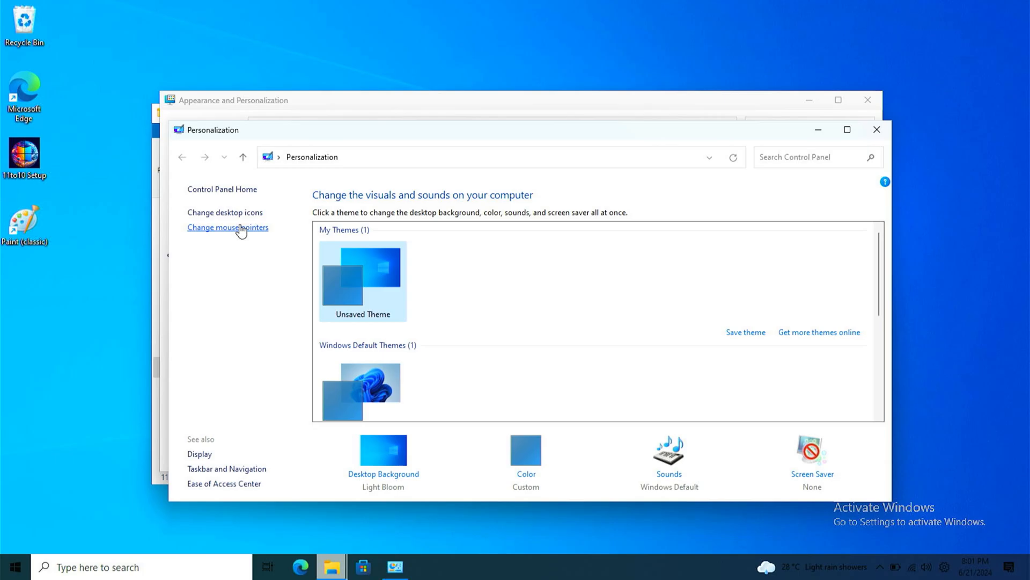
click(225, 213)
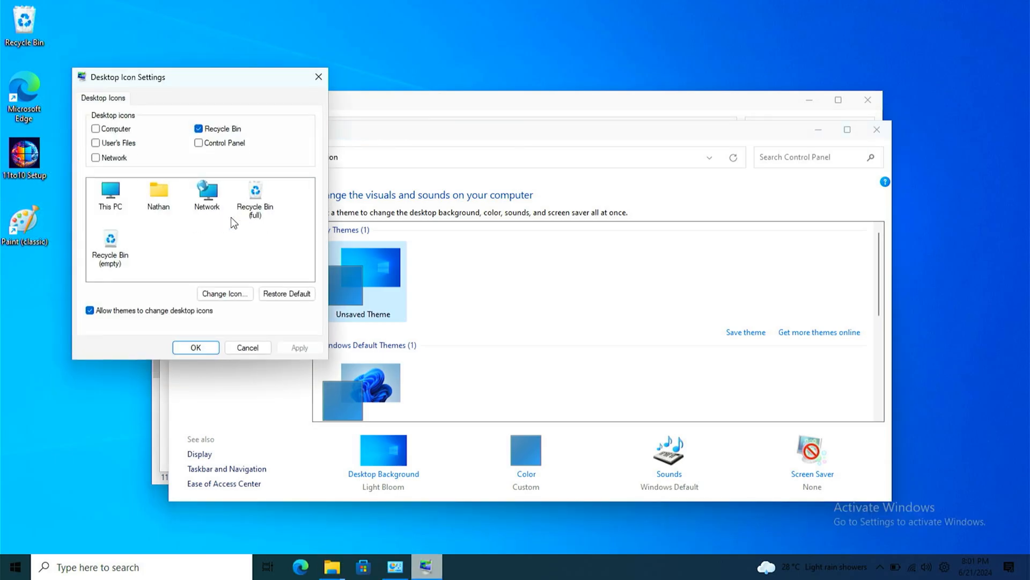
Step: Set This PC's desktop icon to the classic imageres_109 computer icon
click(109, 194)
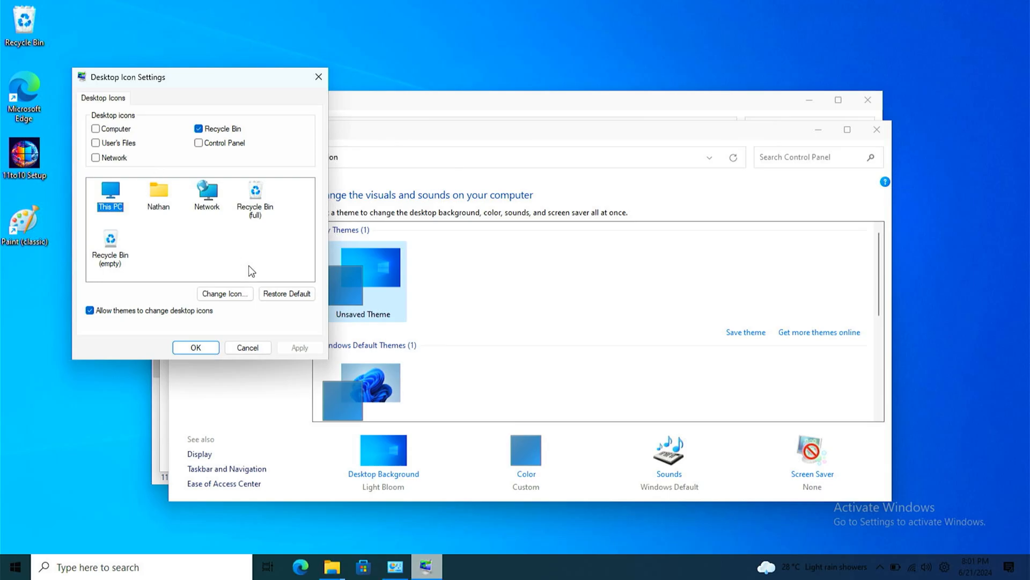
click(225, 294)
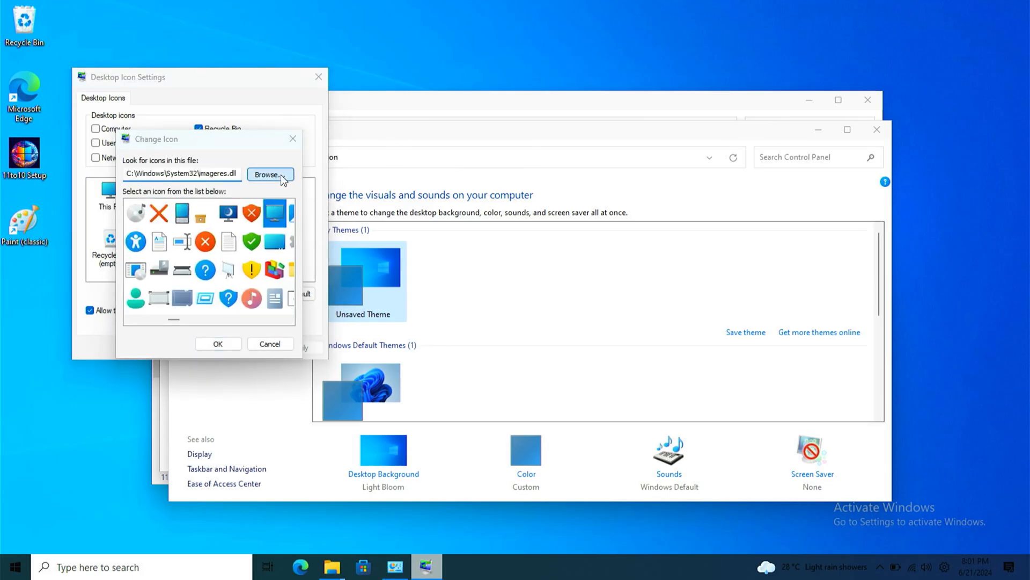
click(270, 174)
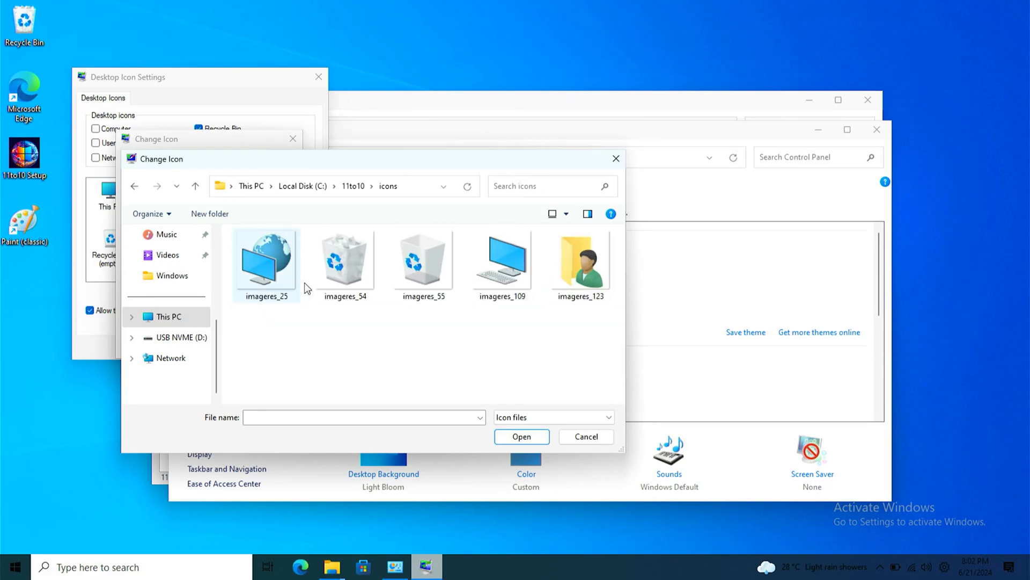
click(502, 264)
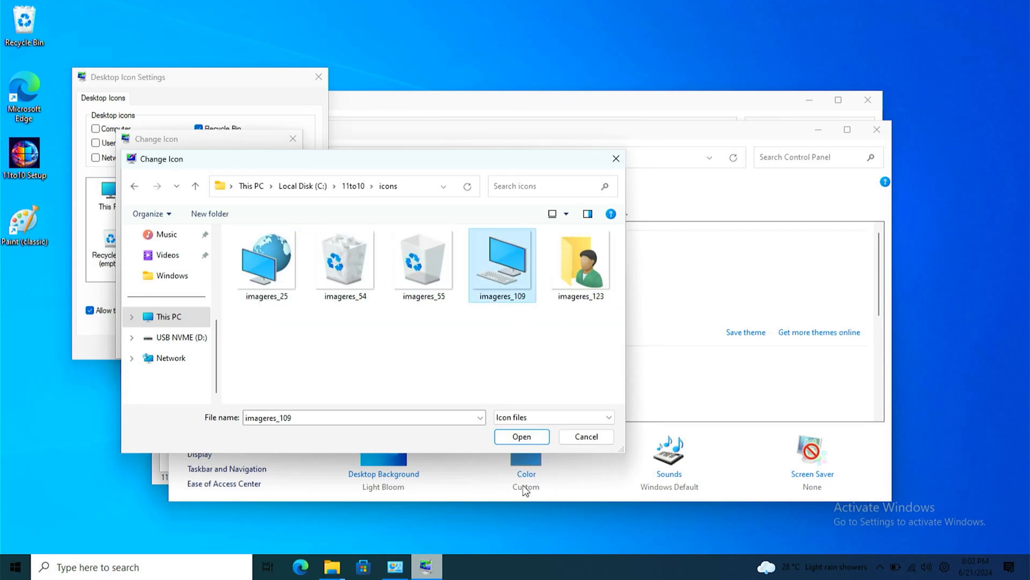
click(522, 436)
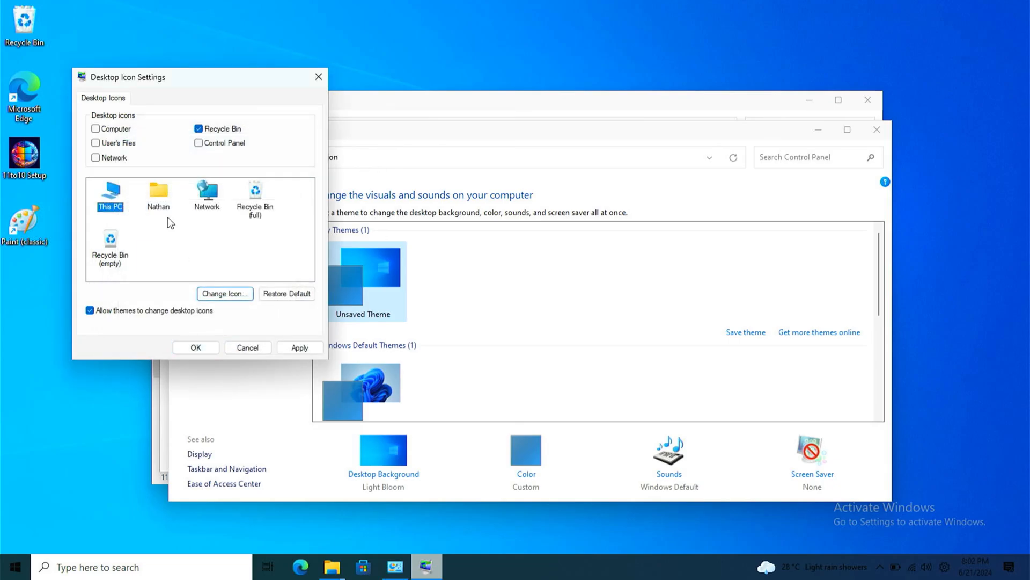
Step: Give the Recycle Bin its classic icon, then apply and close Desktop Icon Settings
click(225, 293)
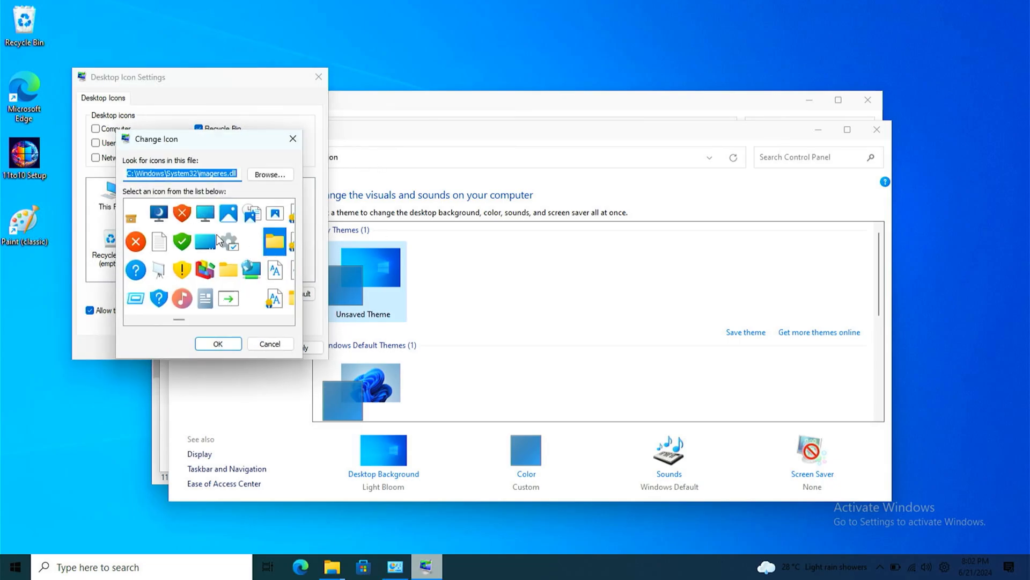
click(270, 174)
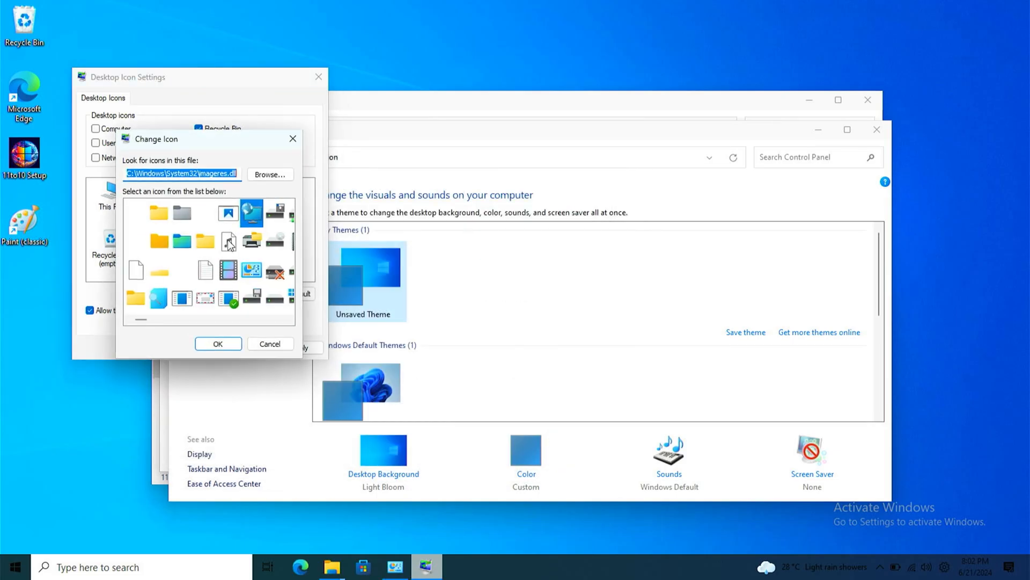
click(270, 175)
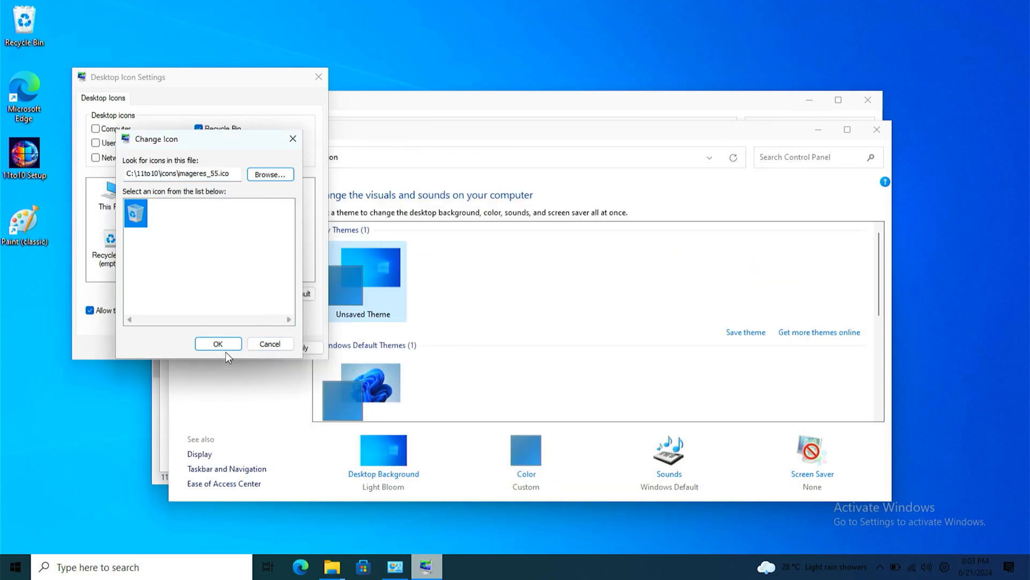
click(218, 344)
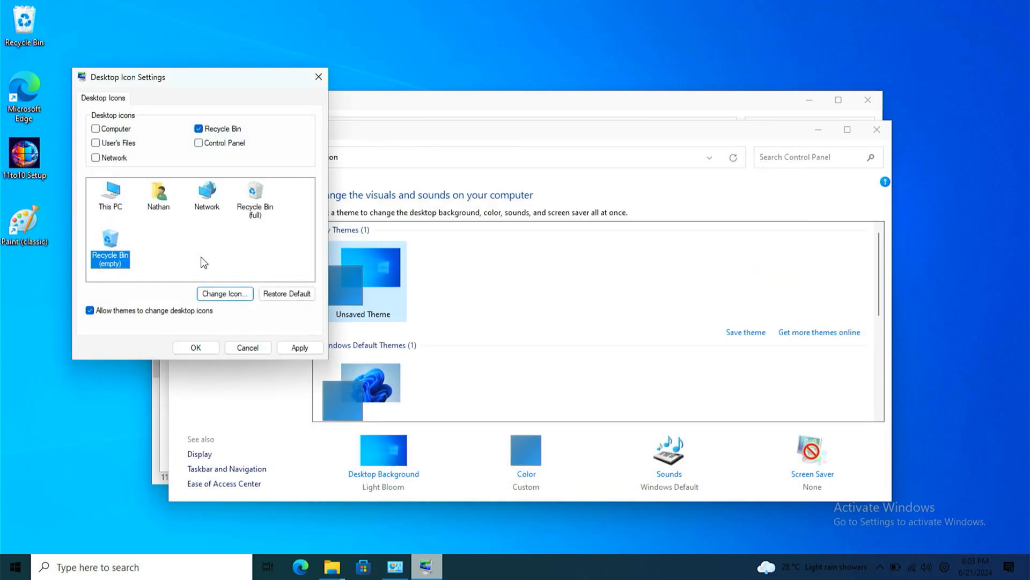
click(300, 348)
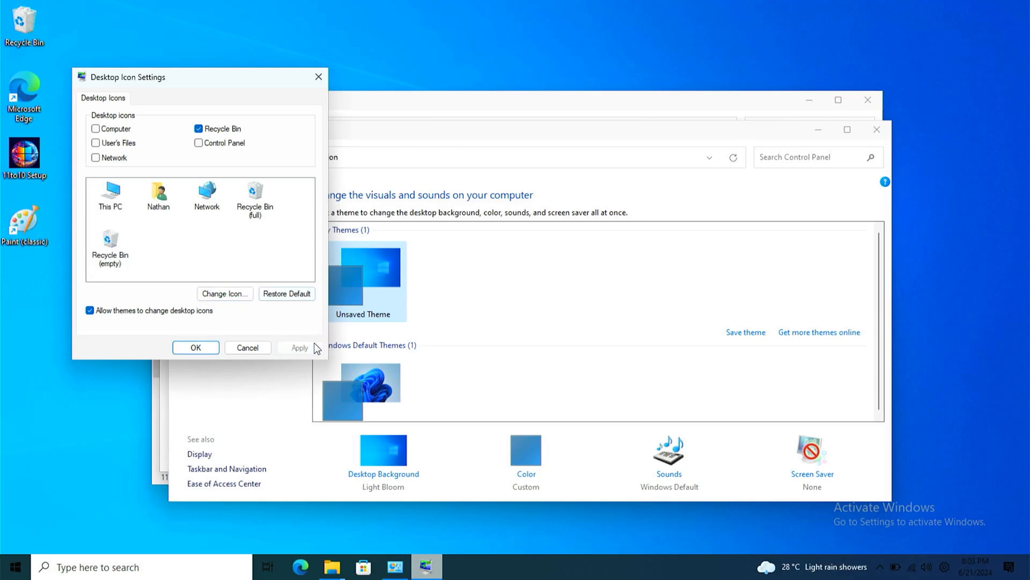
click(196, 348)
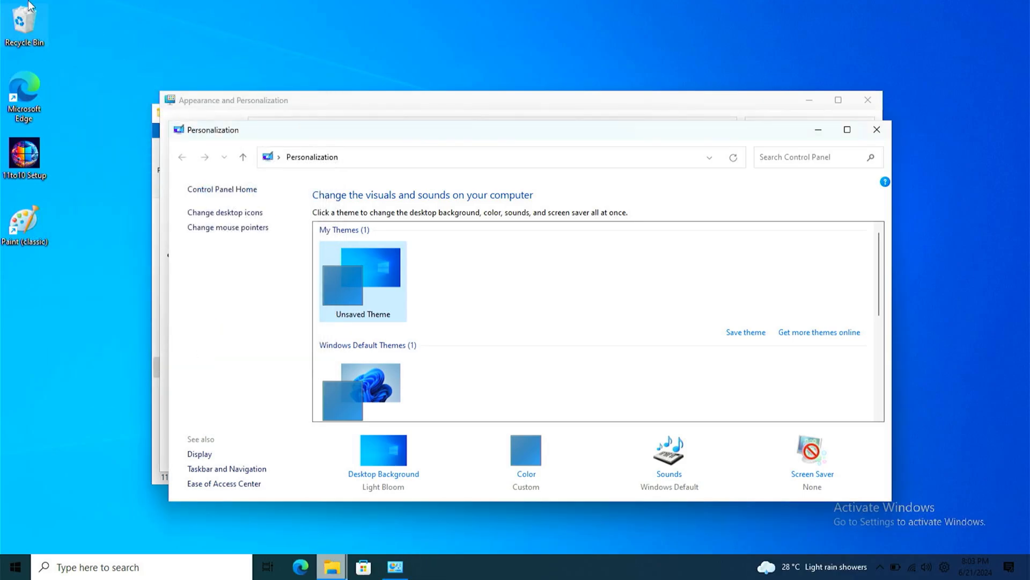
mouse_move(915, 150)
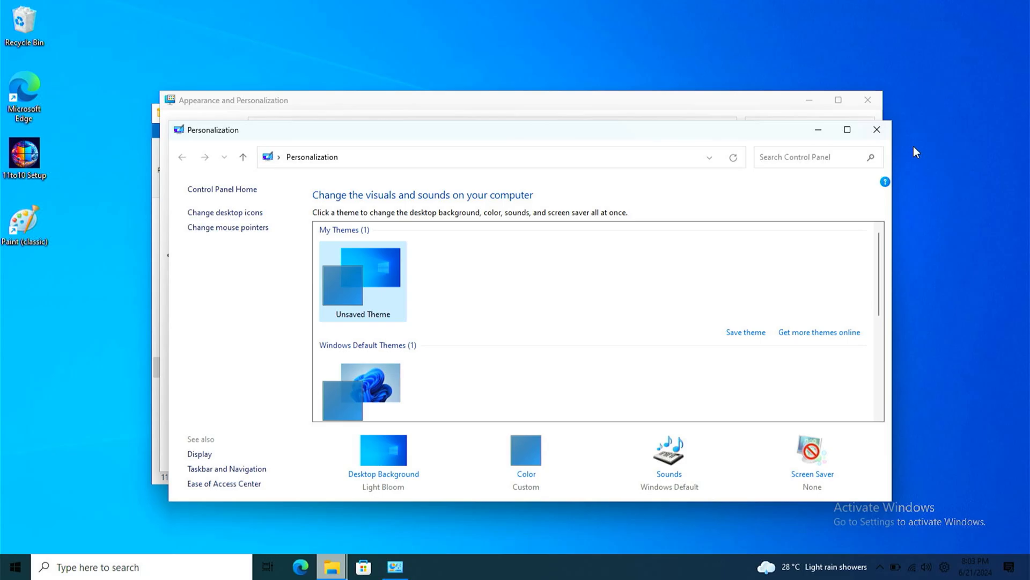
Step: Close the Personalization window, navigate File Explorer up to 11to10, and close it
click(877, 130)
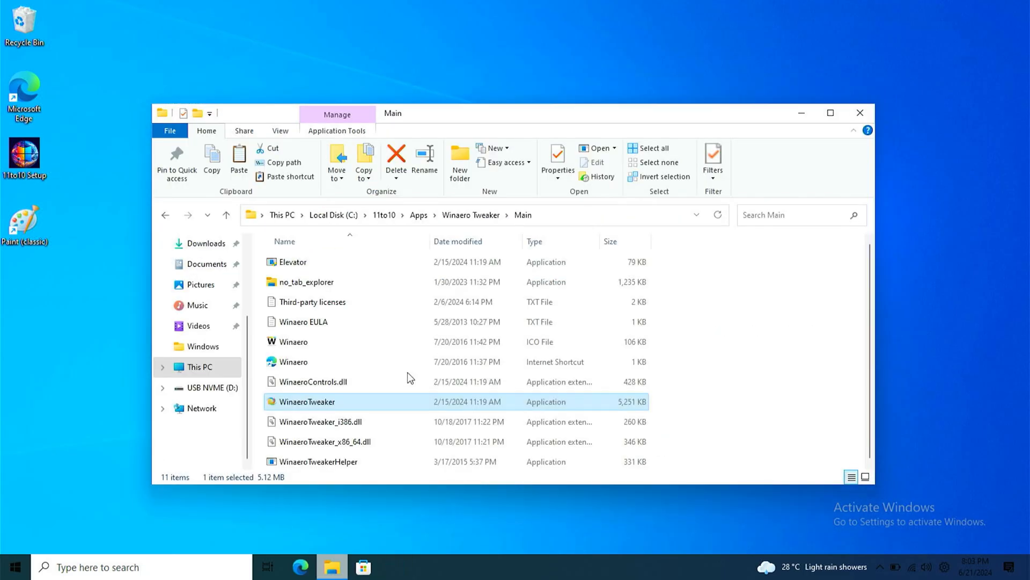
click(418, 215)
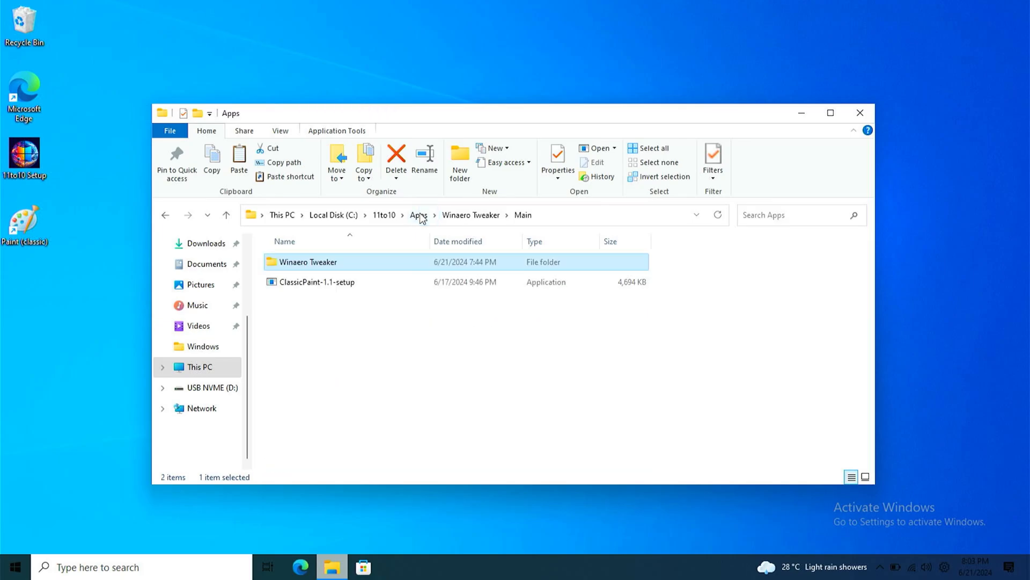
click(382, 215)
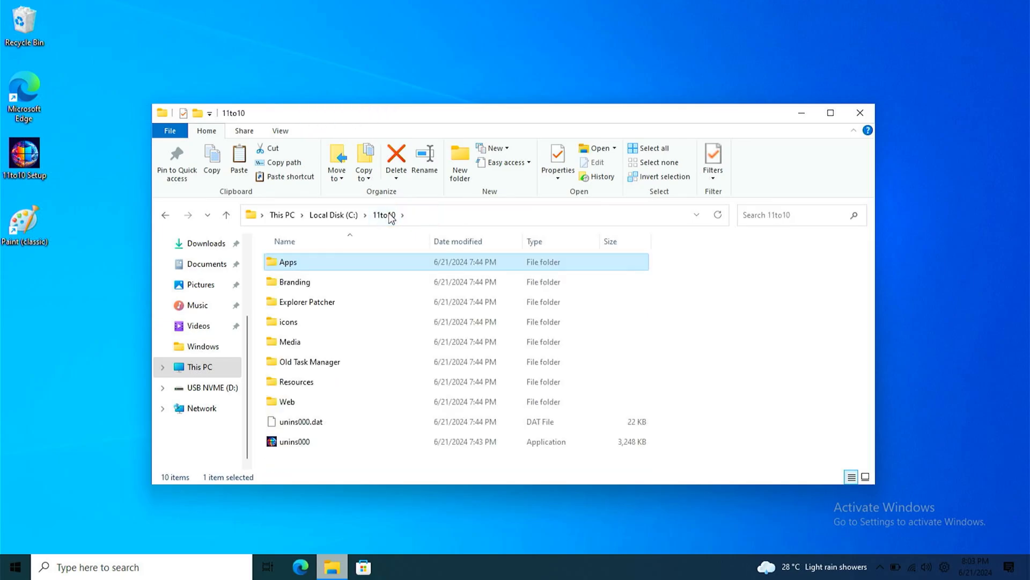
mouse_move(911, 116)
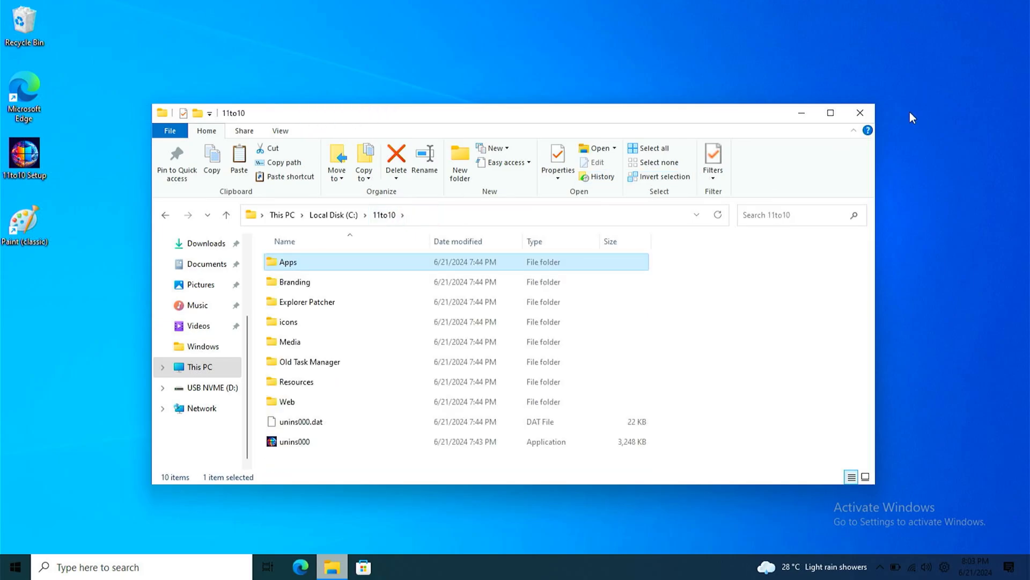
click(859, 113)
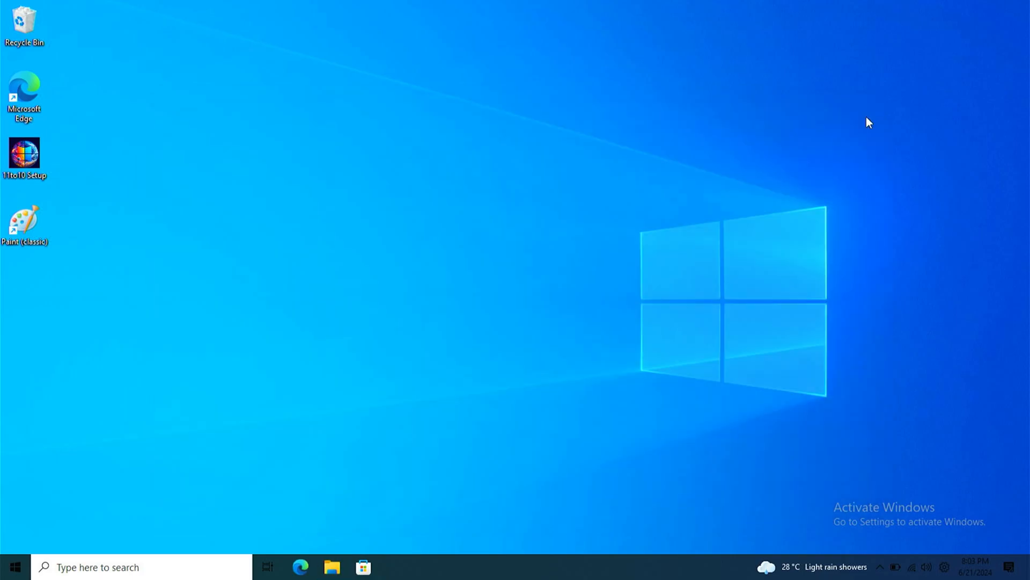
mouse_move(7, 549)
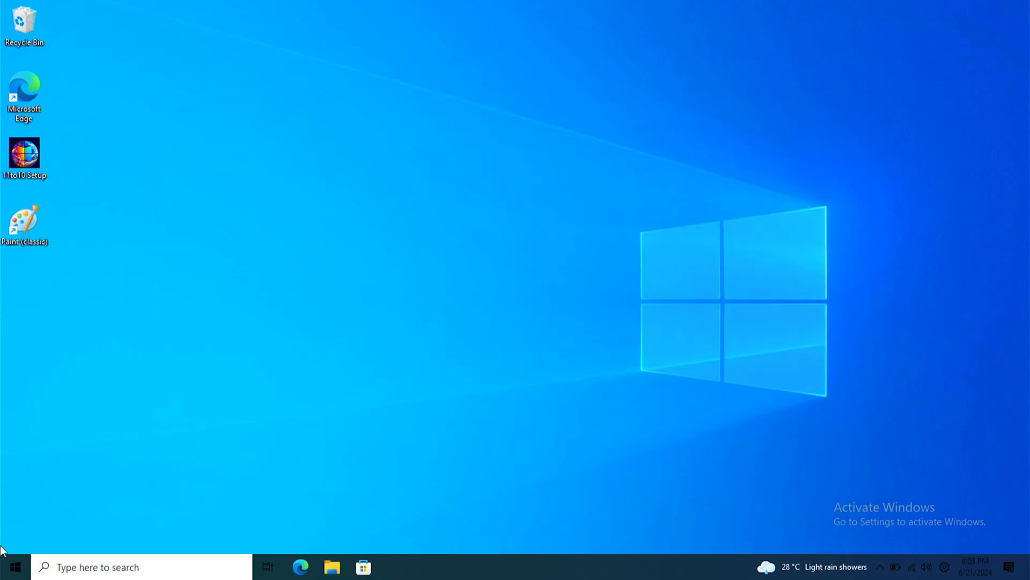
Step: Preview the Windows 10-style Start menu, then open Taskbar settings
click(18, 566)
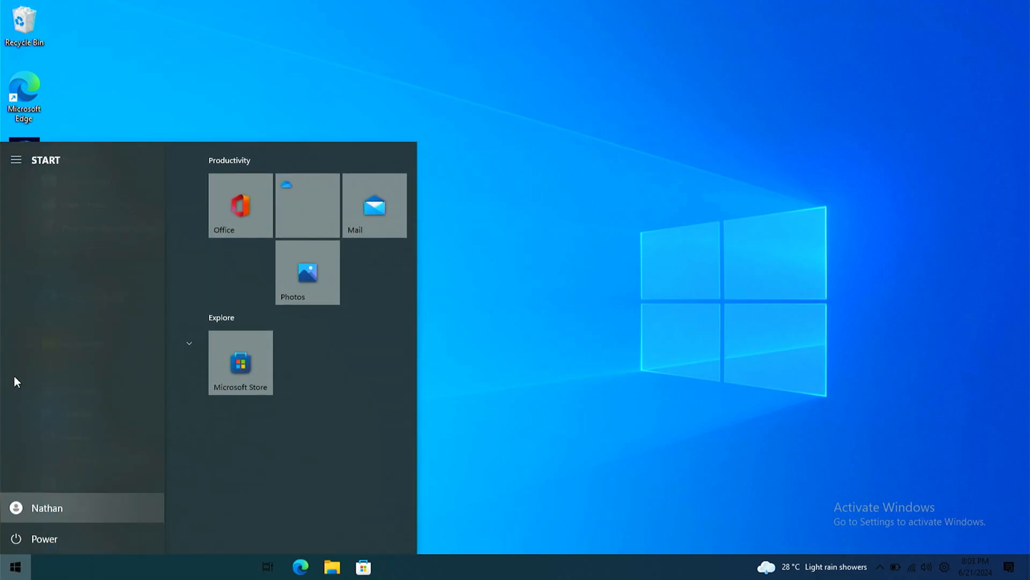
click(17, 160)
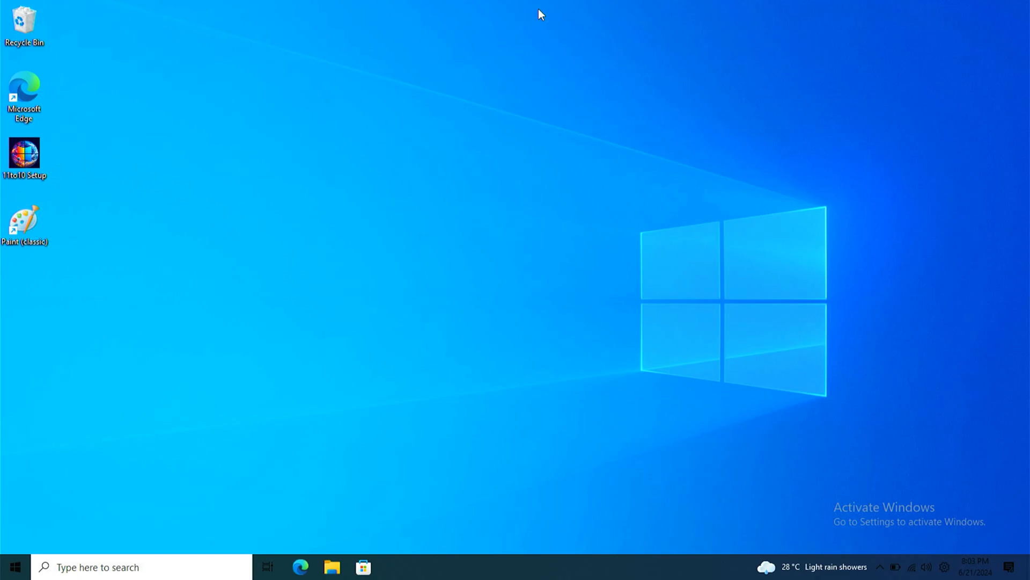
click(13, 564)
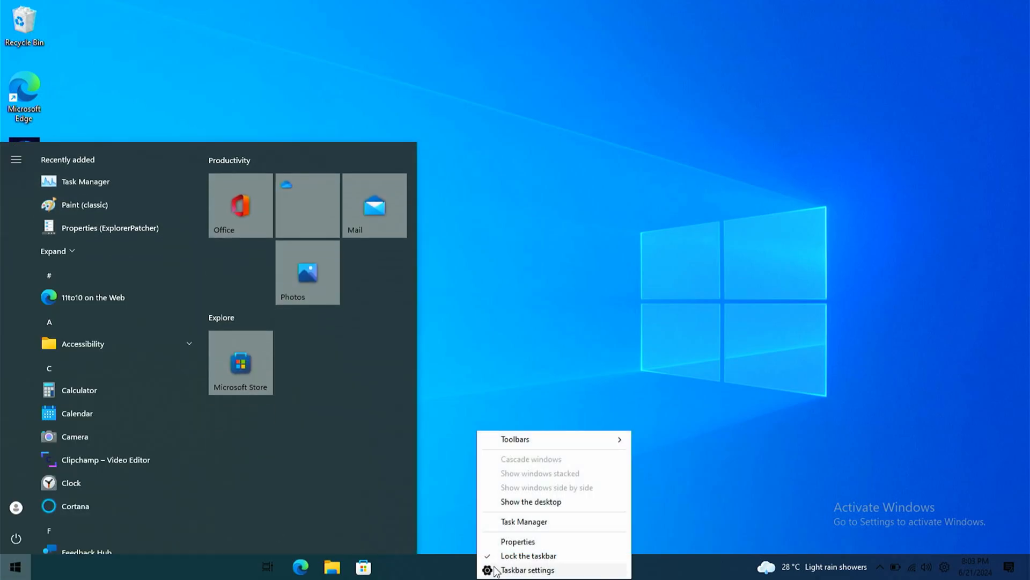
click(532, 570)
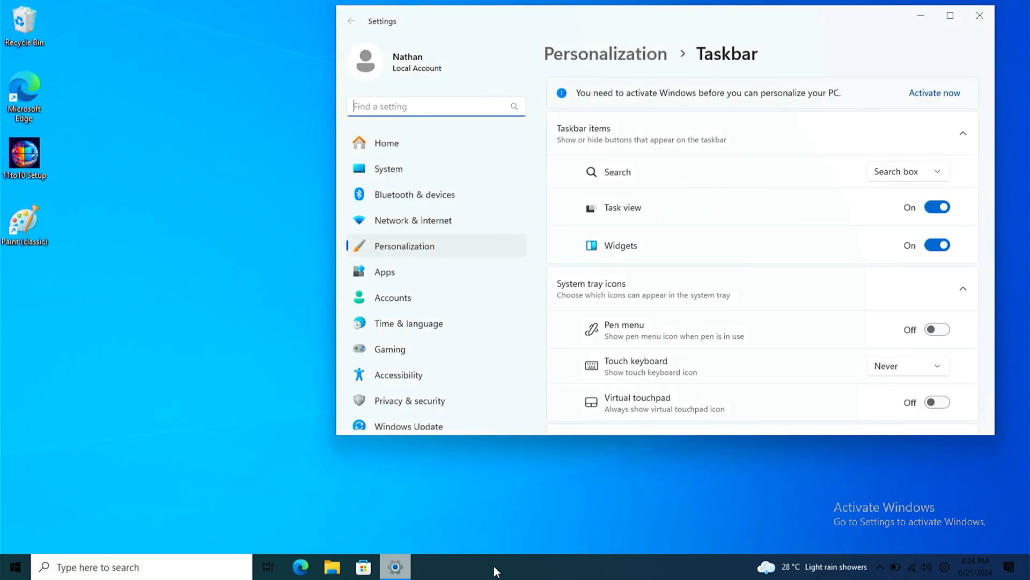
Step: Turn on the Videos and Network folders under Start > Folders, then close Settings
scroll(down, 3)
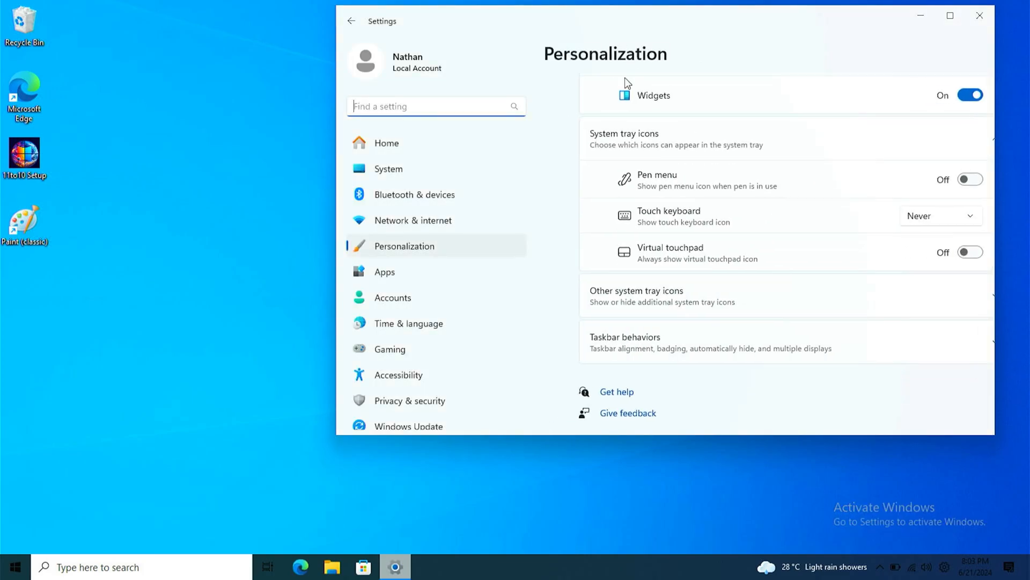
scroll(up, 3)
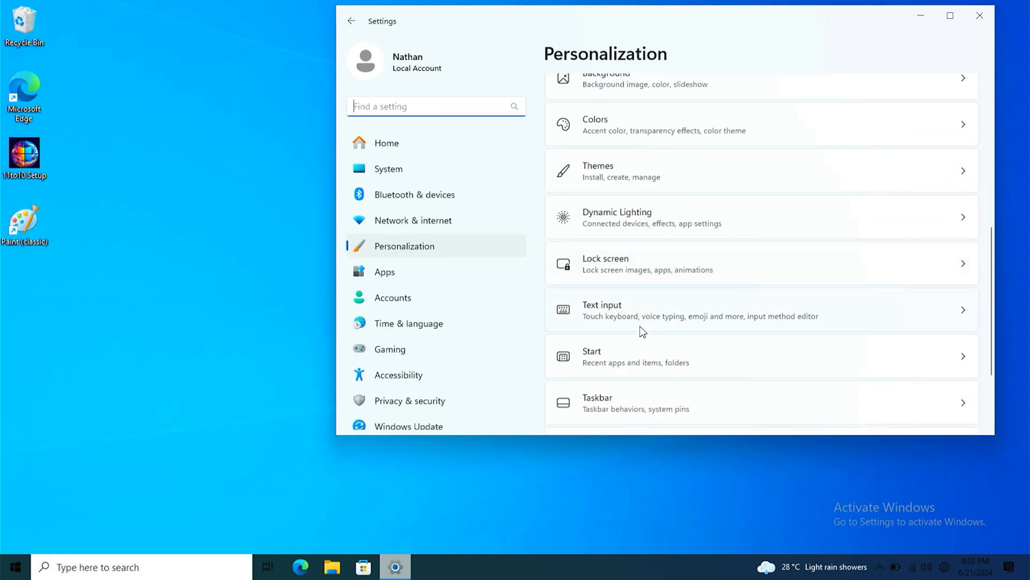
click(592, 356)
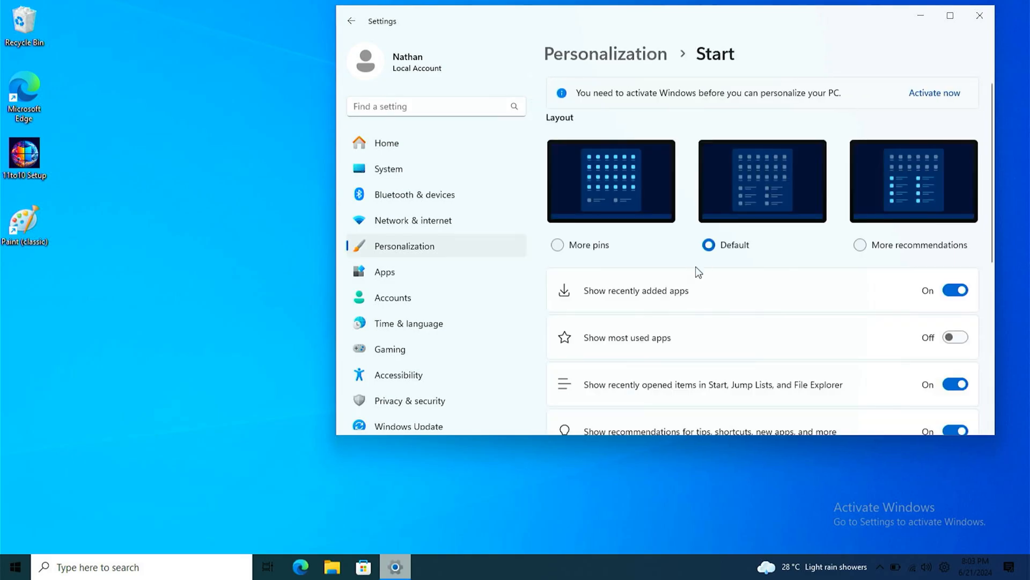
scroll(down, 3)
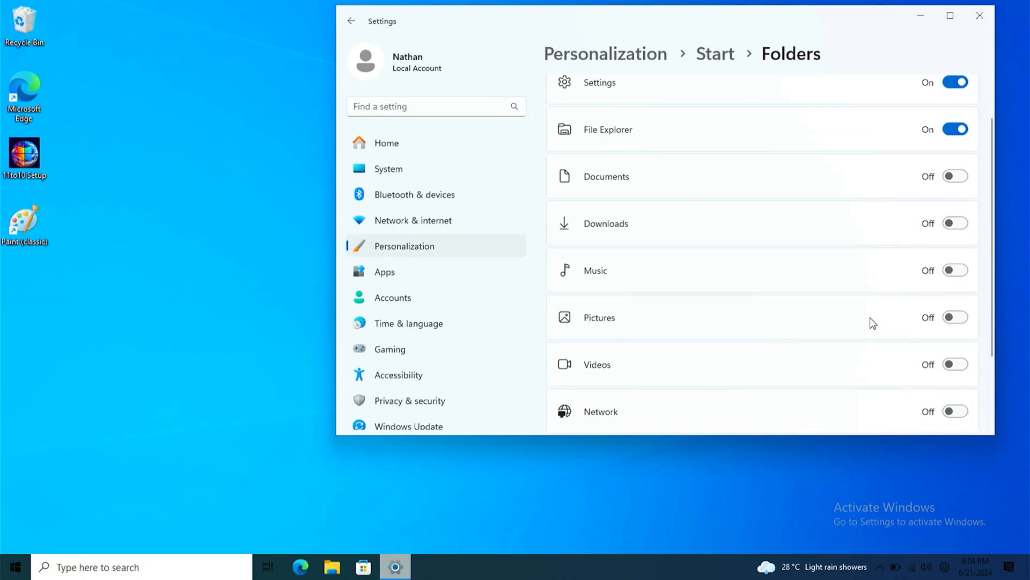
click(955, 364)
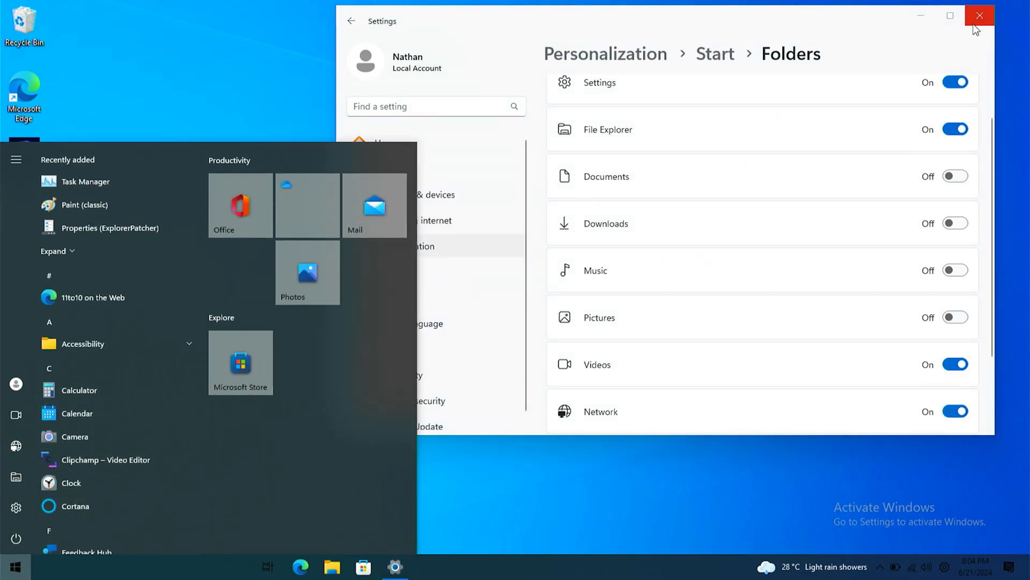
click(977, 15)
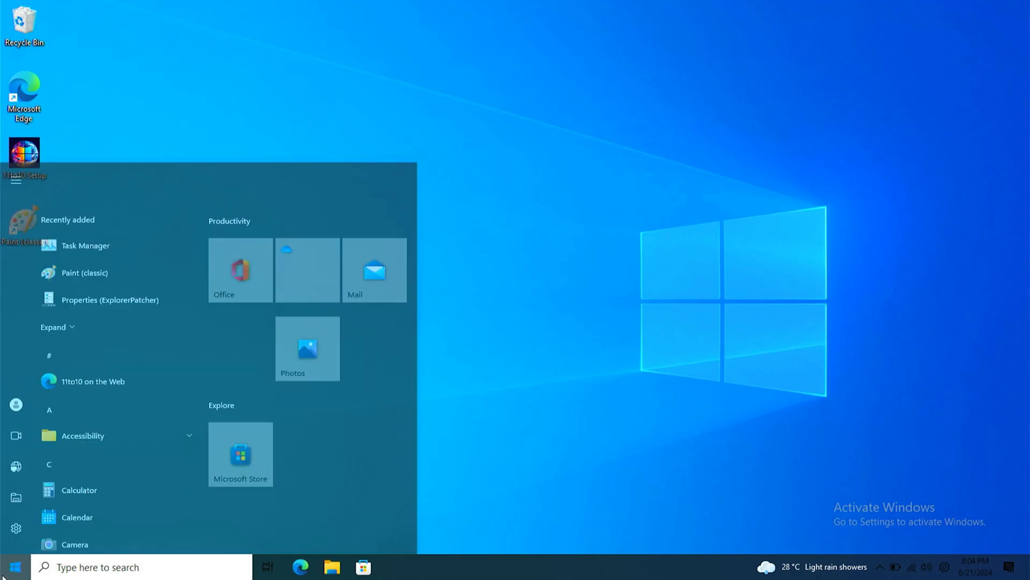
Step: Restart the computer from the Start menu's power options
click(13, 535)
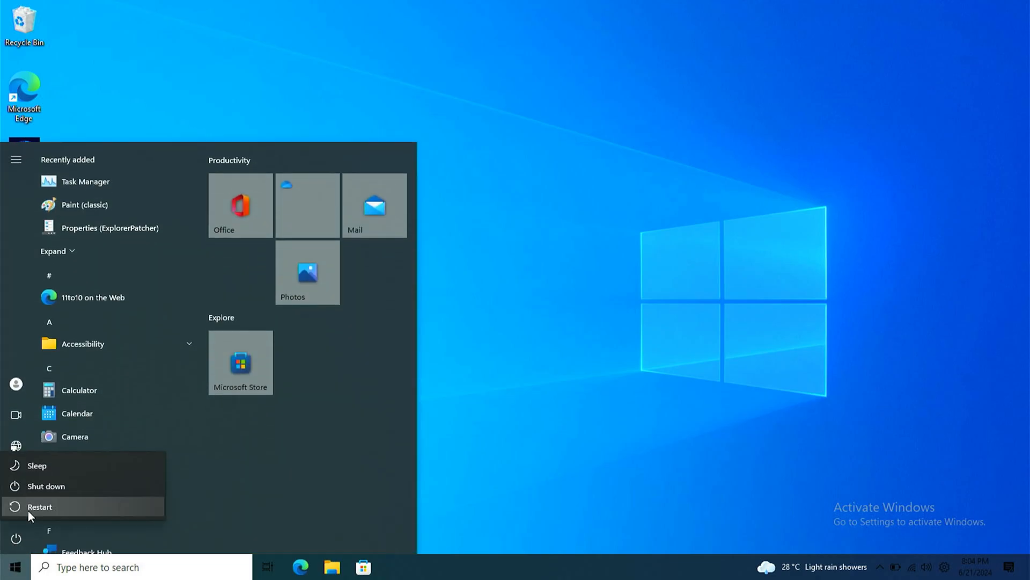
click(38, 506)
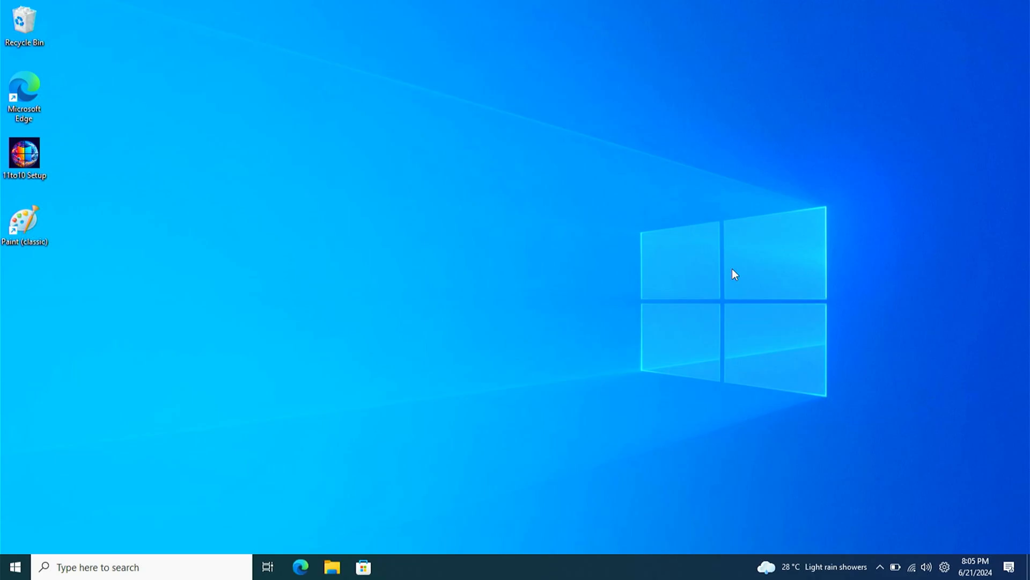
mouse_move(405, 368)
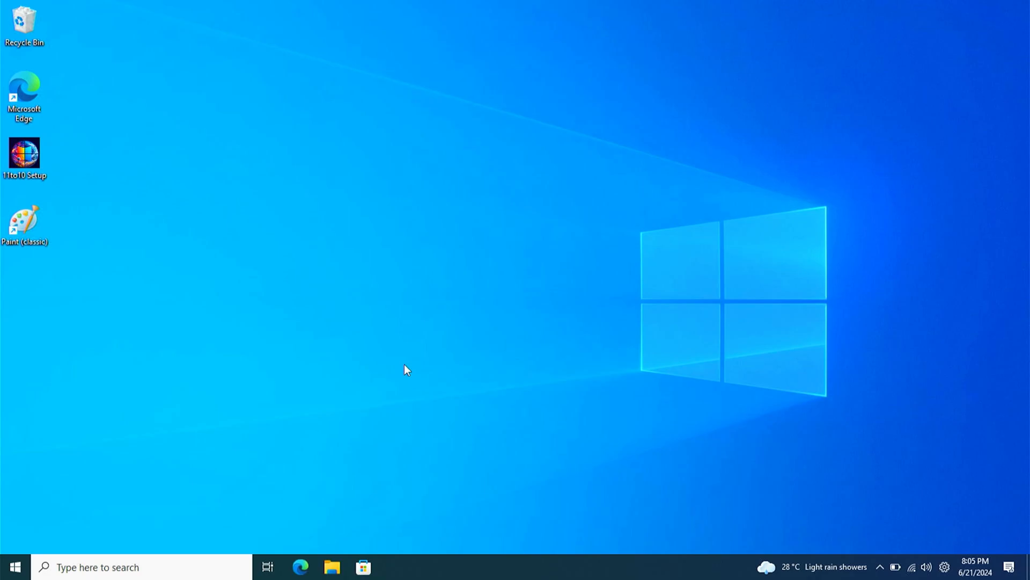
Step: Open the Start menu to confirm the Windows 10 layout with Productivity tiles
click(16, 567)
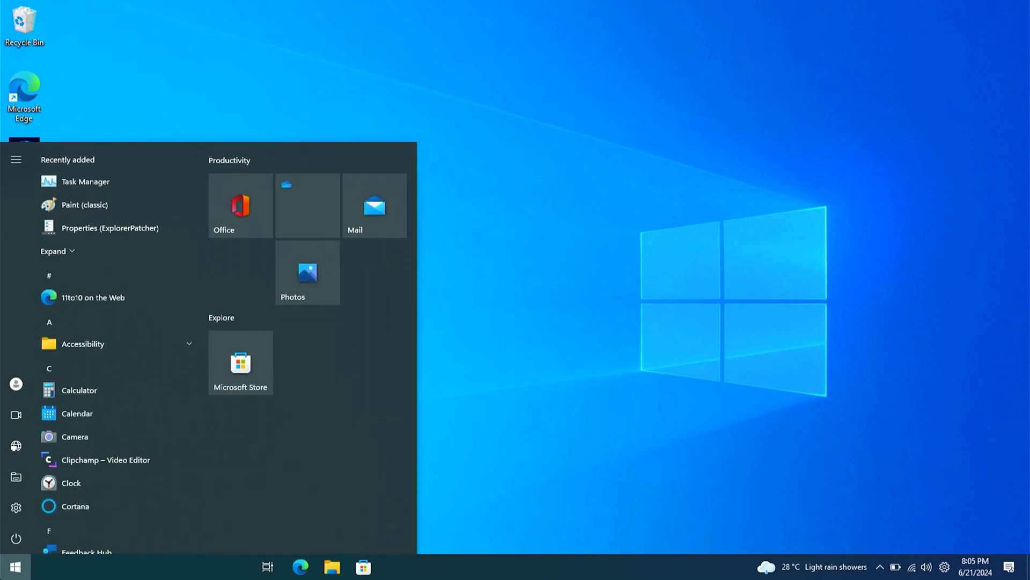